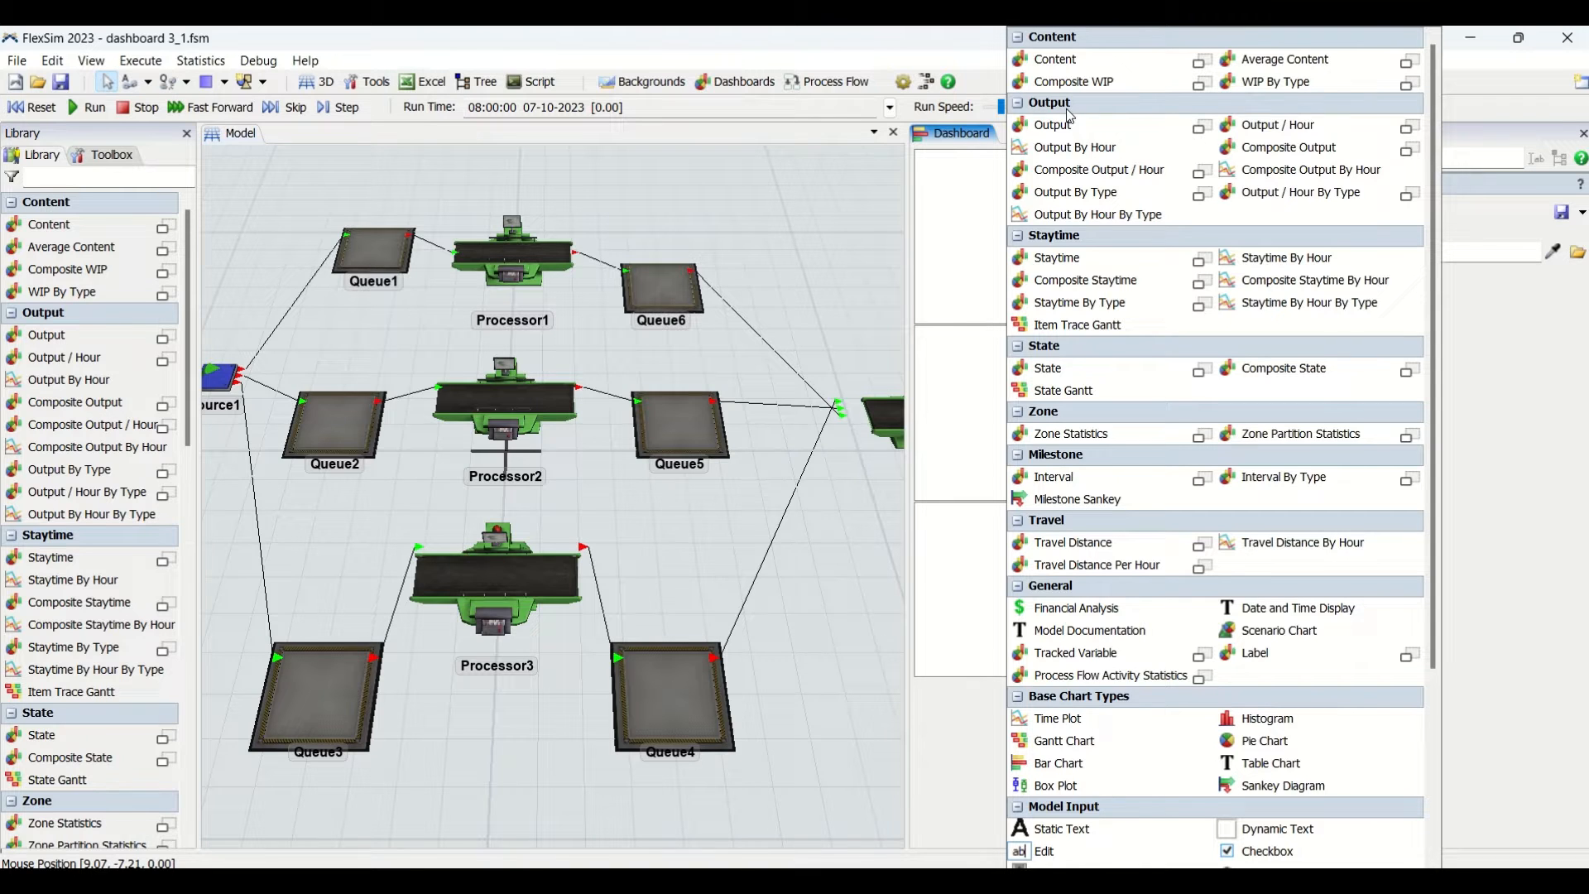
{"action": "mouse_move", "coordinate": [1052, 125]}
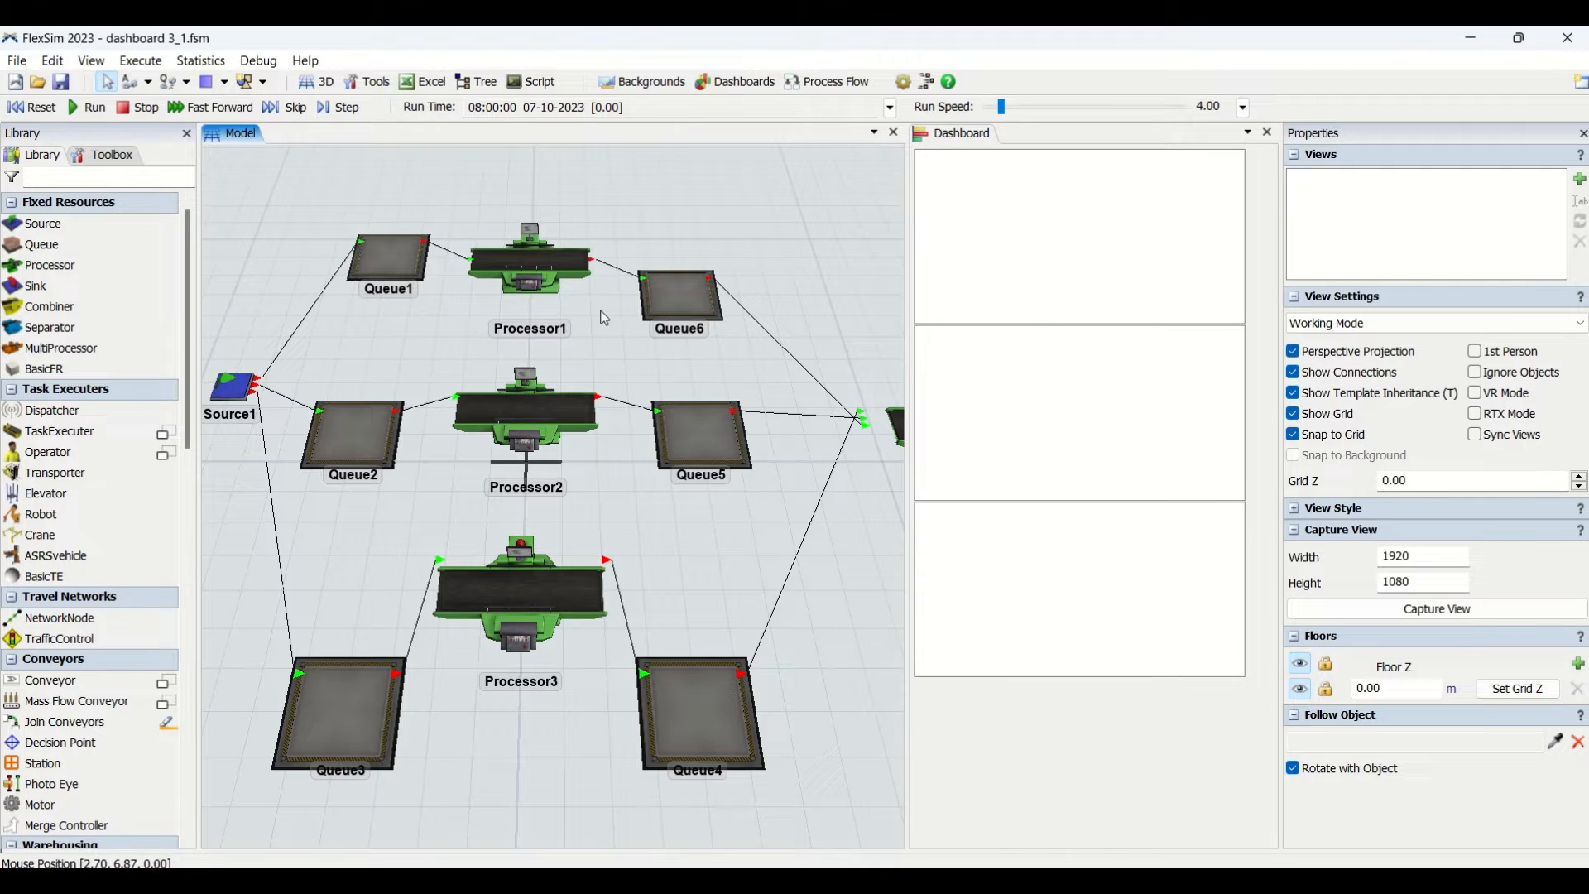
{"action": "mouse_move", "coordinate": [347, 853]}
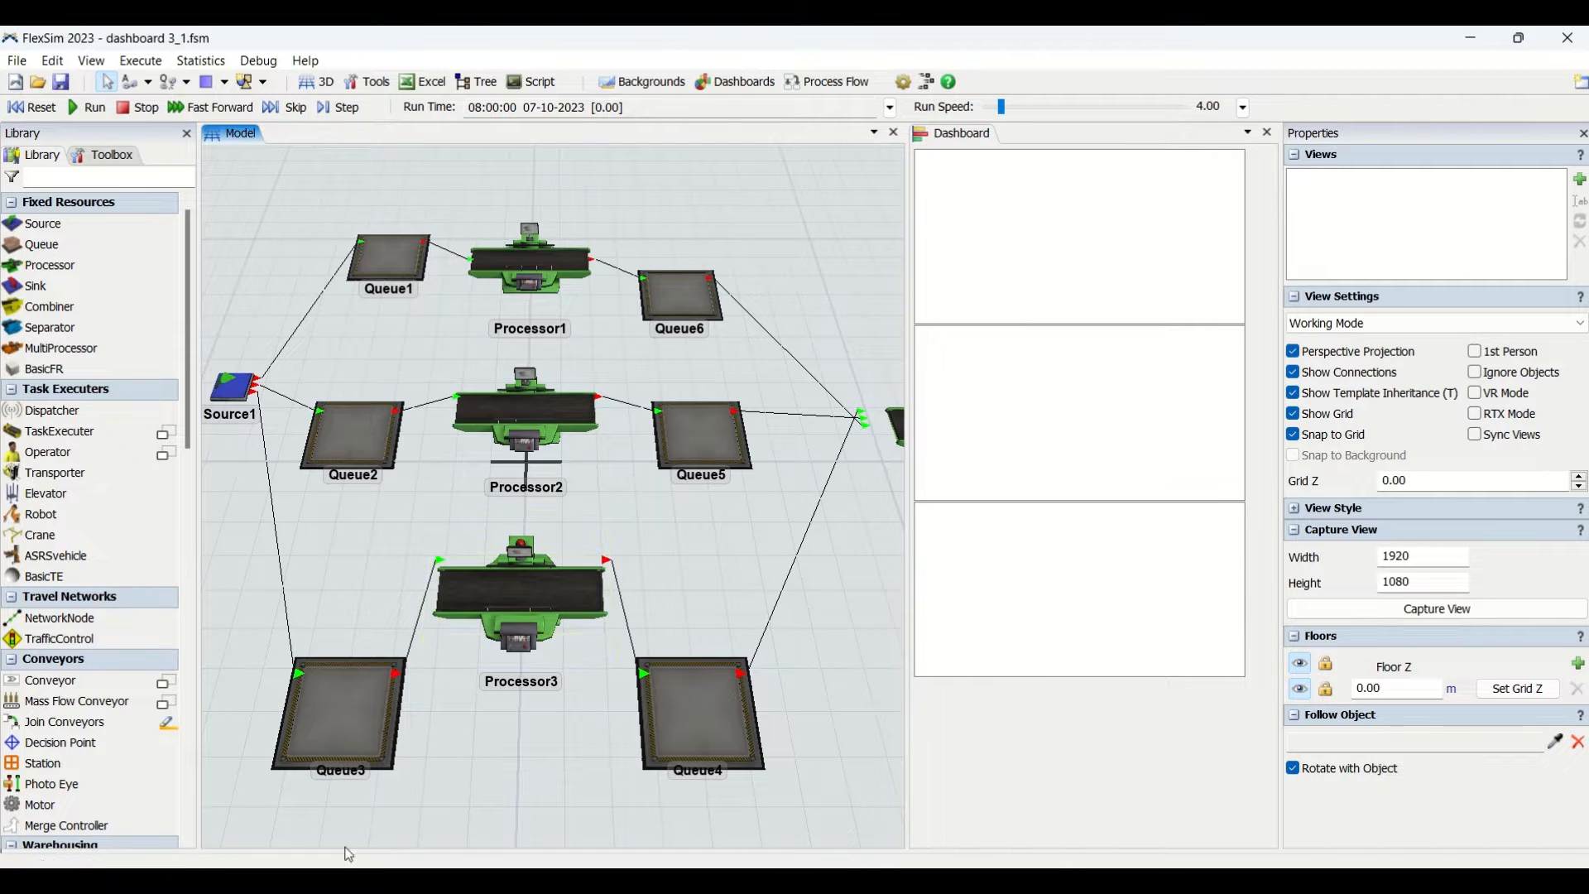
{"action": "mouse_move", "coordinate": [859, 375]}
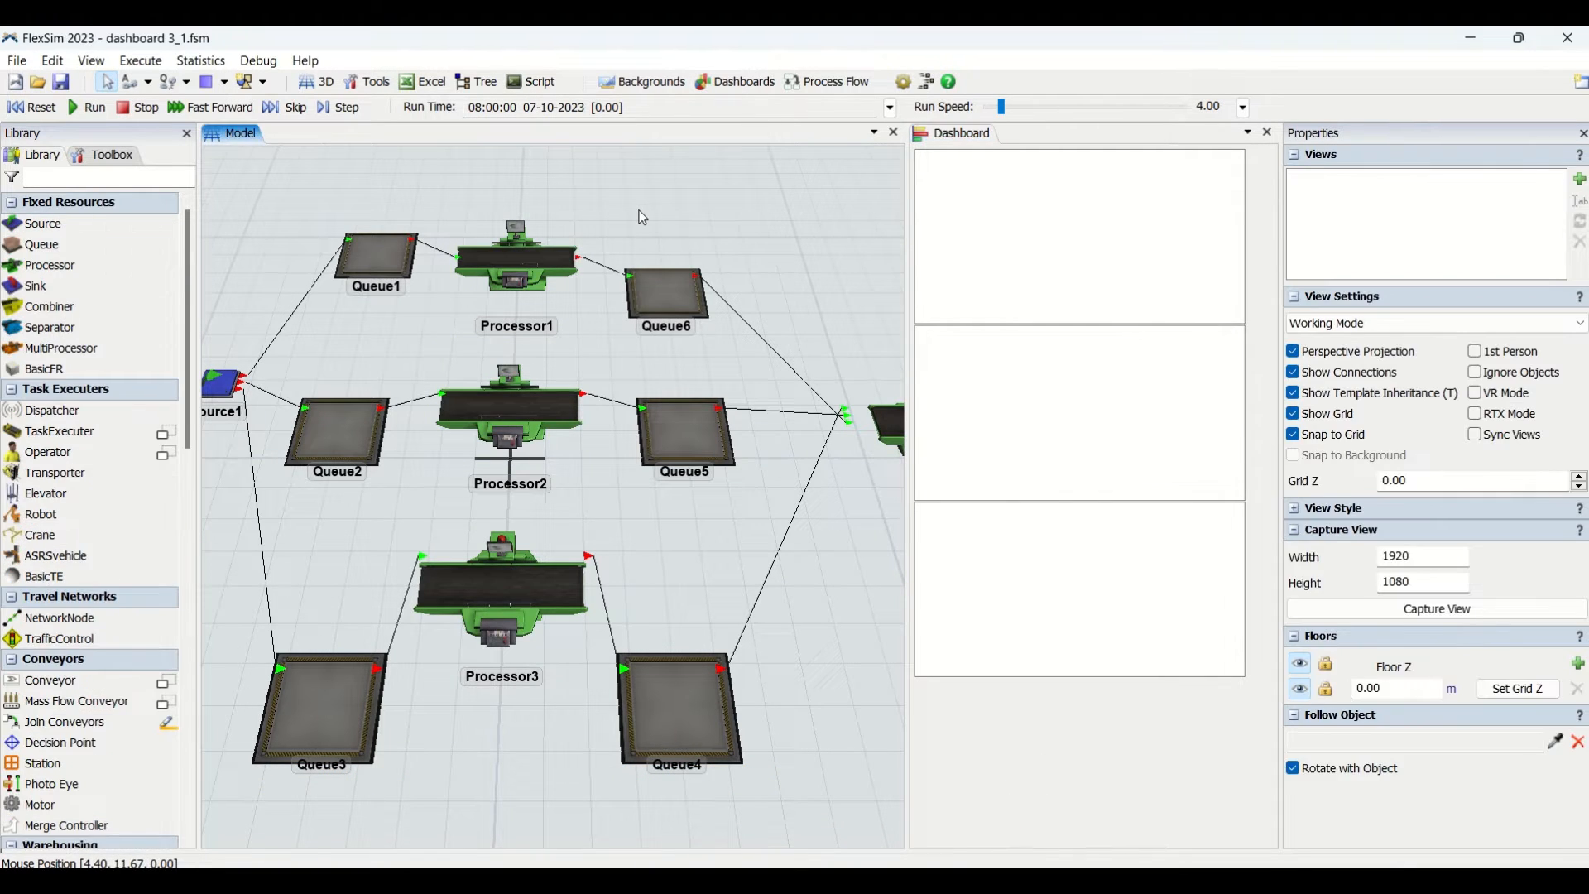
{"action": "mouse_move", "coordinate": [581, 220]}
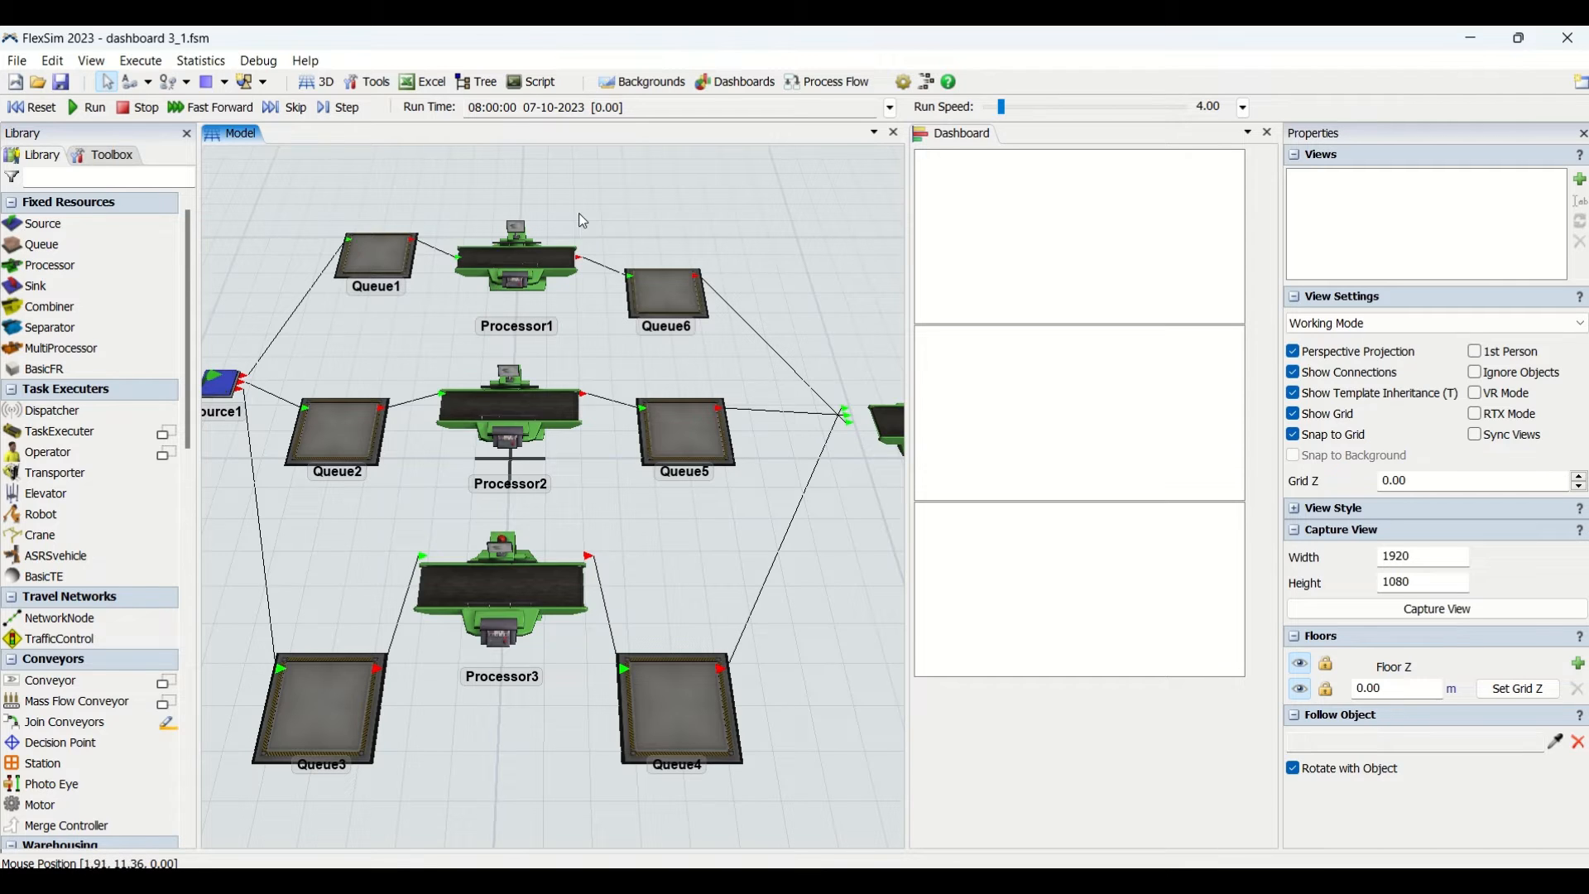
{"action": "mouse_move", "coordinate": [565, 534]}
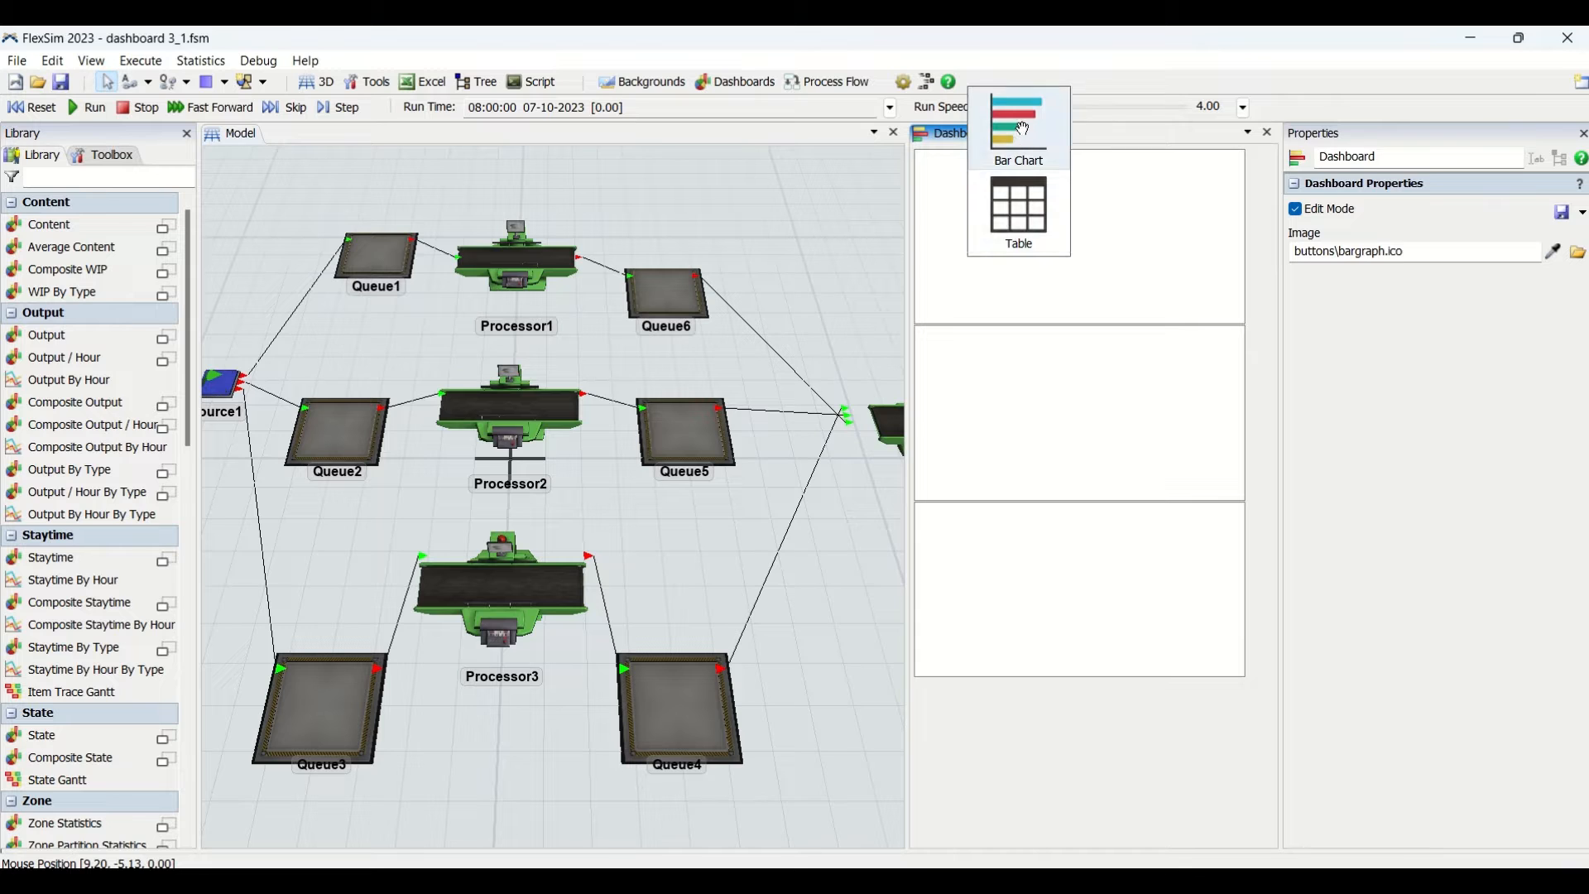
- Add a throughput bar chart for Processor1, then reset and run the model for about five minutes
{"action": "left_click", "coordinate": [1016, 121]}
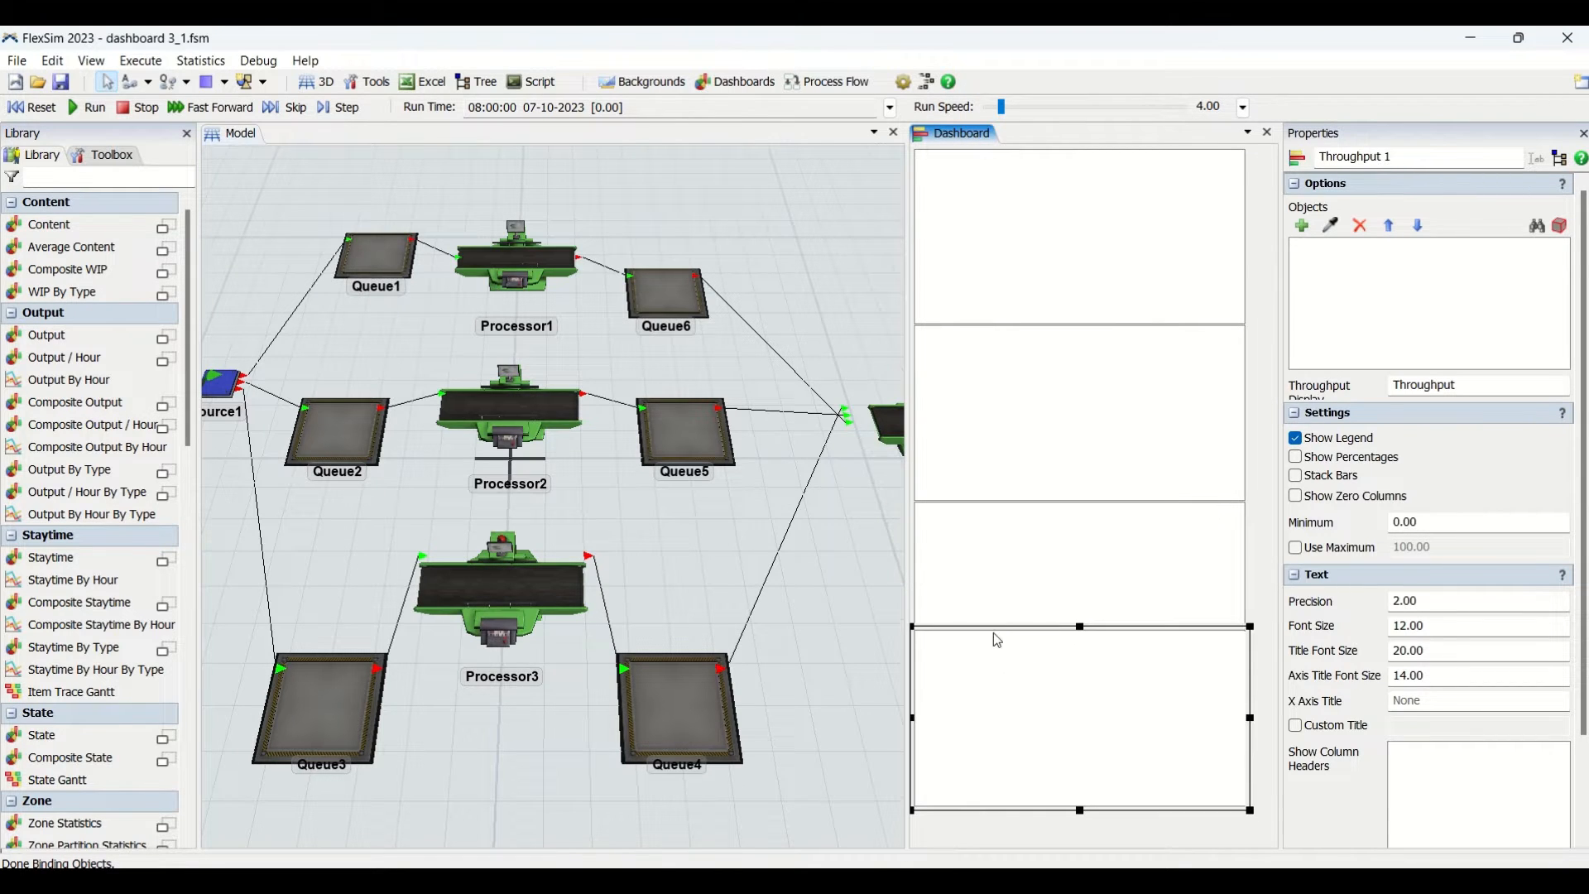
{"action": "mouse_move", "coordinate": [1393, 272]}
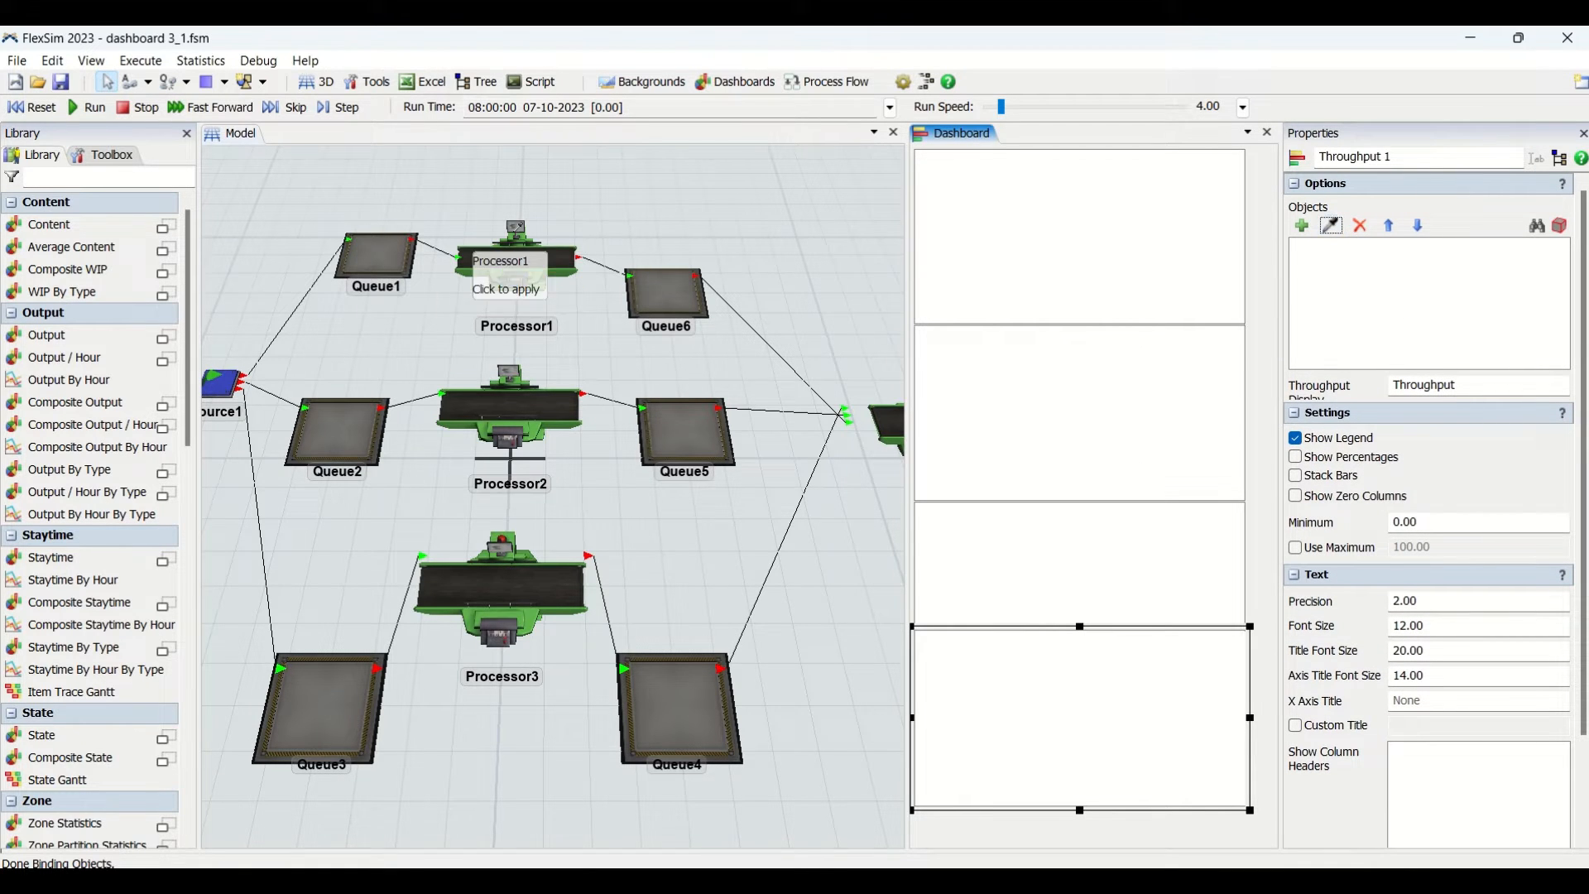
{"action": "left_click", "coordinate": [506, 261]}
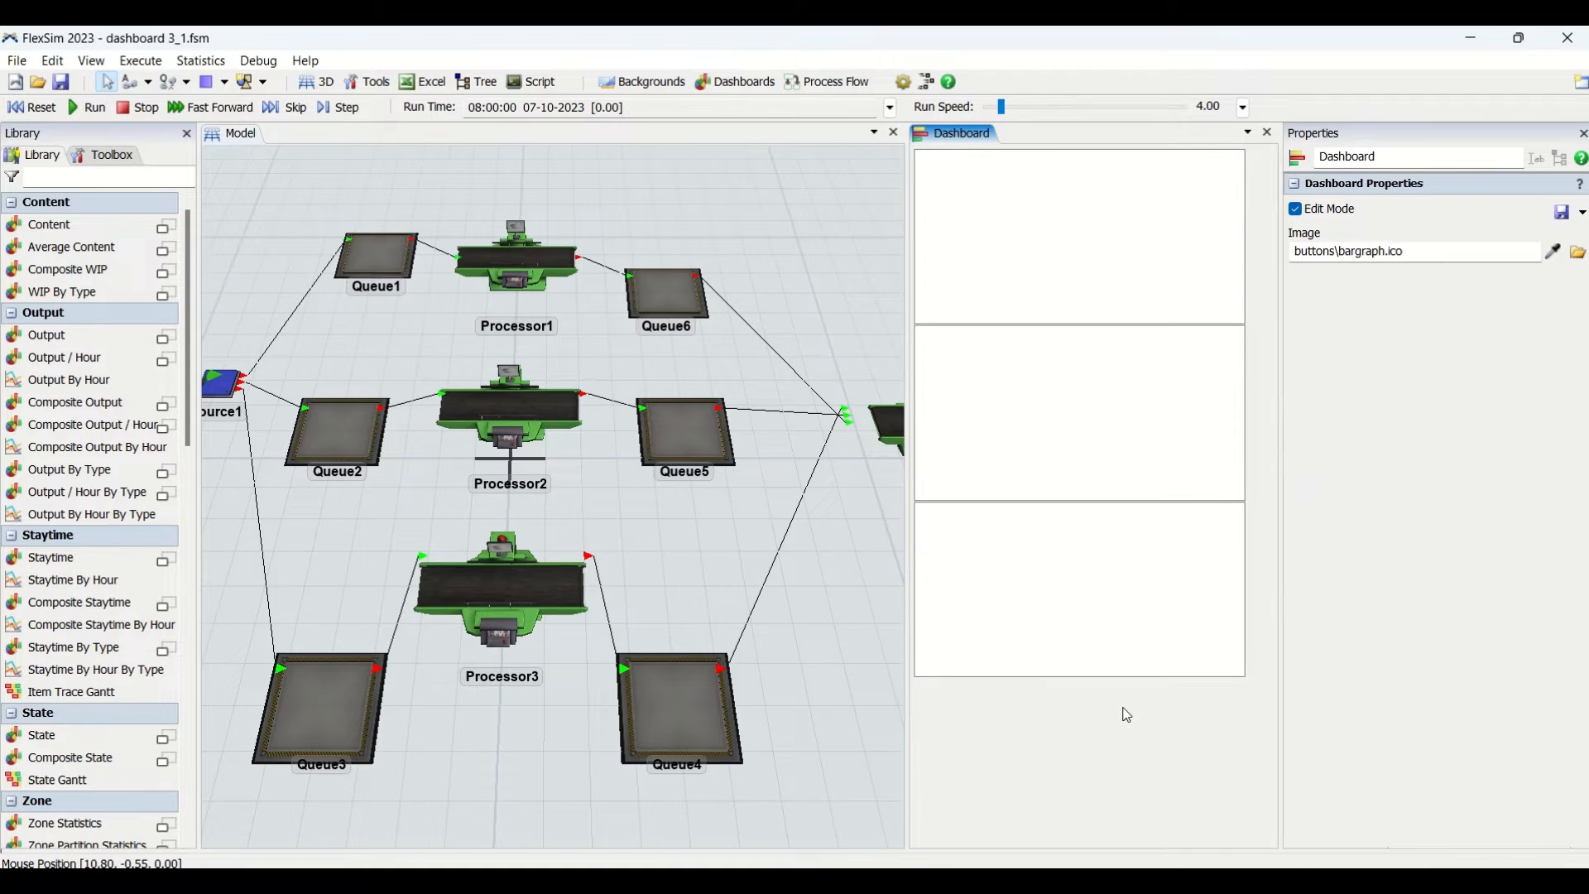
{"action": "left_click", "coordinate": [94, 107]}
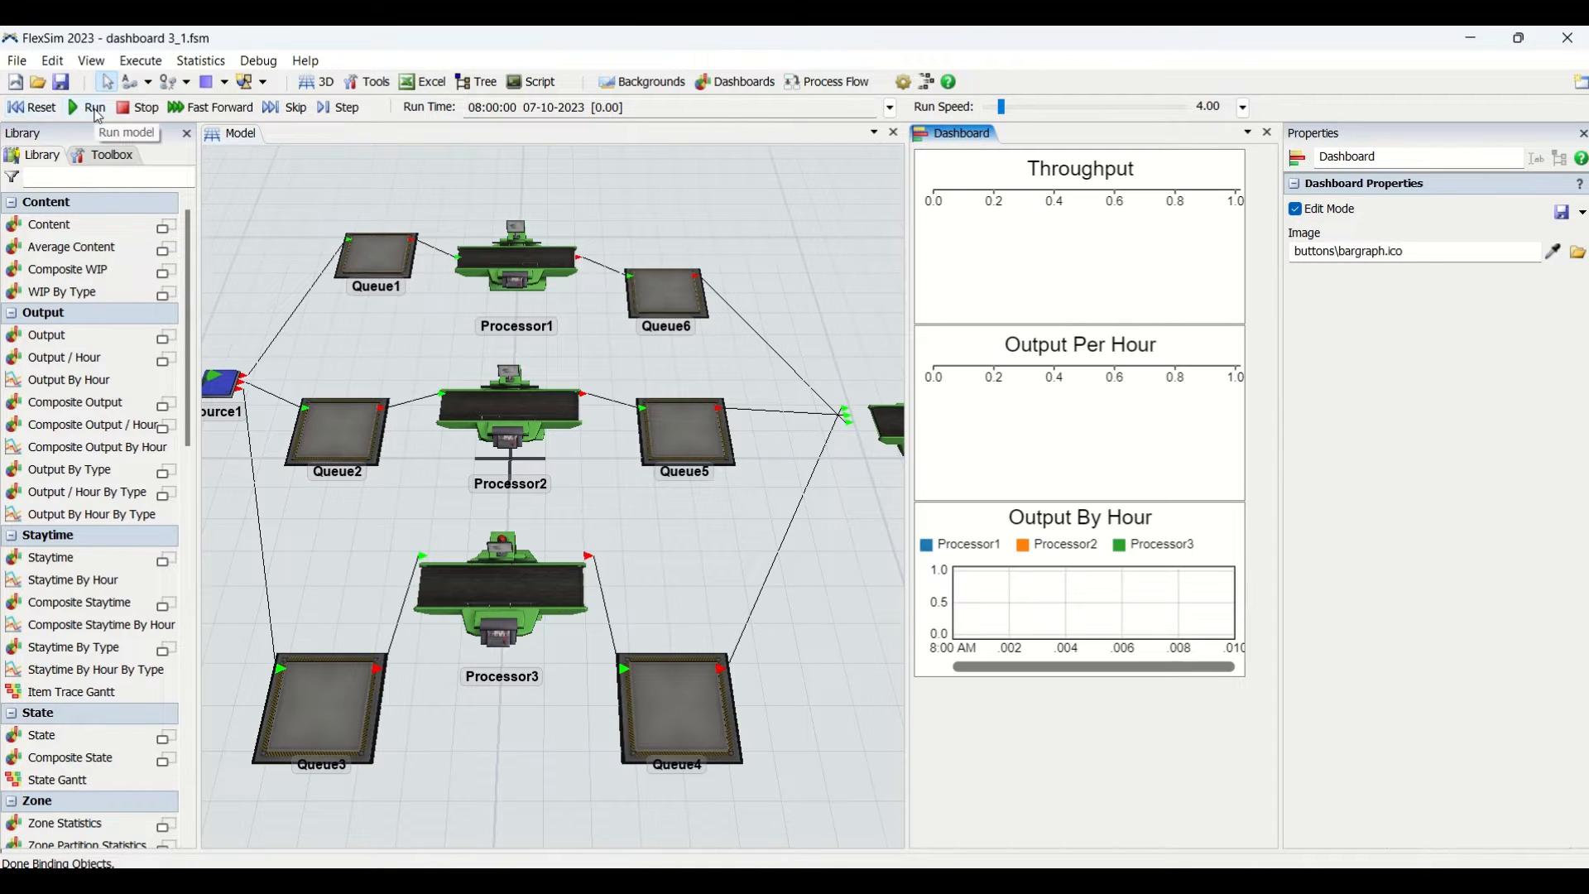
{"action": "left_click", "coordinate": [94, 108]}
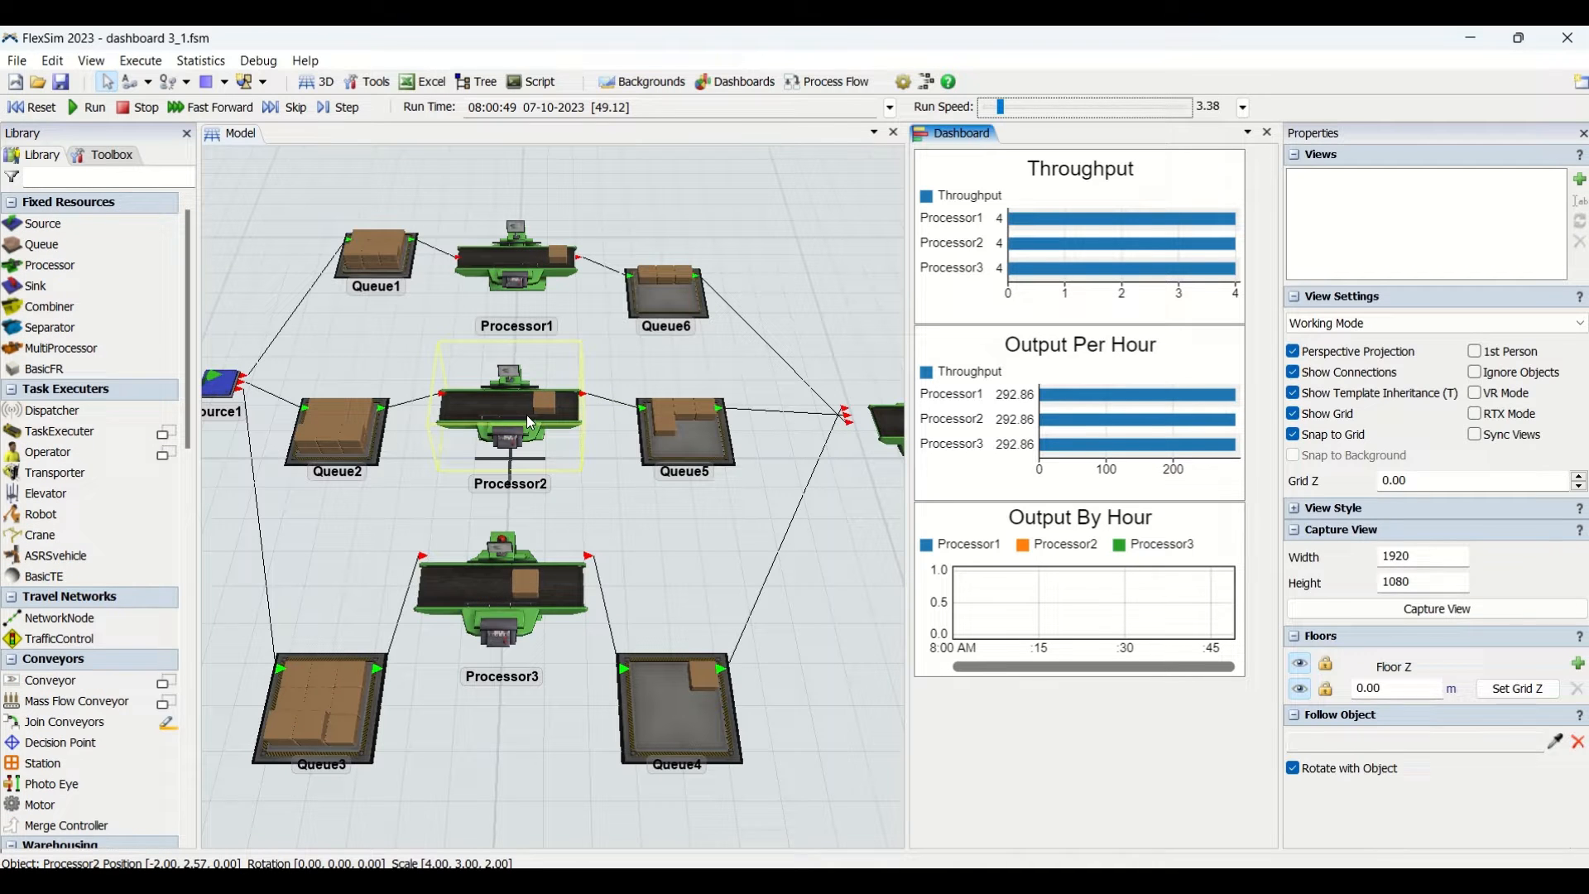
{"action": "left_click", "coordinate": [510, 411]}
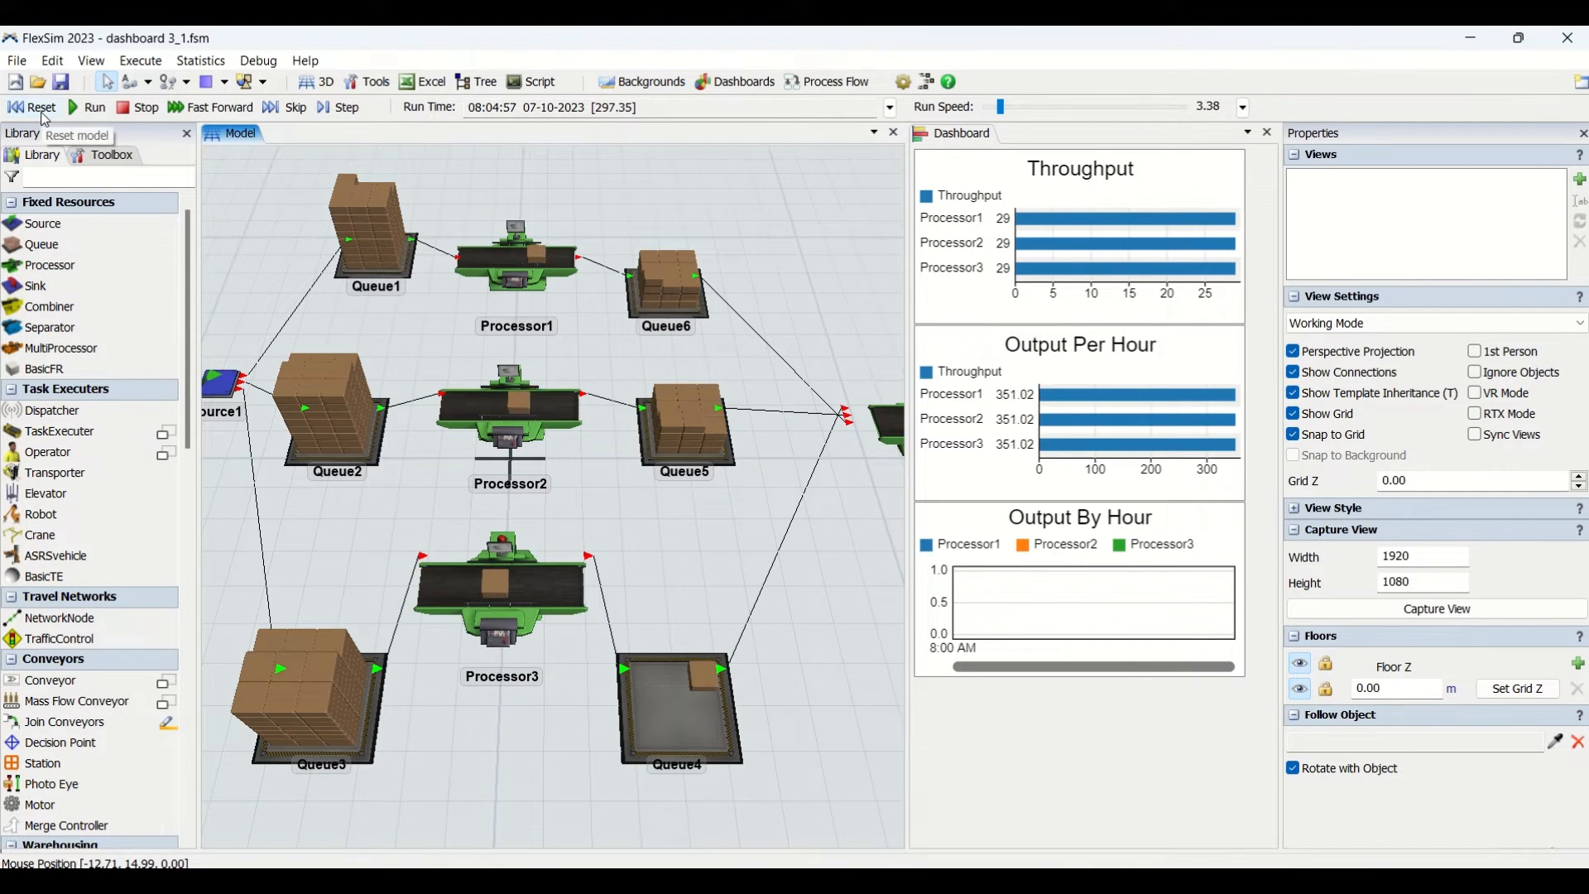
- Reset the model to time zero, clearing the queues and charts
{"action": "left_click", "coordinate": [41, 107]}
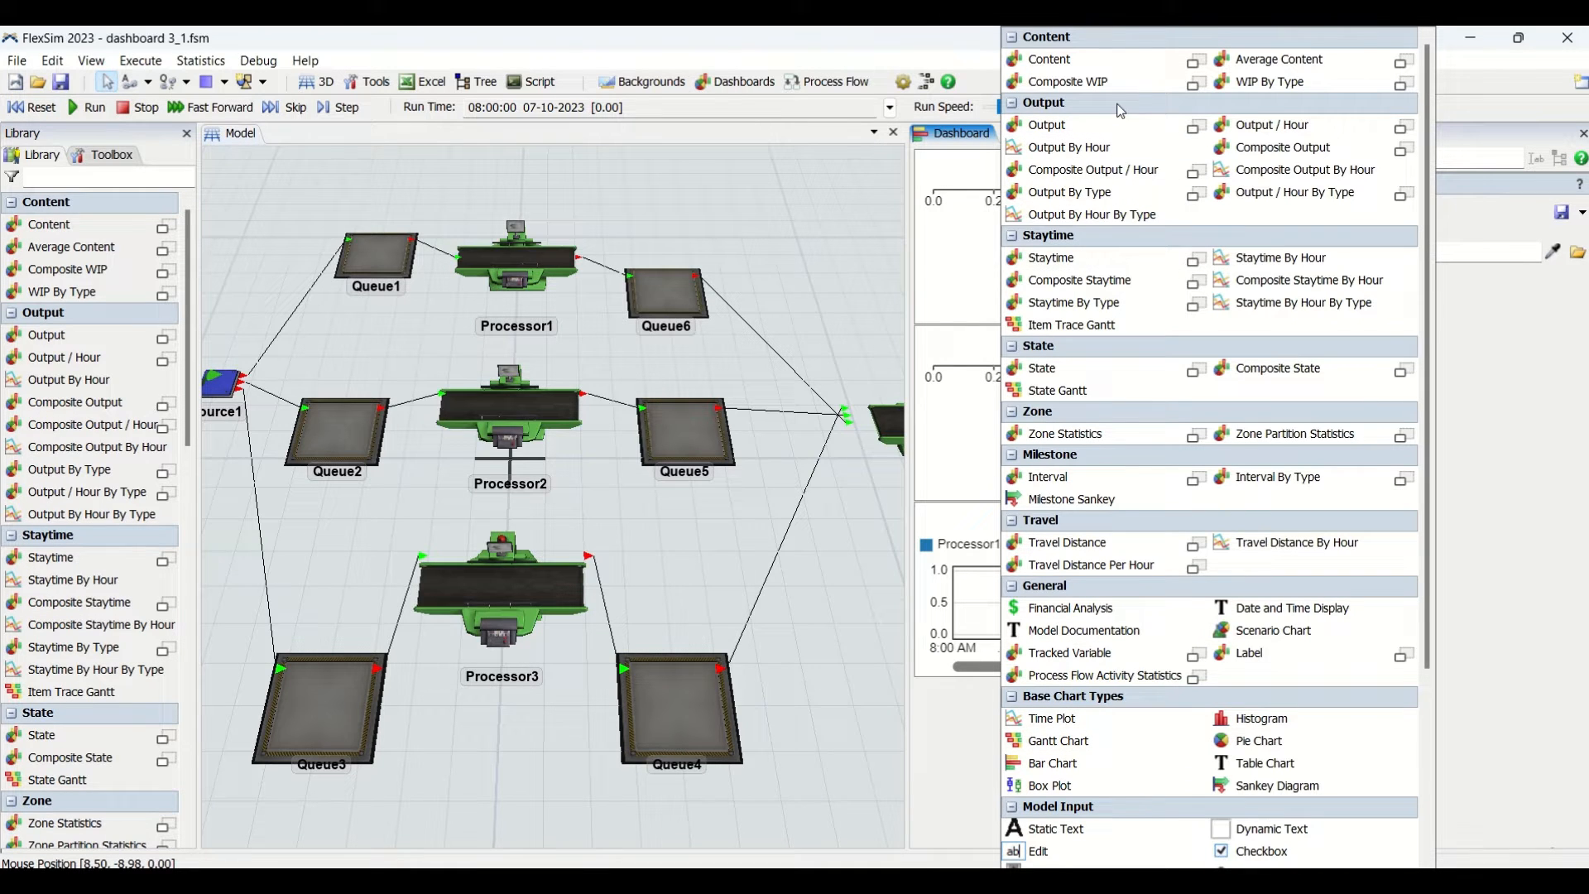
{"action": "mouse_move", "coordinate": [1270, 124]}
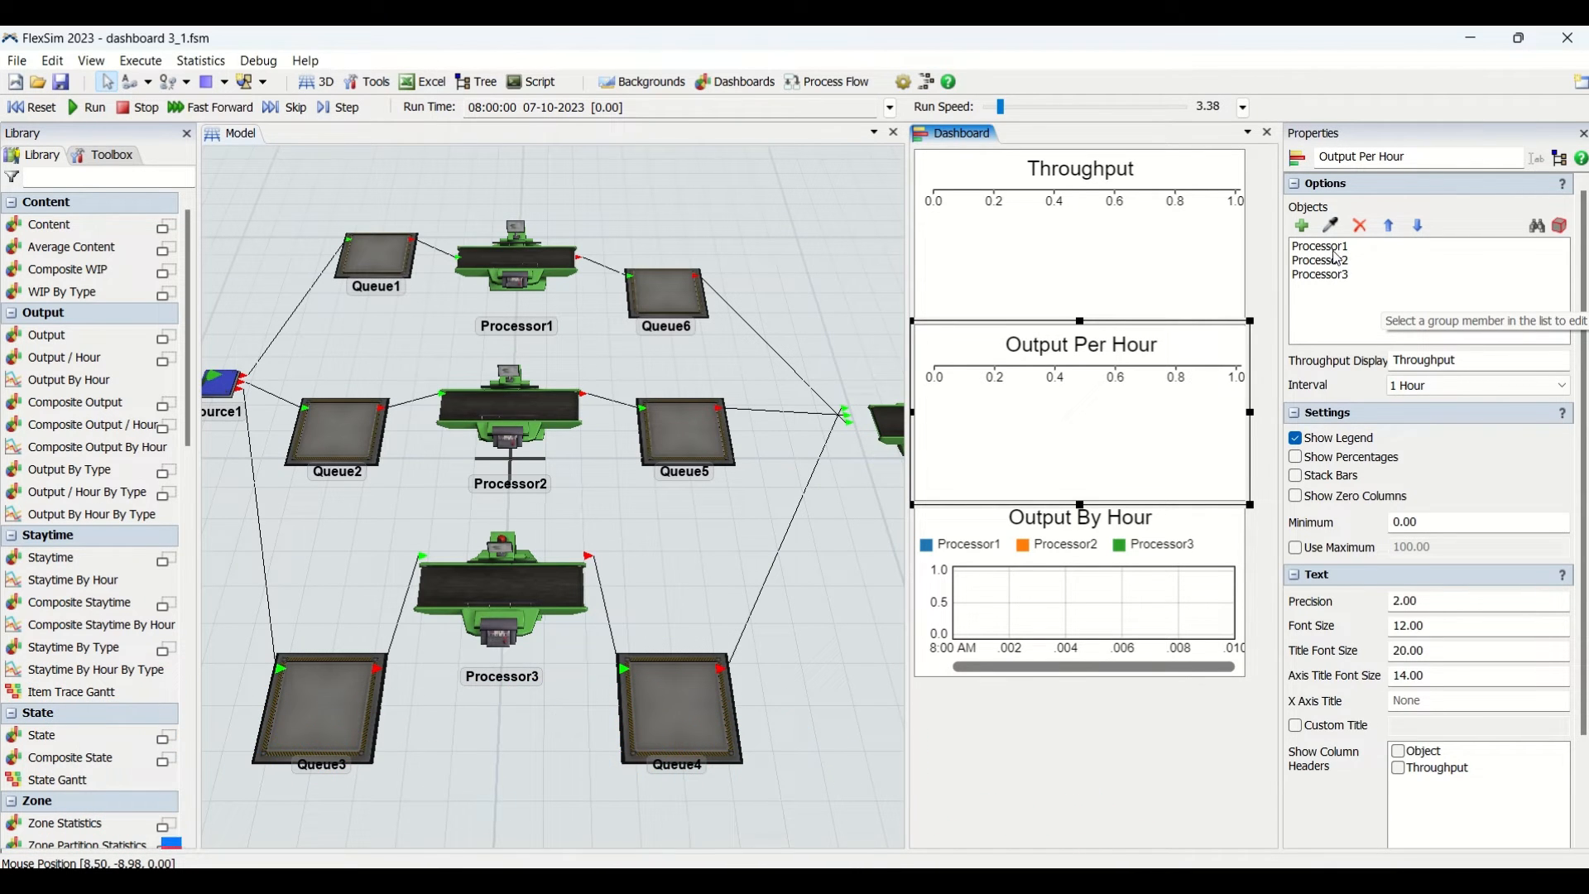
{"action": "left_click", "coordinate": [1321, 274]}
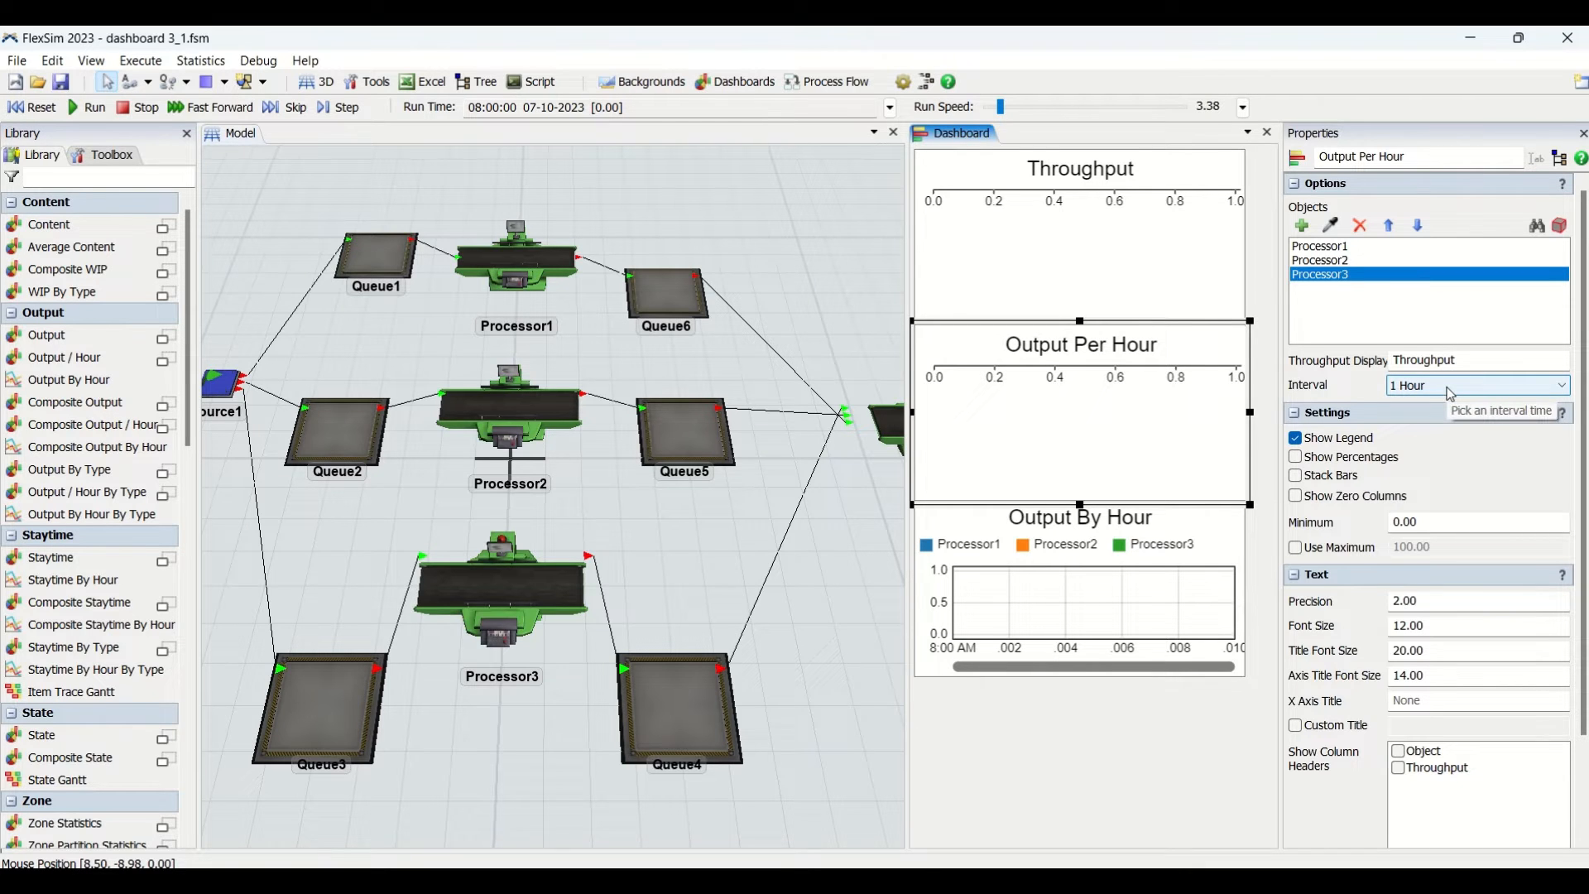
{"action": "left_click", "coordinate": [1472, 385]}
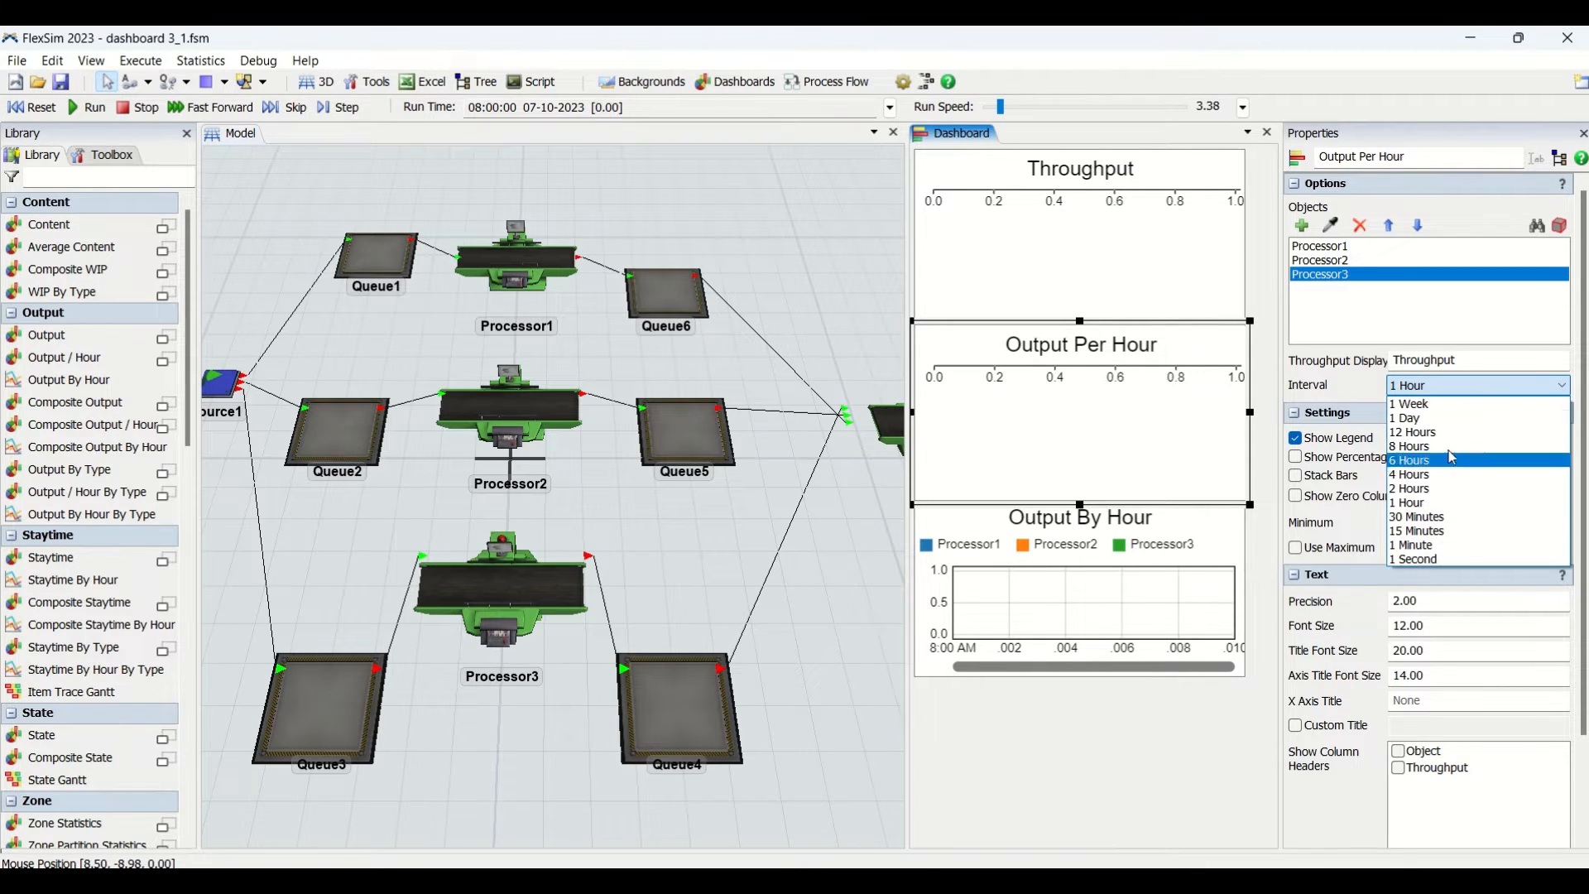
{"action": "mouse_move", "coordinate": [1440, 501]}
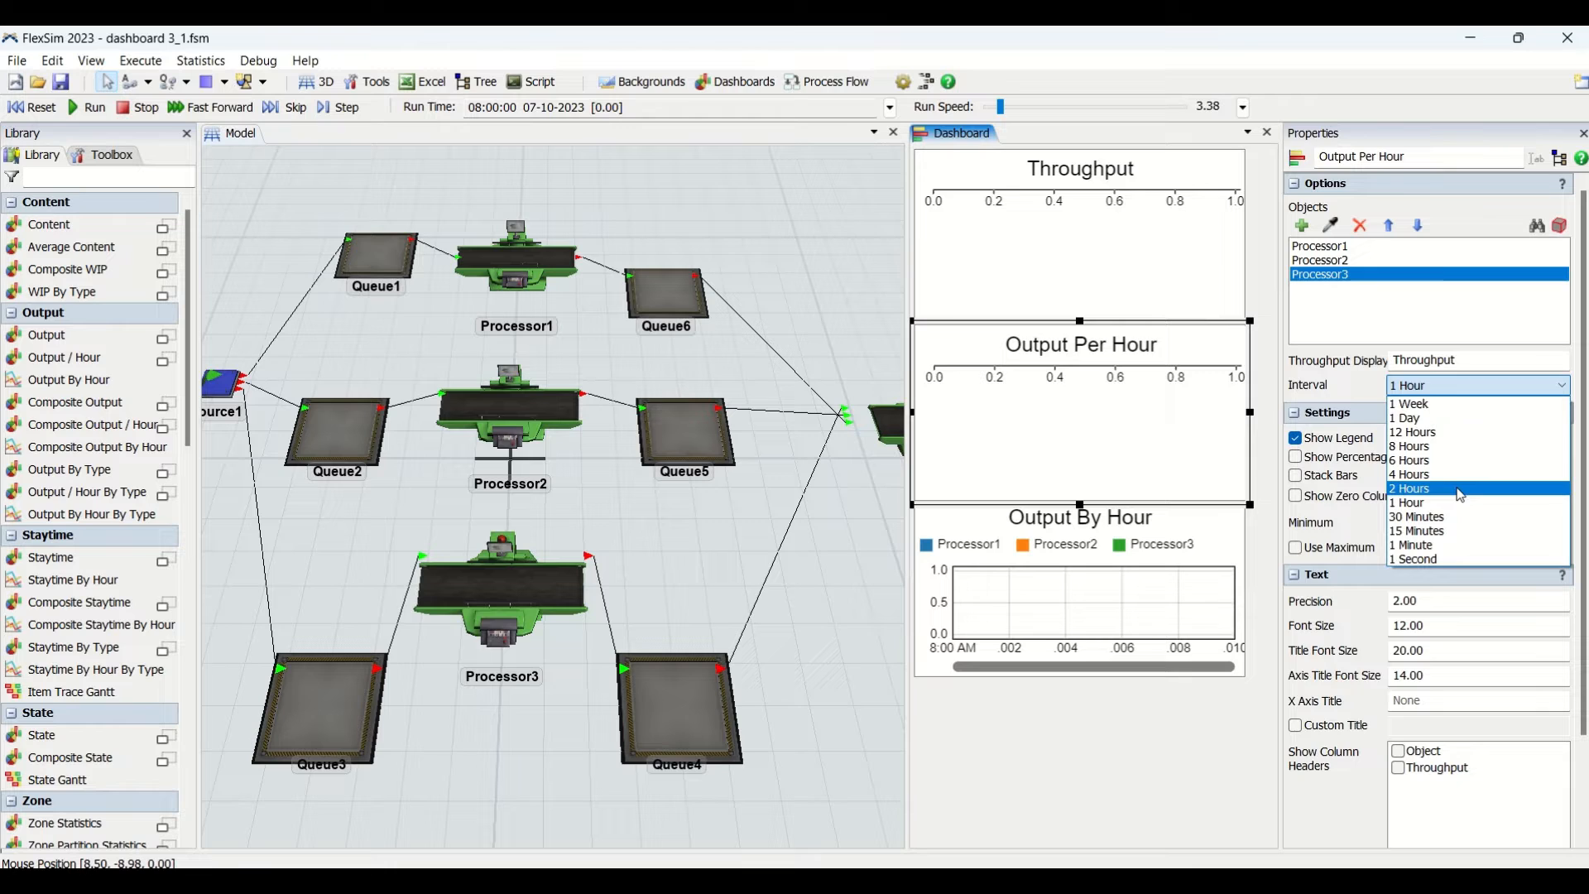
{"action": "mouse_move", "coordinate": [1429, 417]}
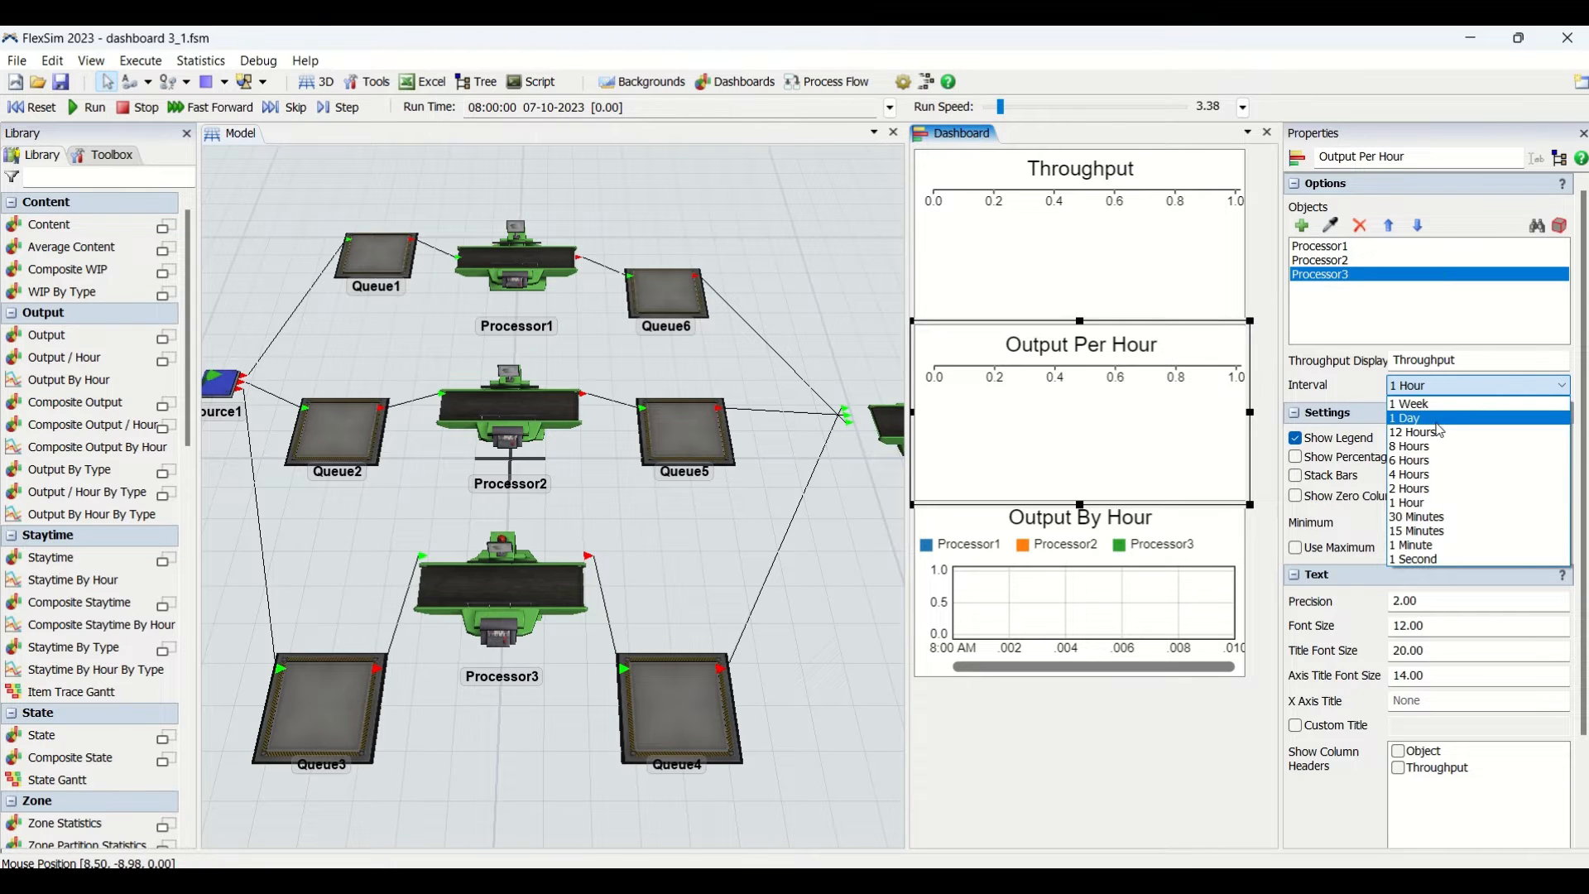
{"action": "mouse_move", "coordinate": [1412, 432]}
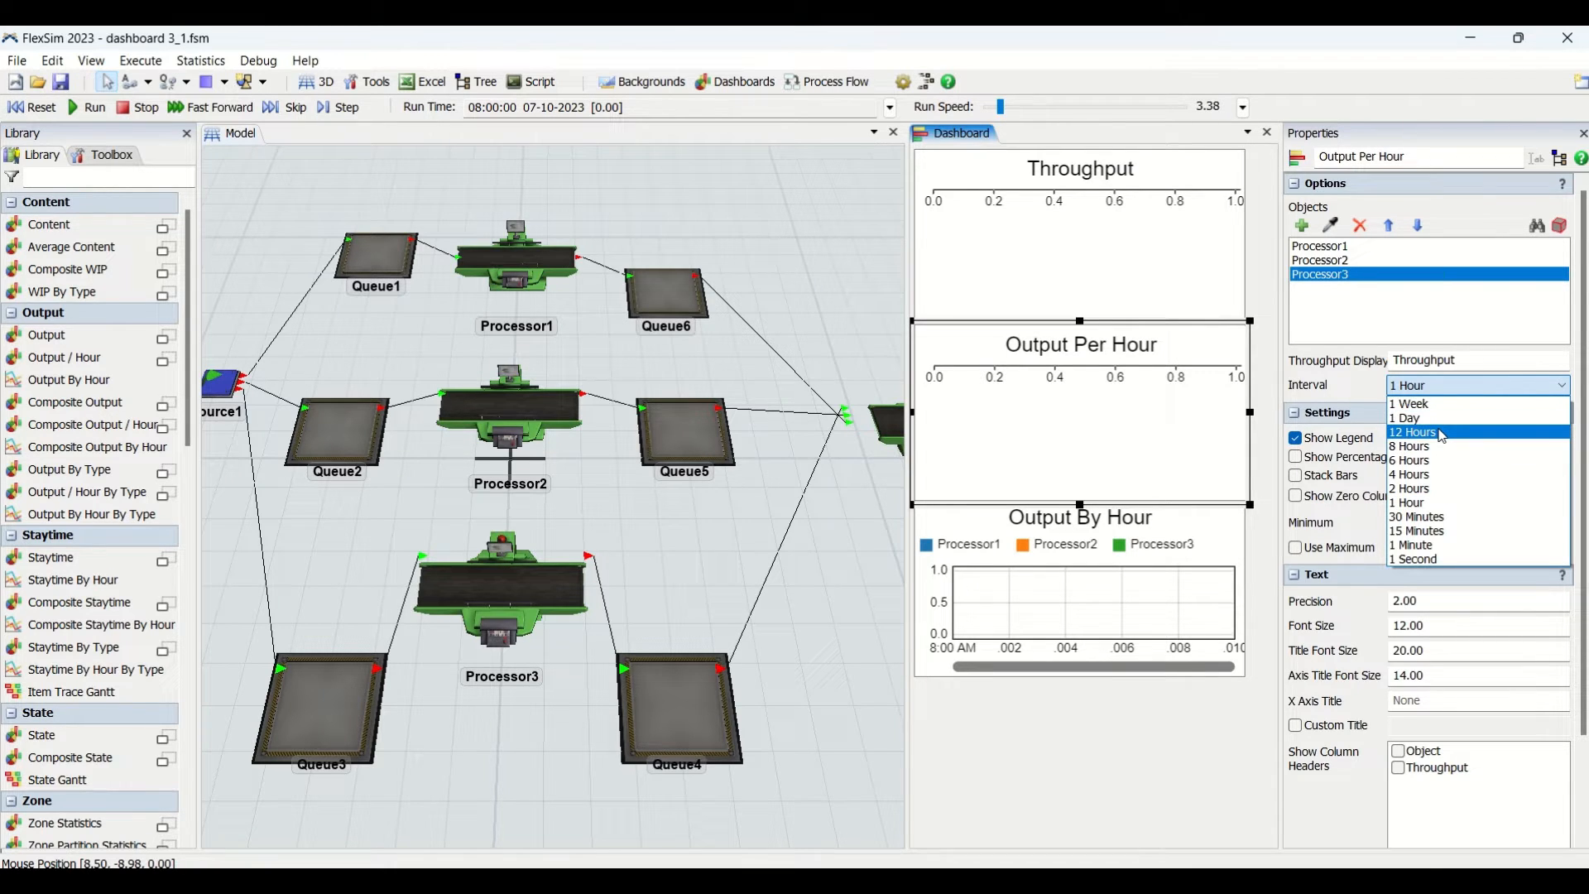
{"action": "mouse_move", "coordinate": [1417, 516]}
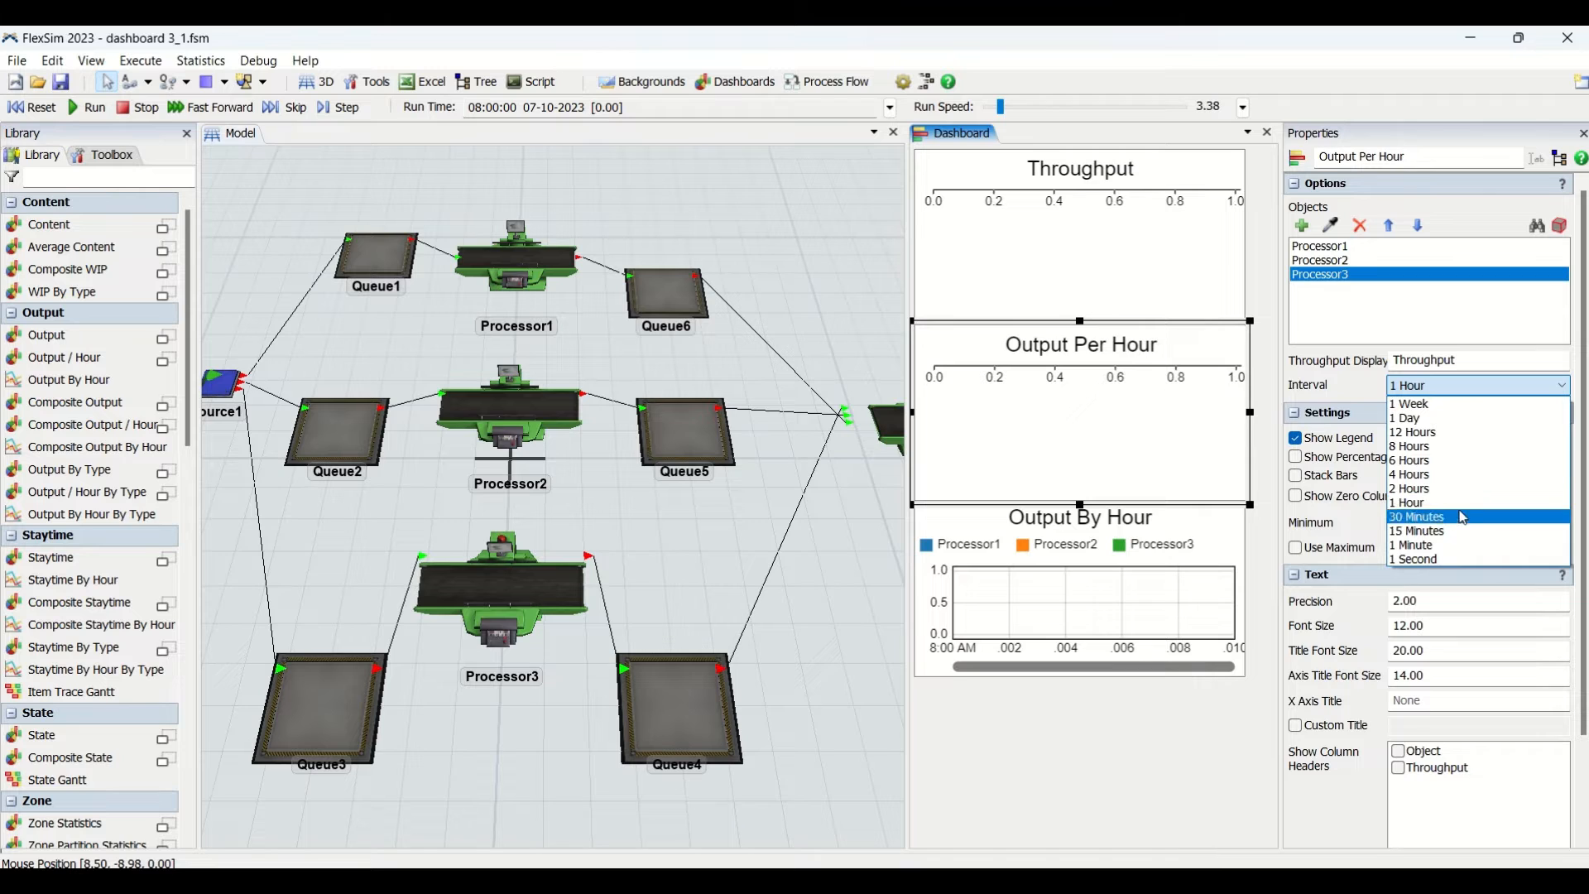
{"action": "mouse_move", "coordinate": [1439, 418]}
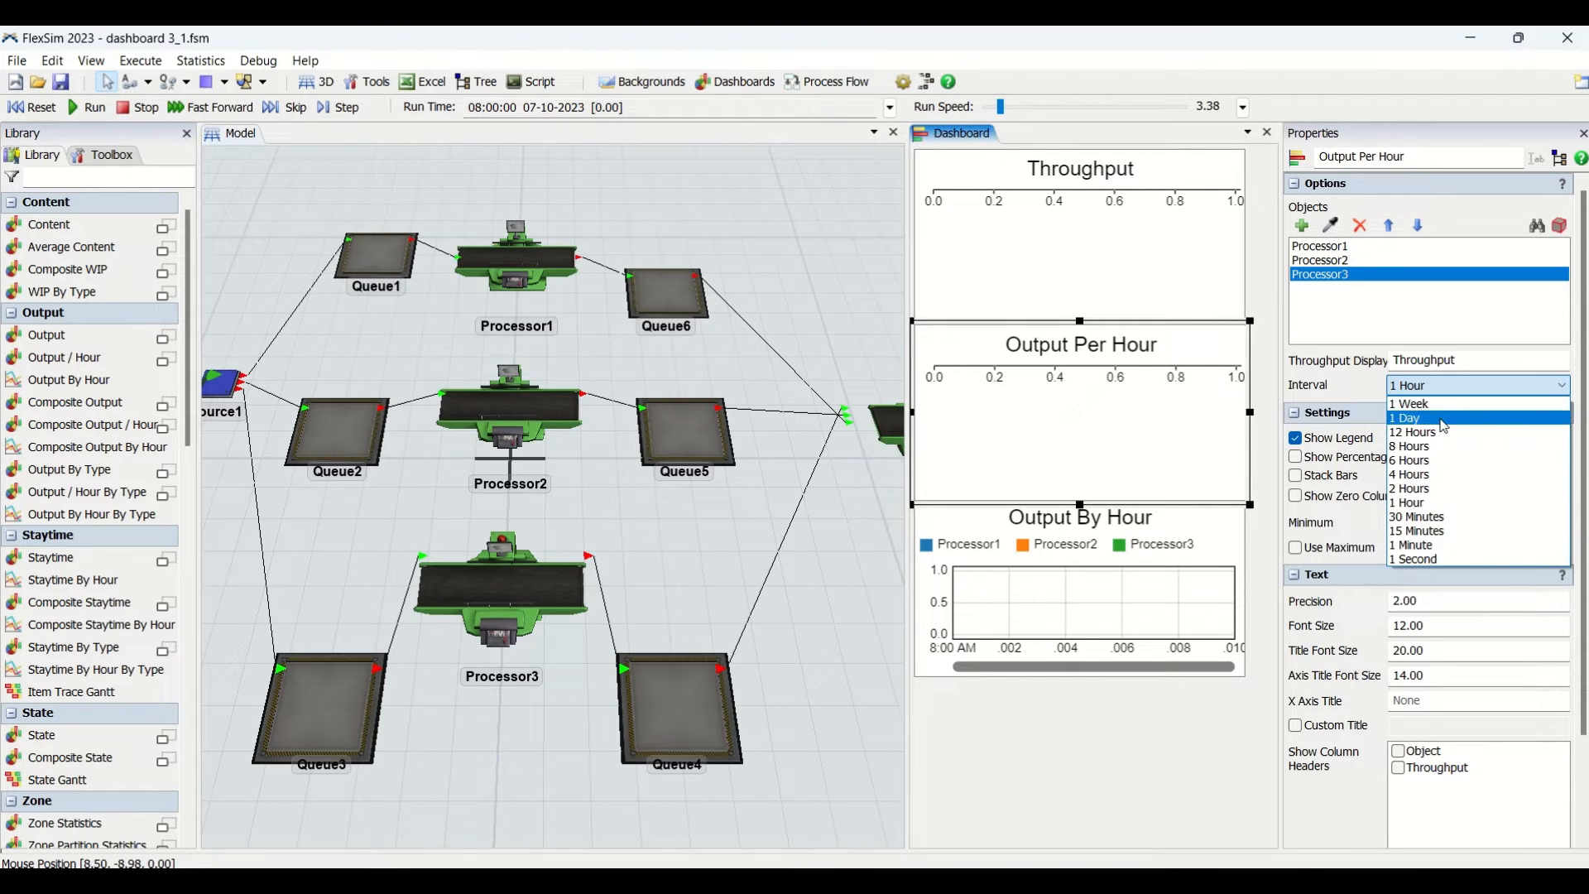
{"action": "mouse_move", "coordinate": [1409, 403]}
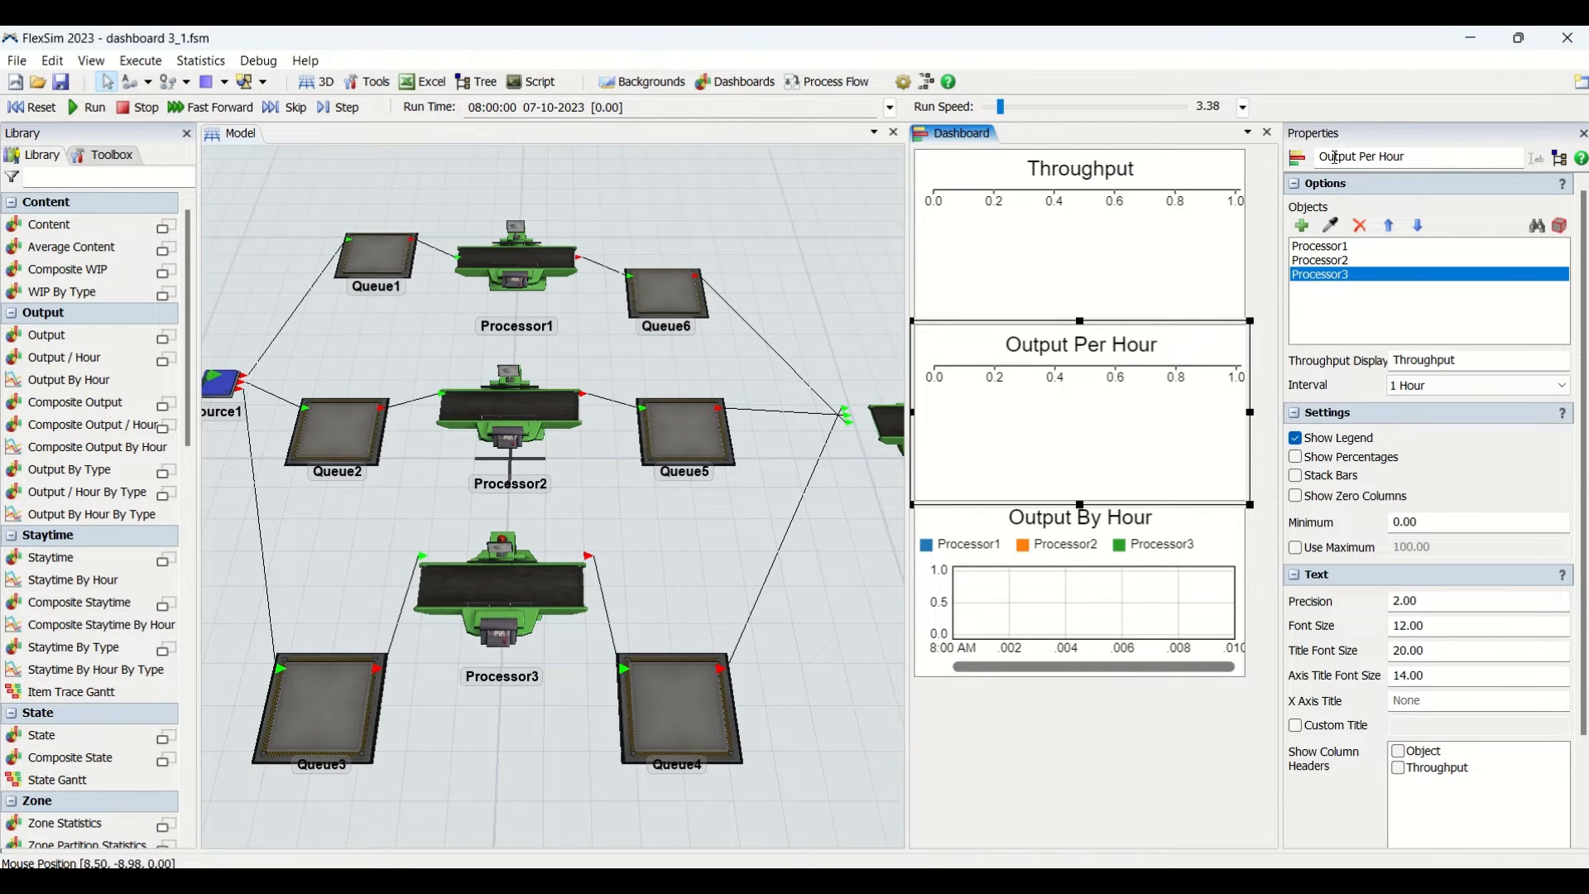
{"action": "mouse_move", "coordinate": [596, 278]}
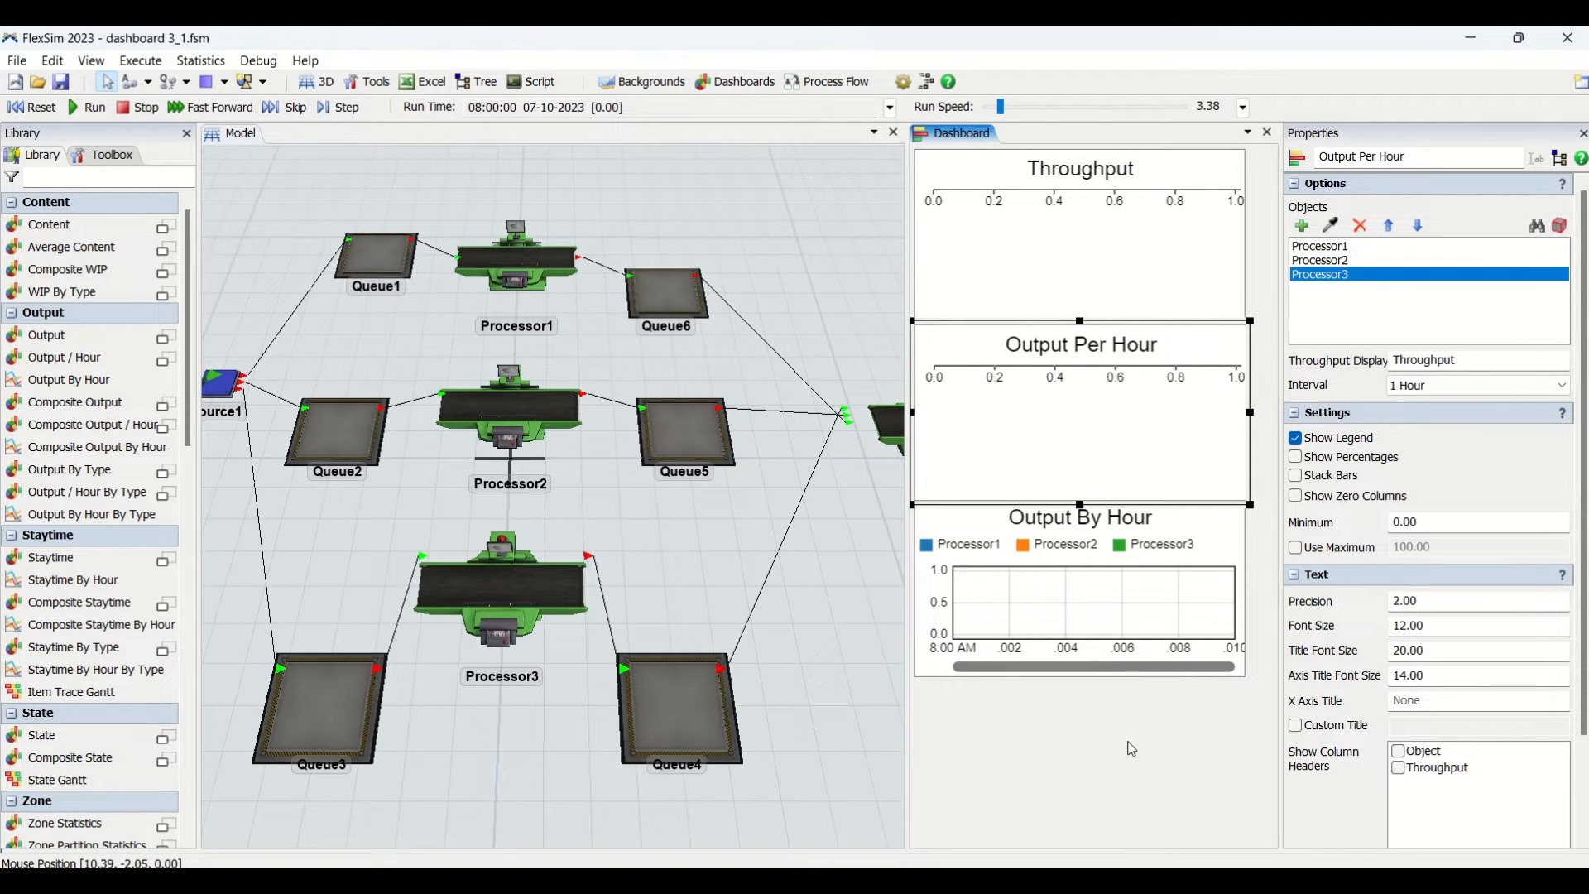
{"action": "mouse_move", "coordinate": [1101, 586]}
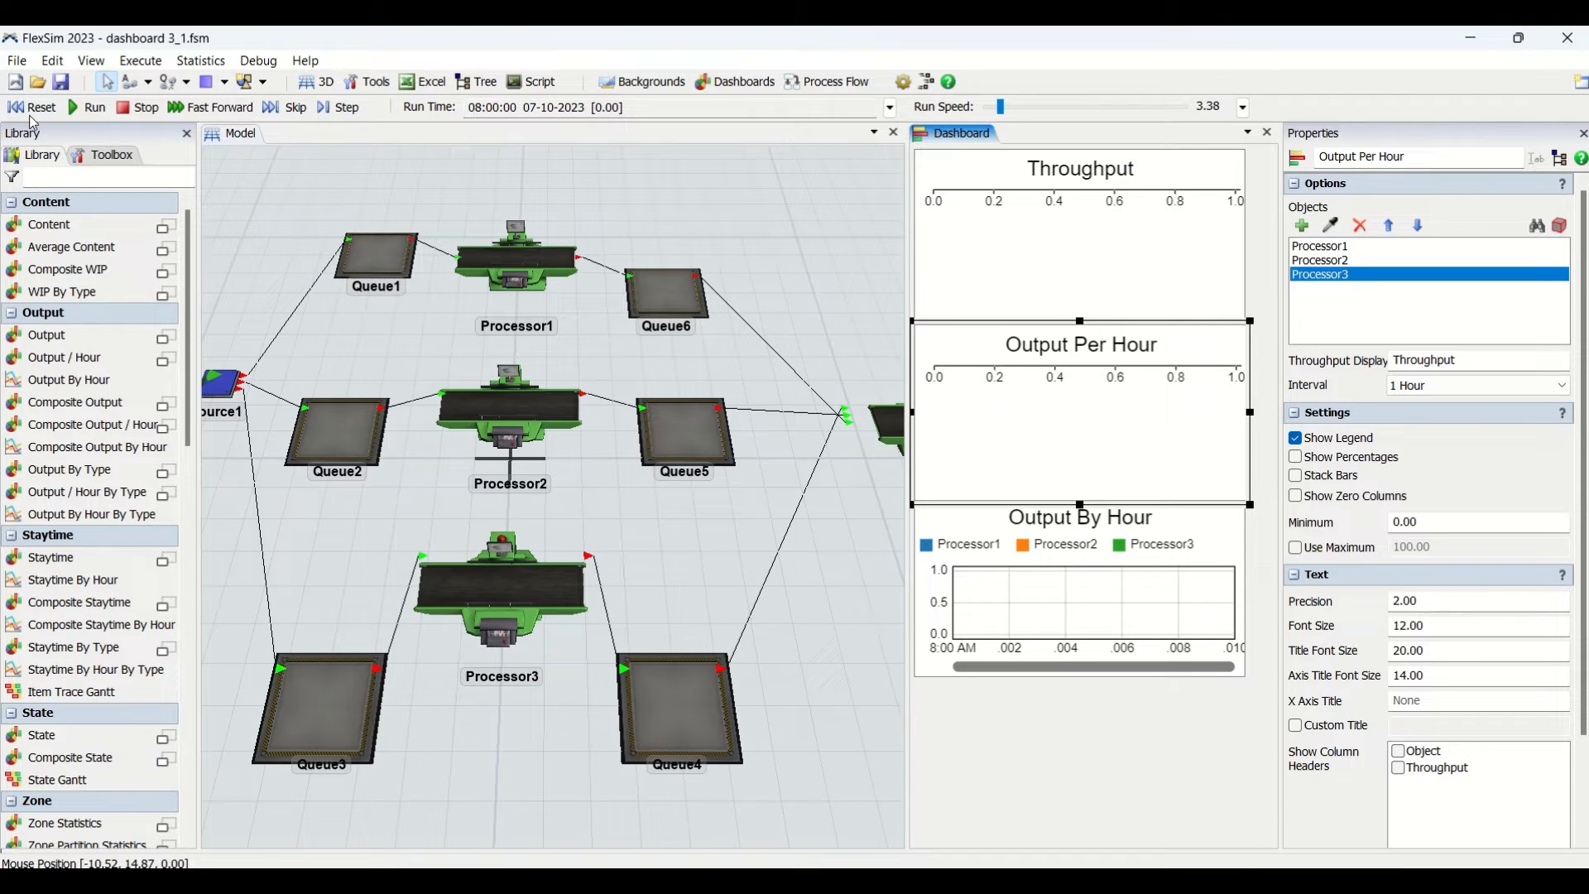
- Reset and run the model with a 60-second stop time enabled
{"action": "left_click", "coordinate": [94, 107]}
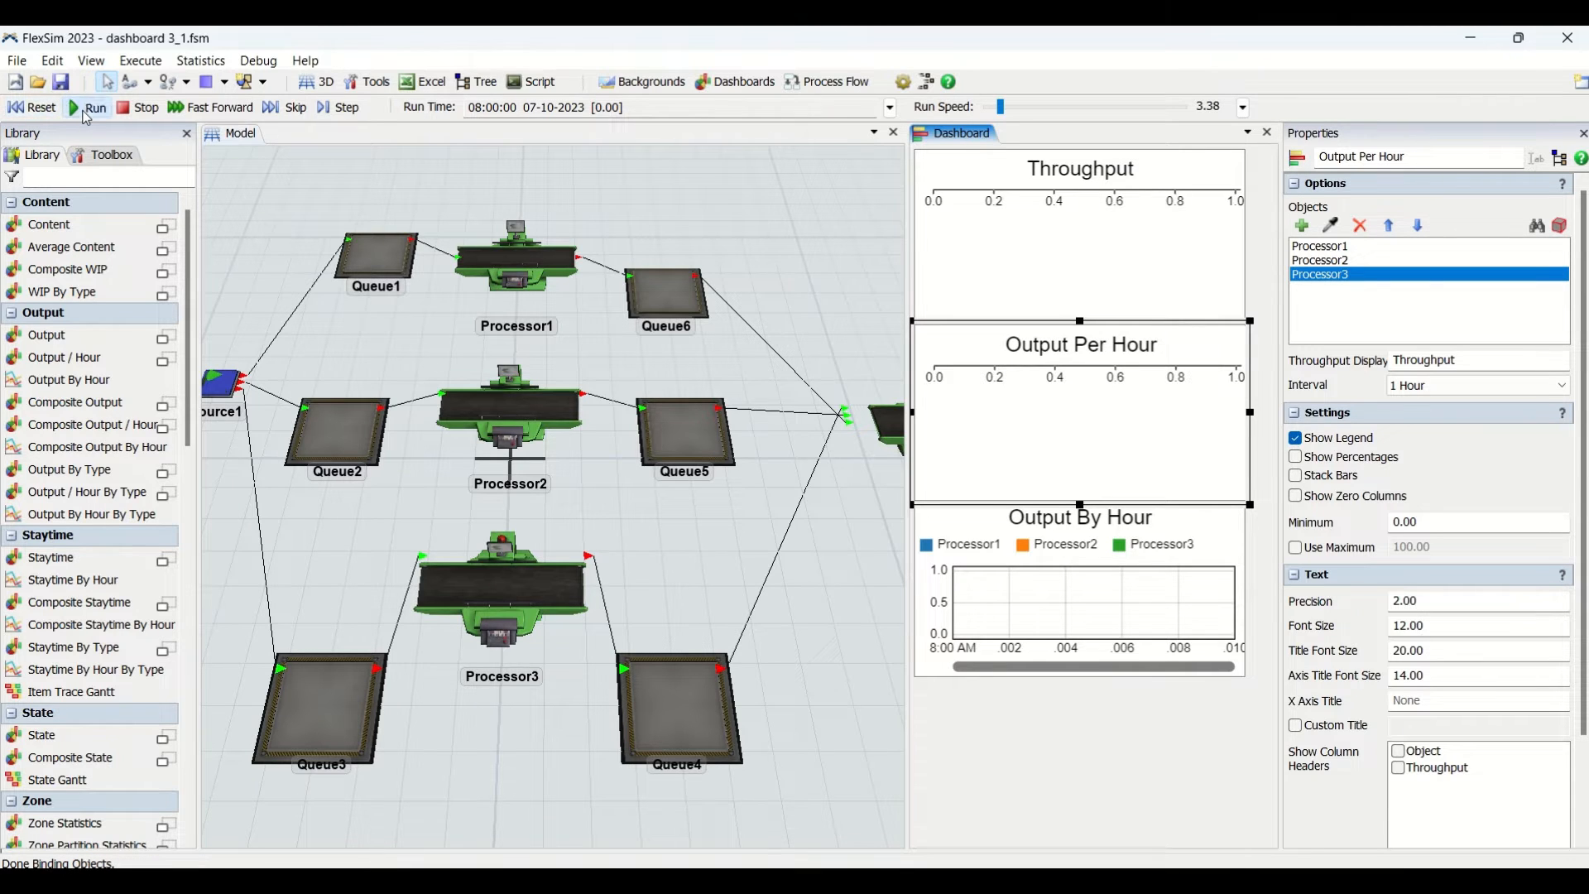
{"action": "left_click", "coordinate": [95, 107]}
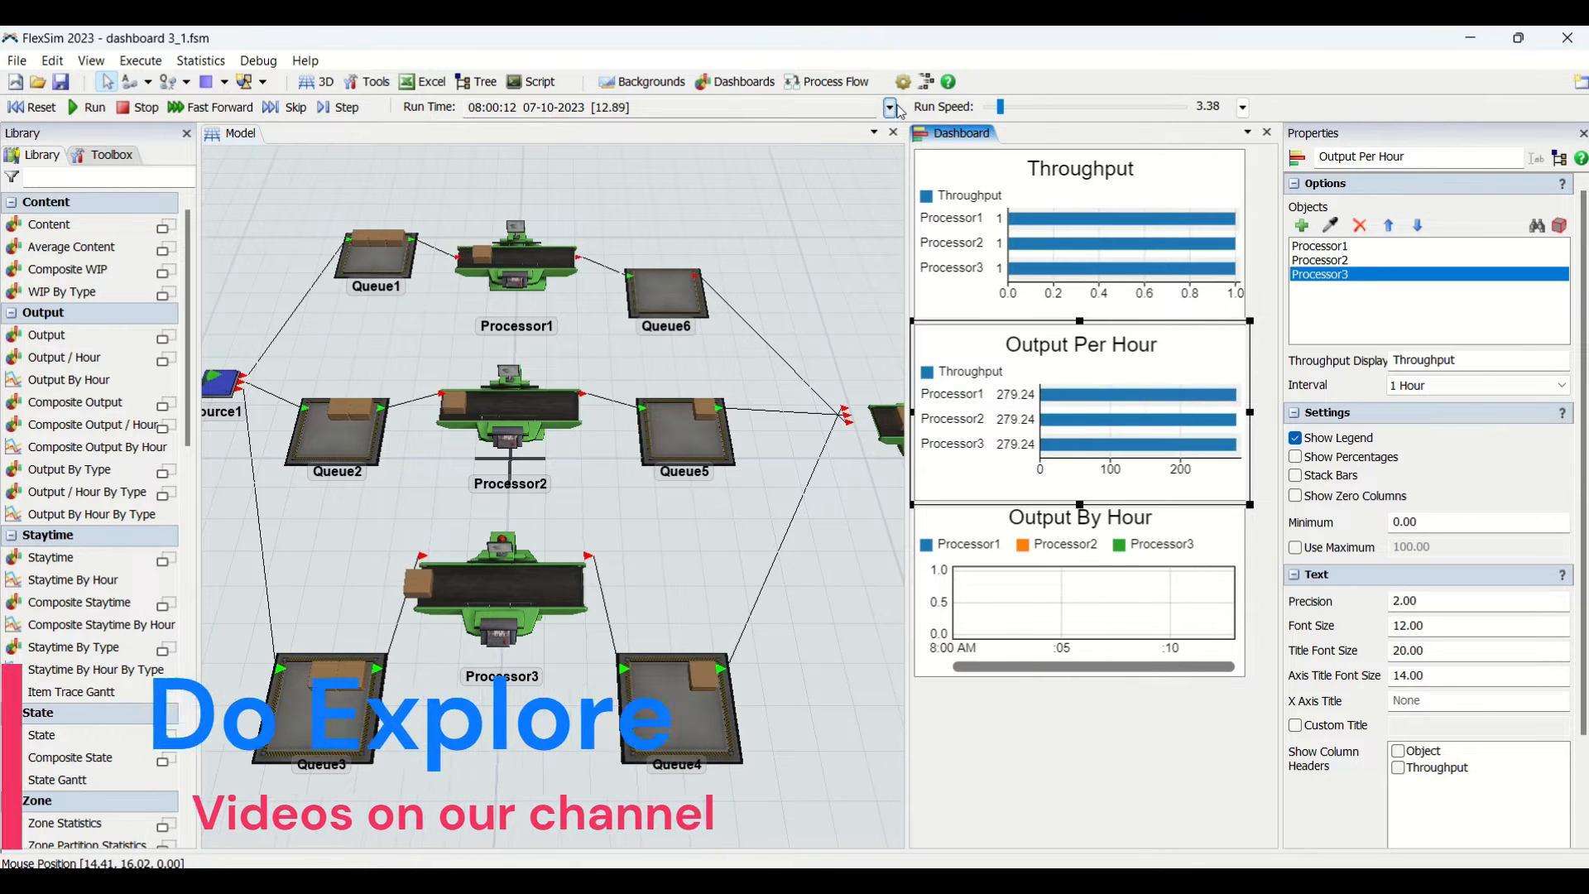
{"action": "left_click", "coordinate": [890, 106]}
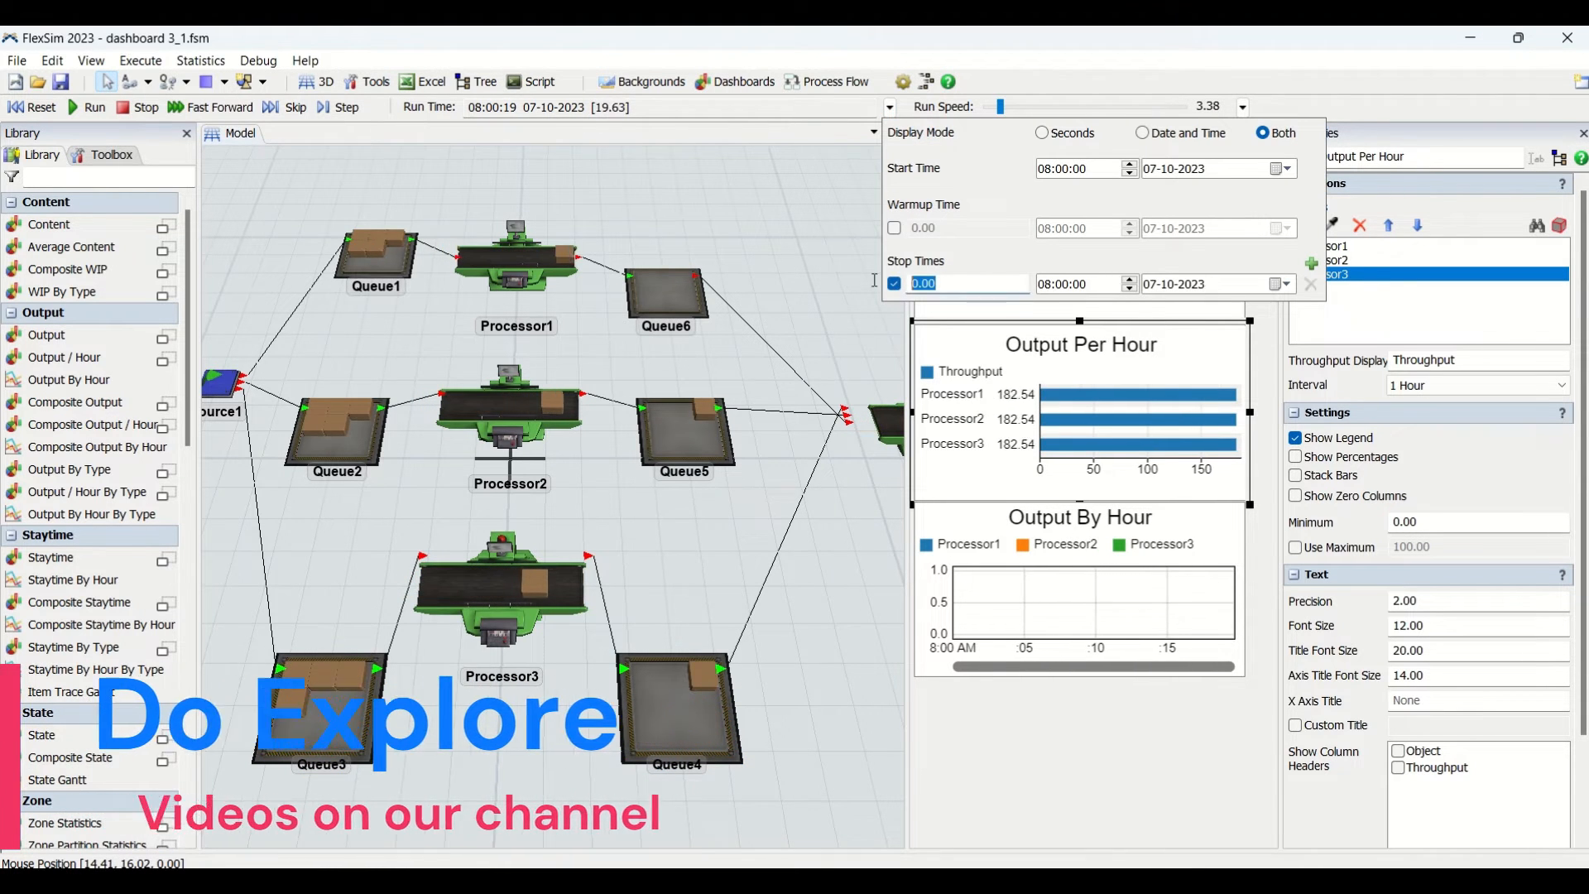
{"action": "type", "text": "60"}
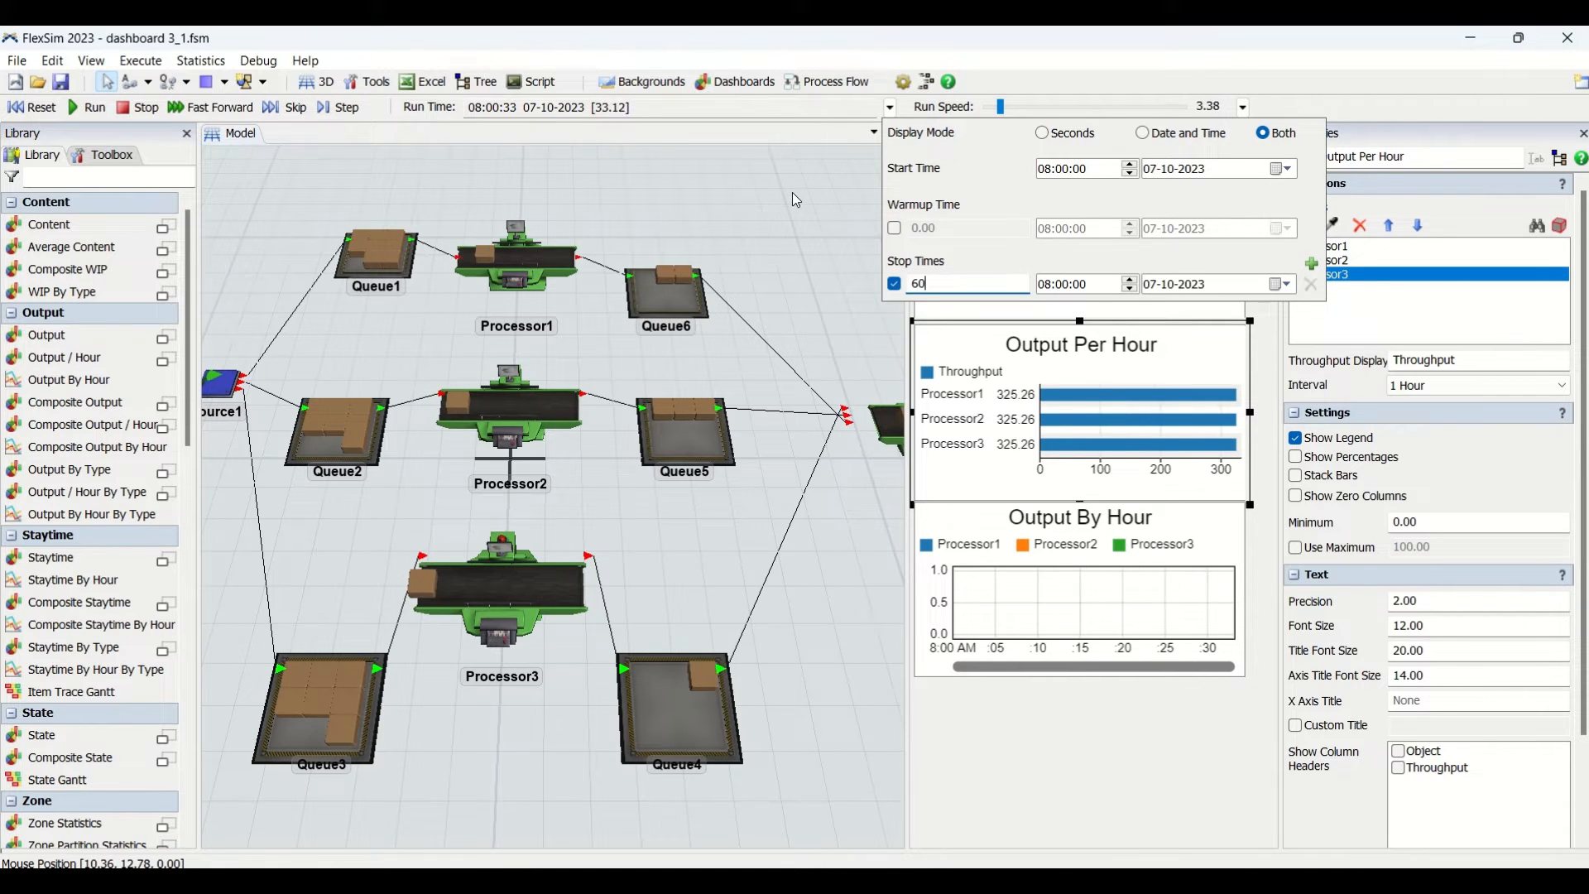
{"action": "left_click", "coordinate": [91, 59]}
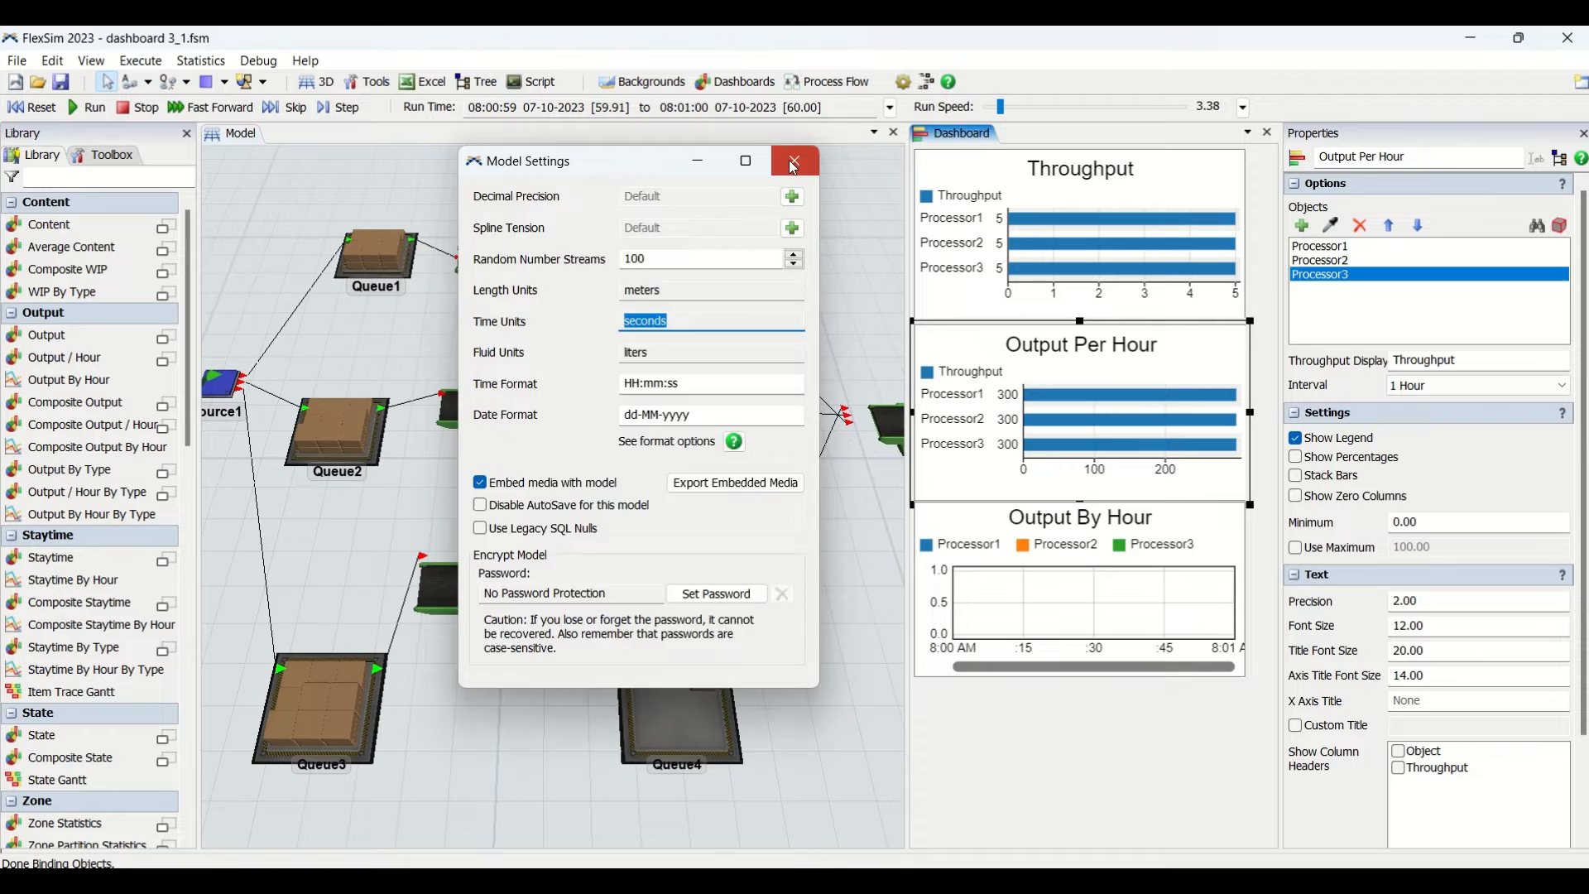
- Try a 1 Minute chart interval, restore it to 1 Hour, and reset the model
{"action": "left_click", "coordinate": [794, 162]}
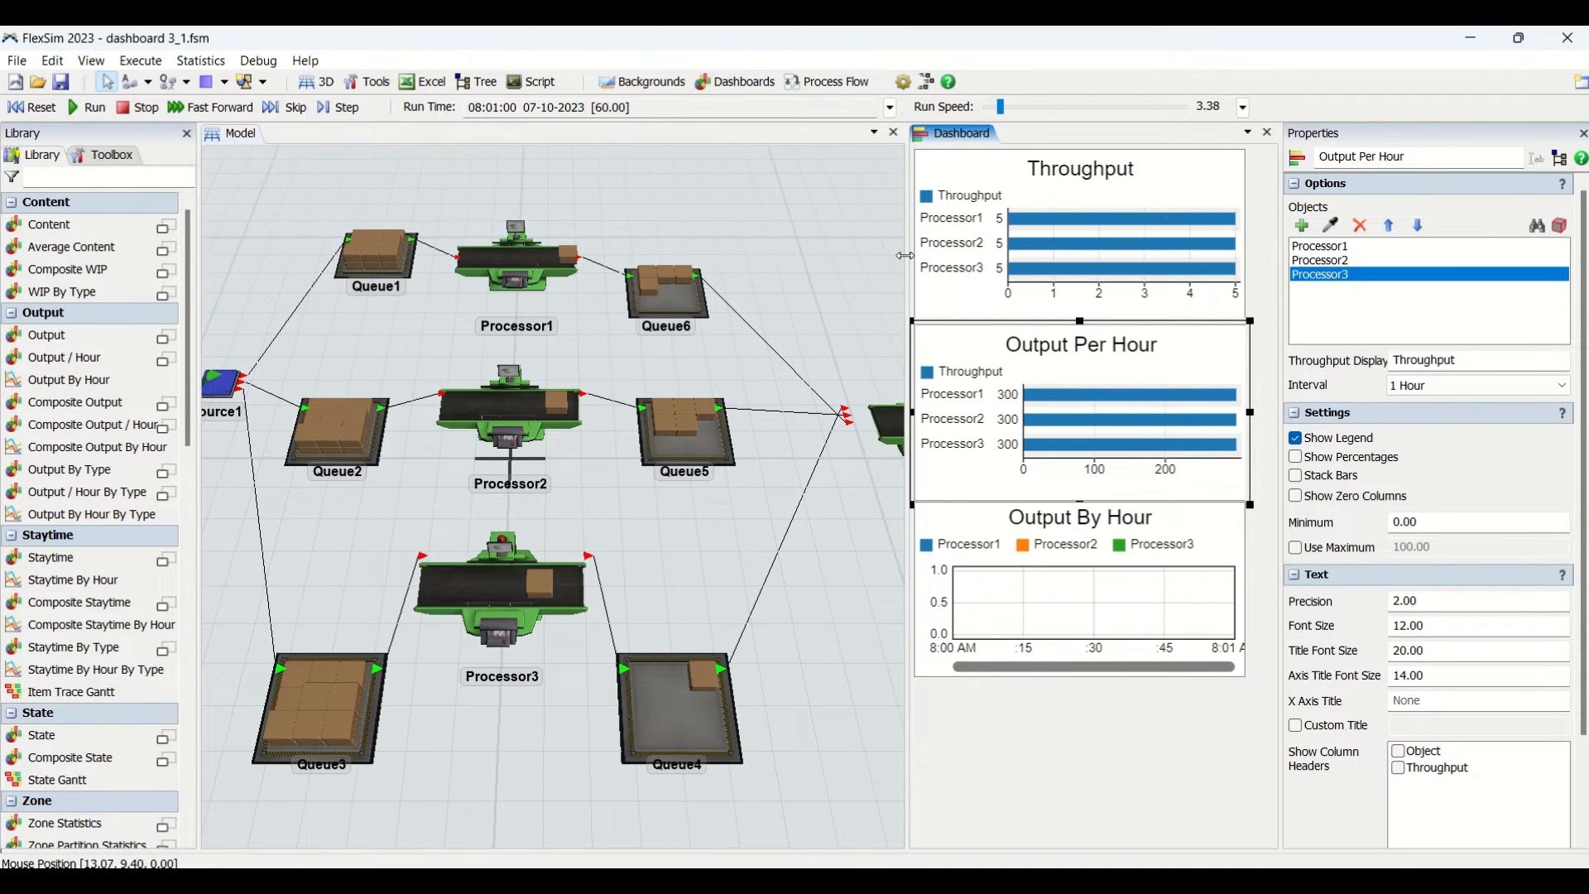
{"action": "left_click", "coordinate": [1475, 384]}
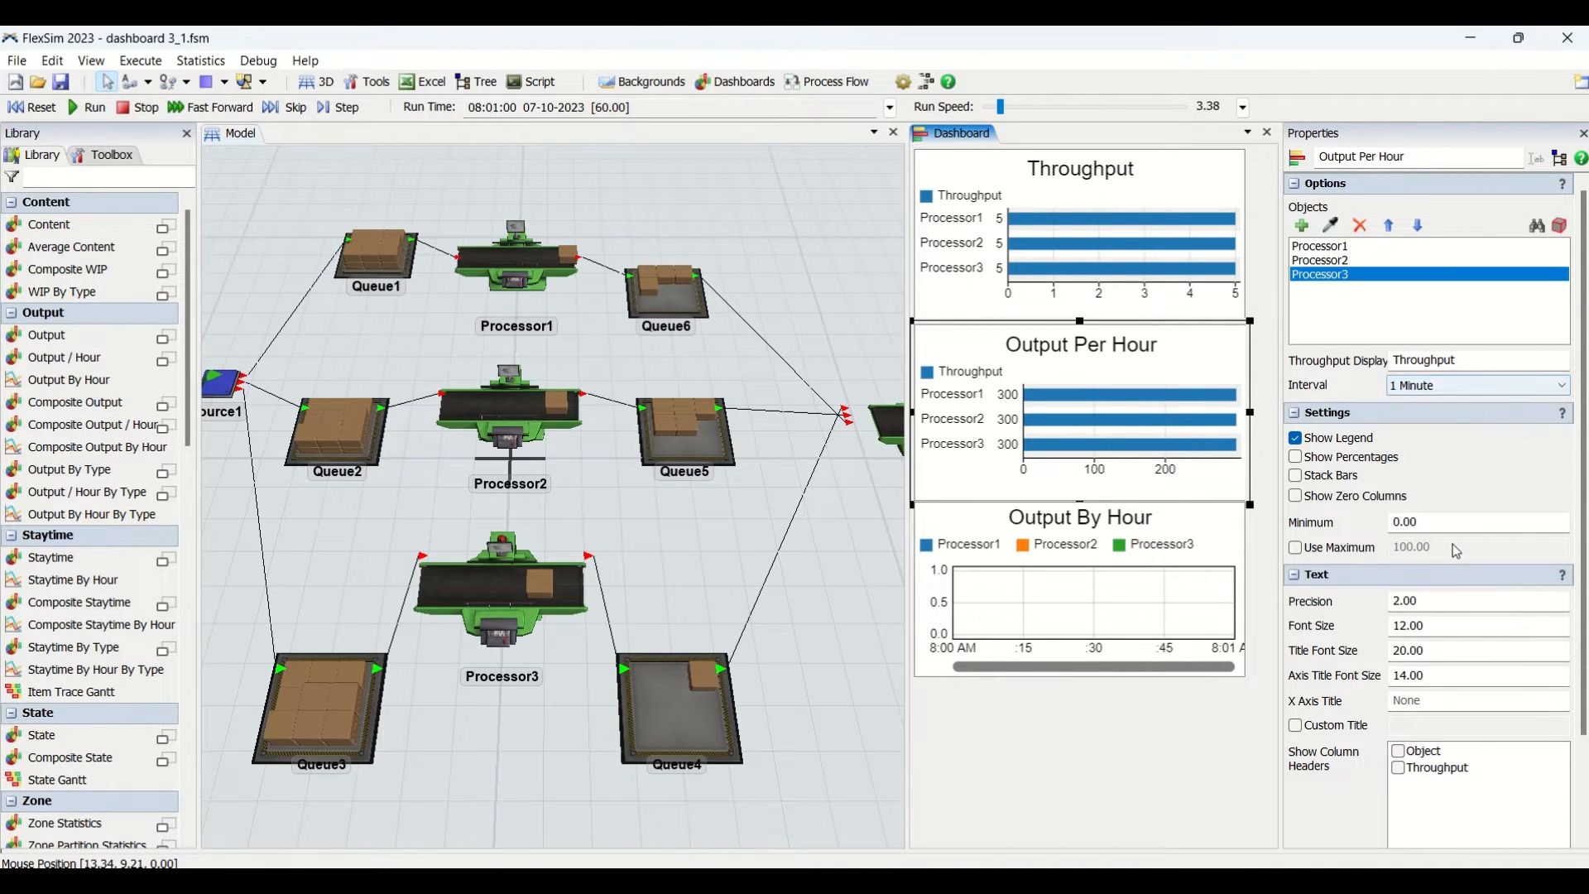
{"action": "left_click", "coordinate": [33, 108]}
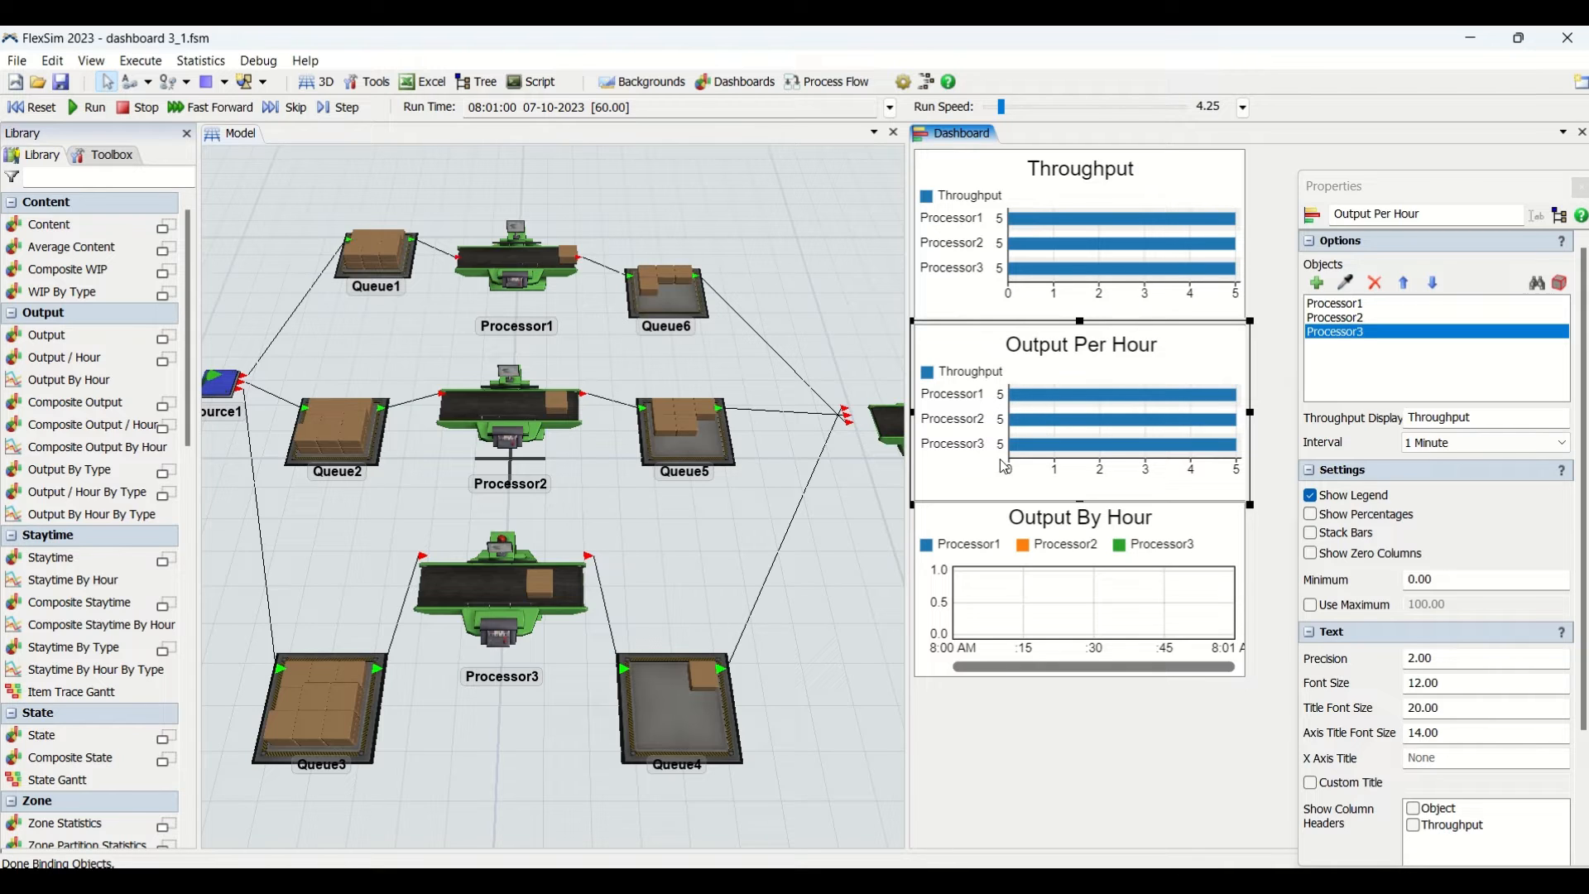
{"action": "mouse_move", "coordinate": [1017, 464]}
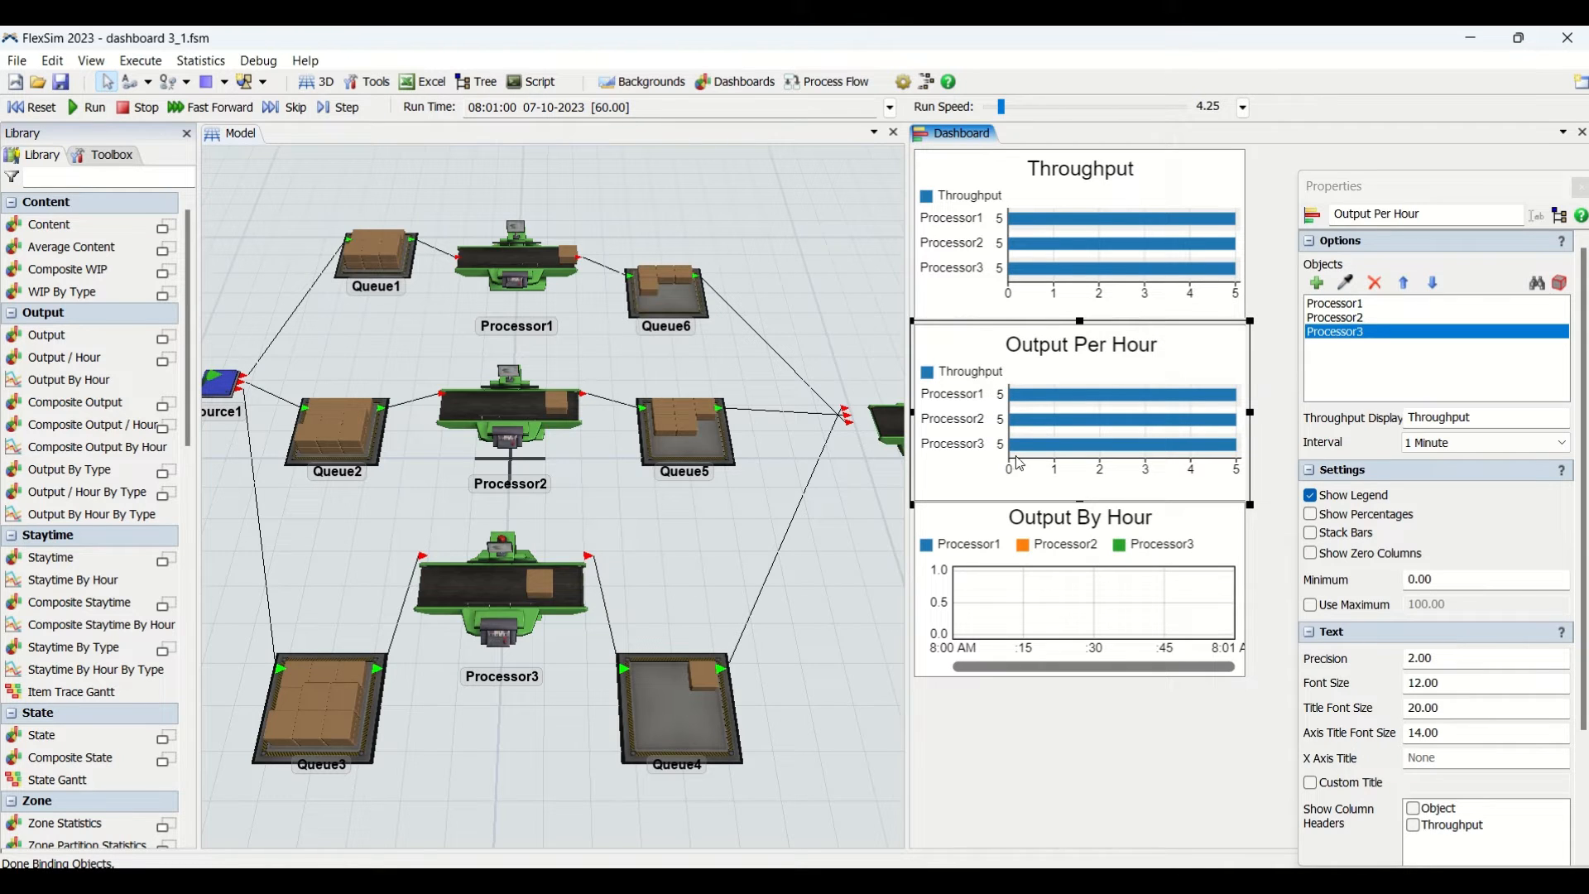
{"action": "mouse_move", "coordinate": [994, 282]}
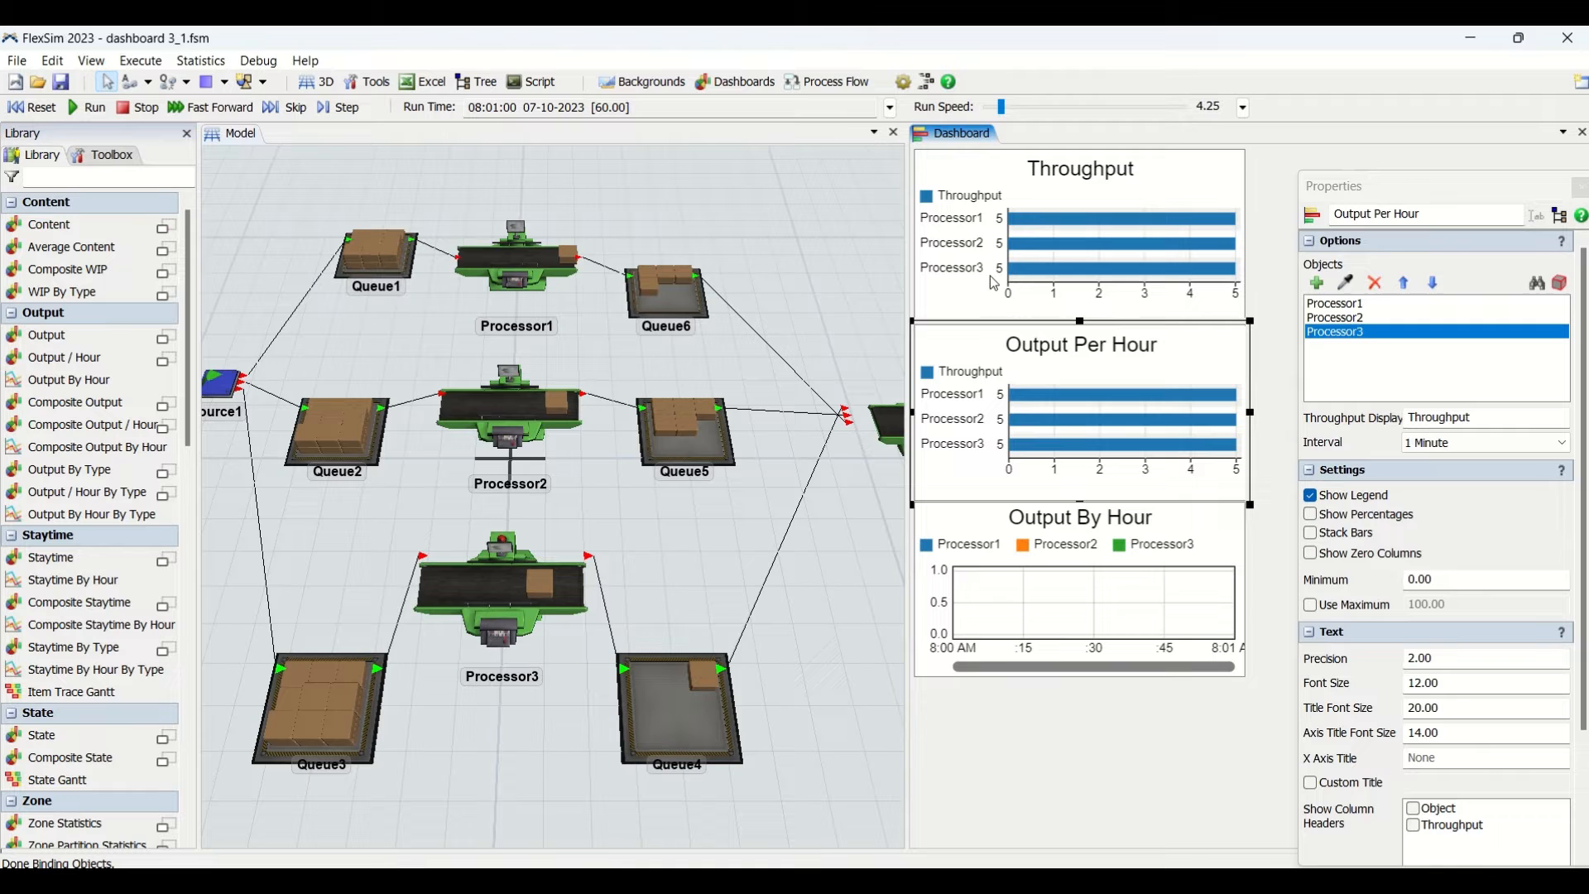
{"action": "left_click", "coordinate": [1480, 442]}
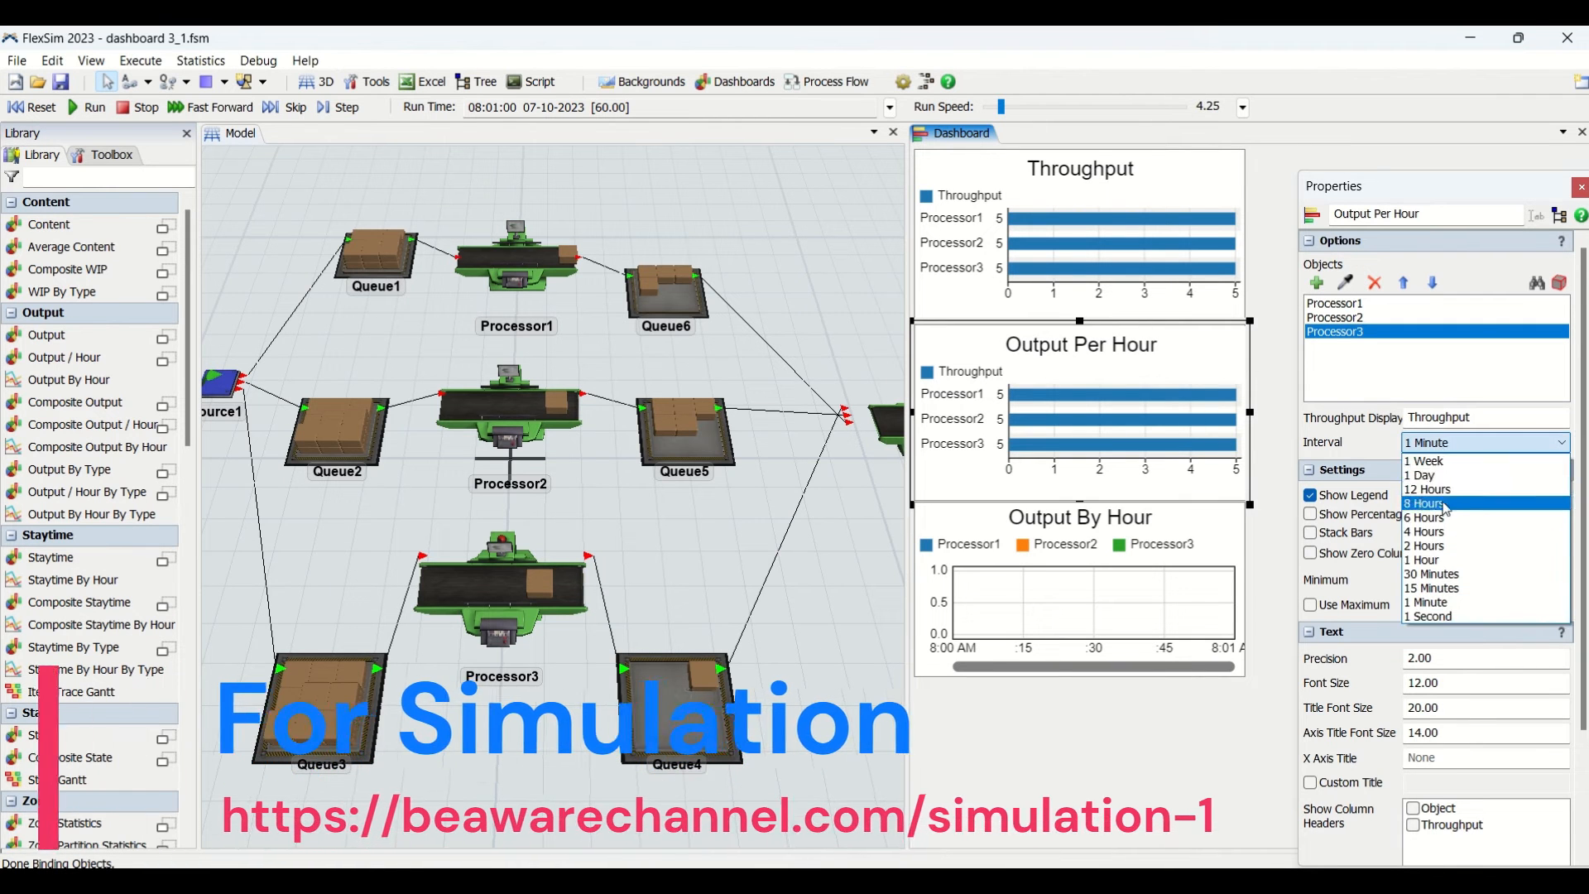
{"action": "mouse_move", "coordinate": [1429, 560]}
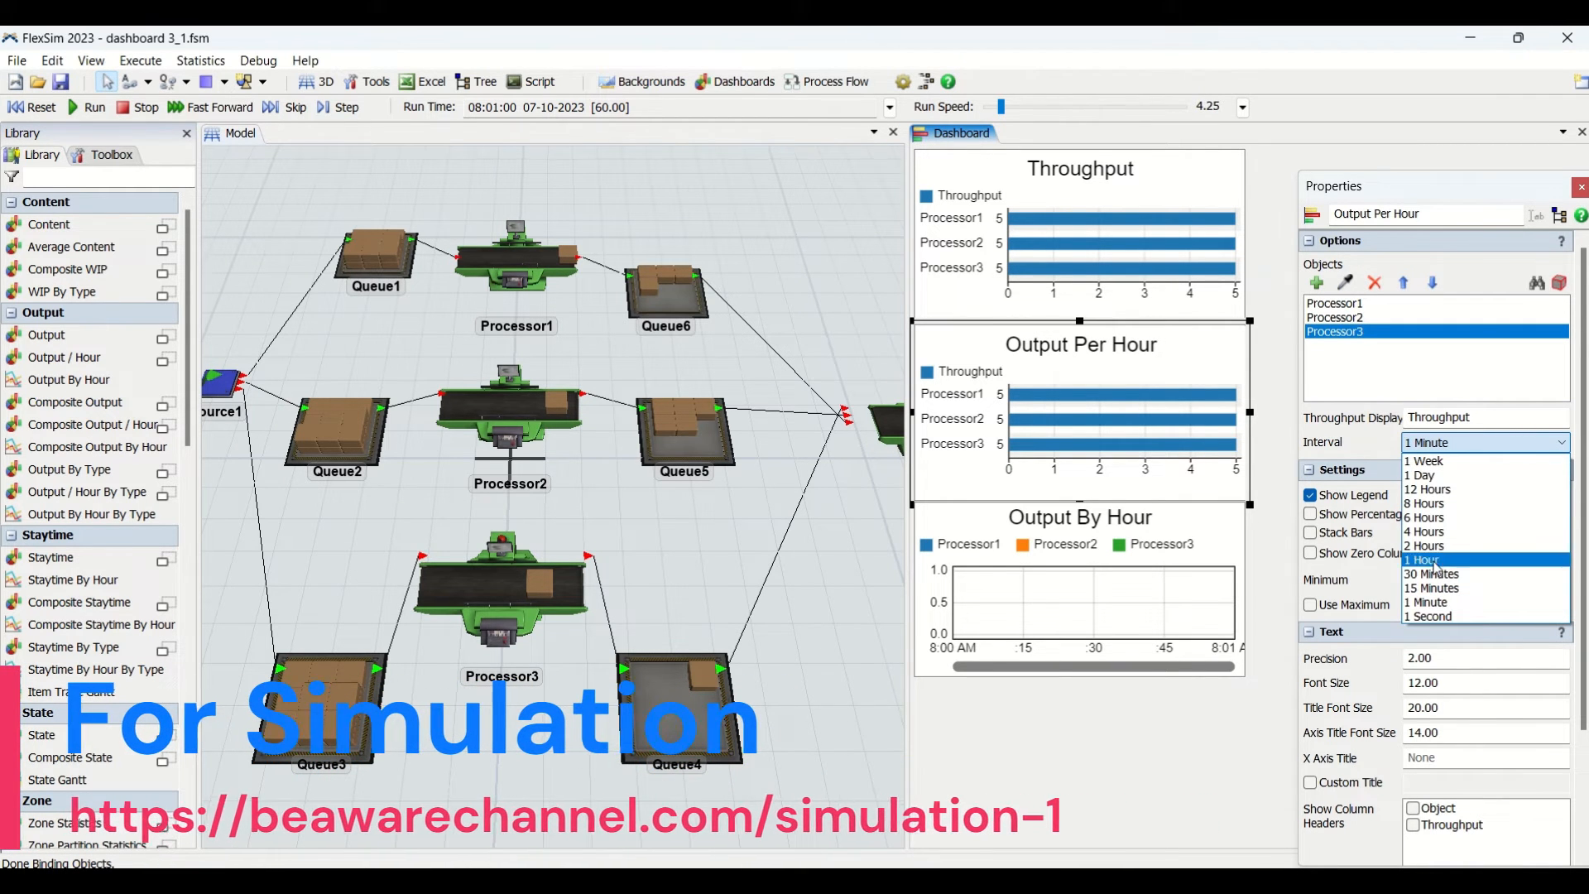
{"action": "left_click", "coordinate": [1421, 560]}
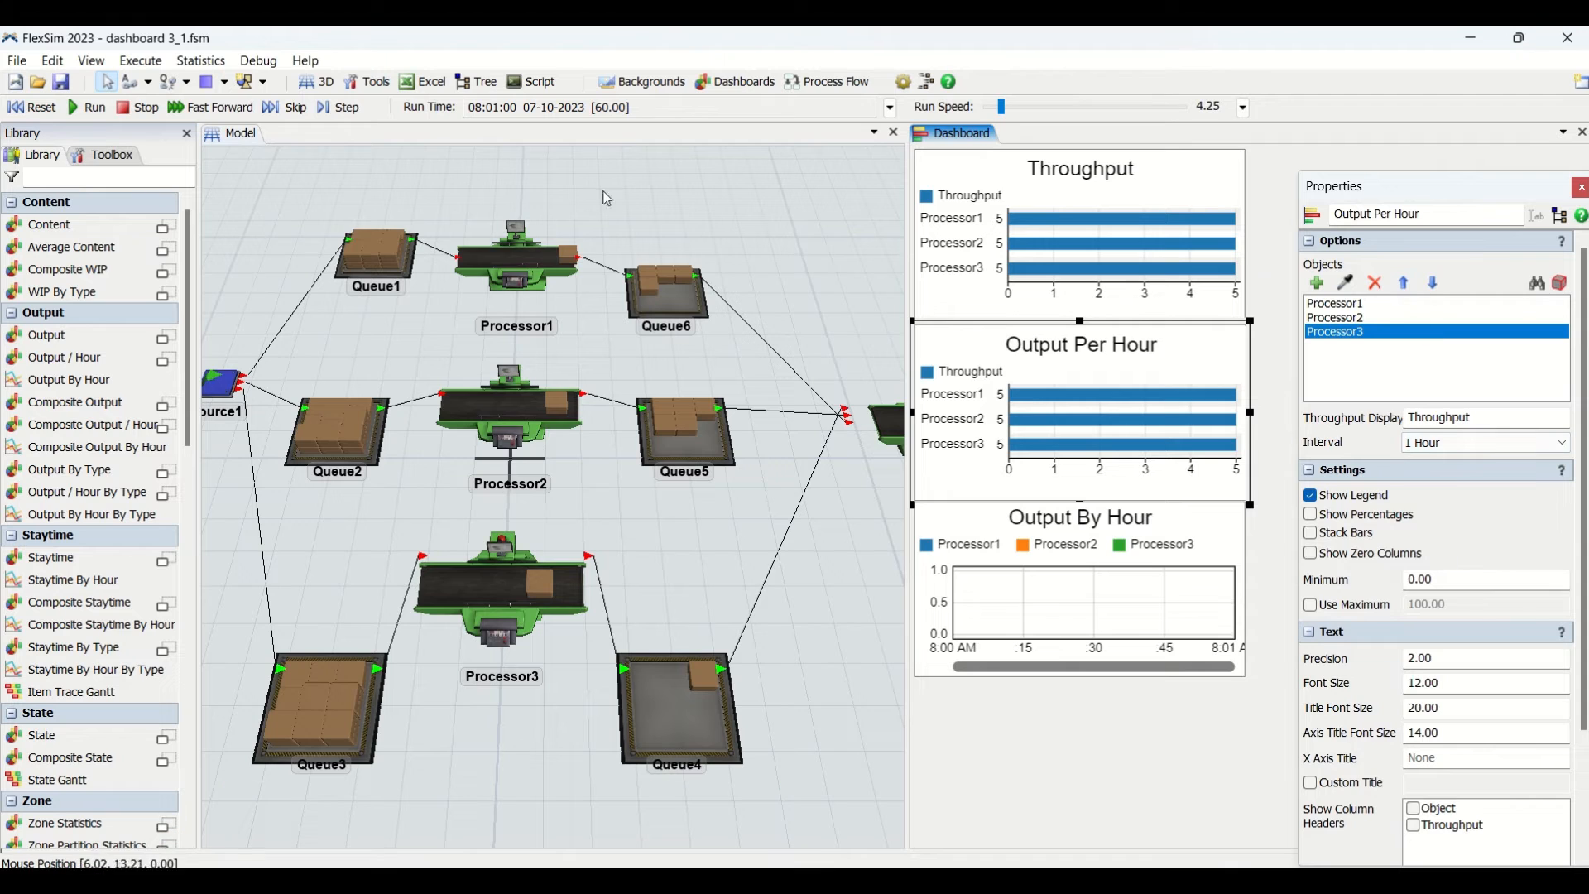
{"action": "left_click", "coordinate": [32, 108]}
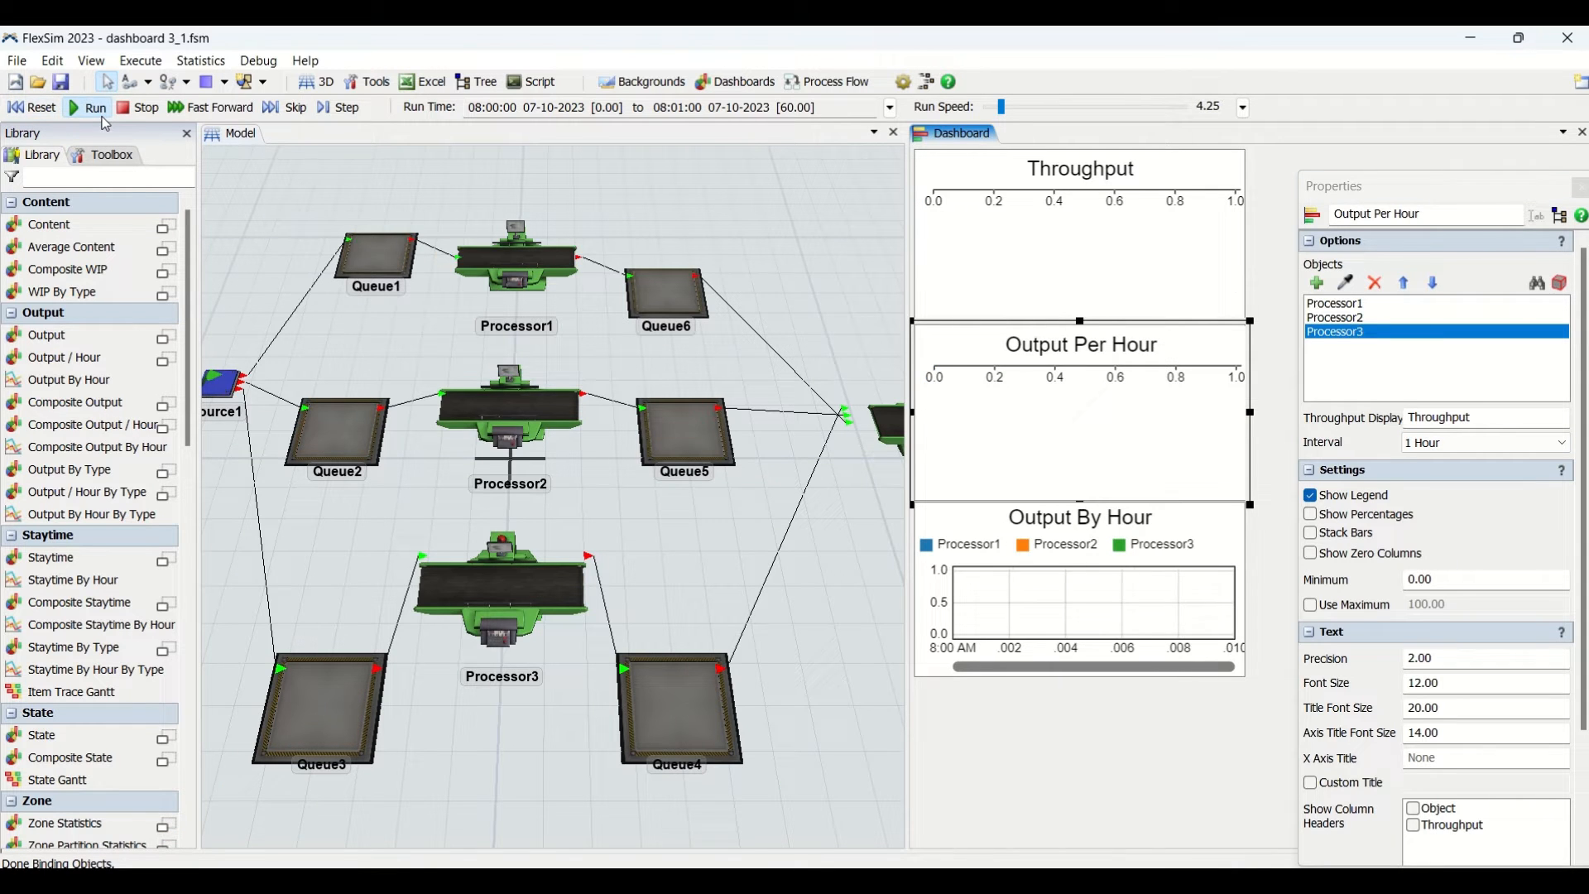
- Rerun the model to the 60-second stop, showing 300 per hour per processor
{"action": "left_click", "coordinate": [94, 108]}
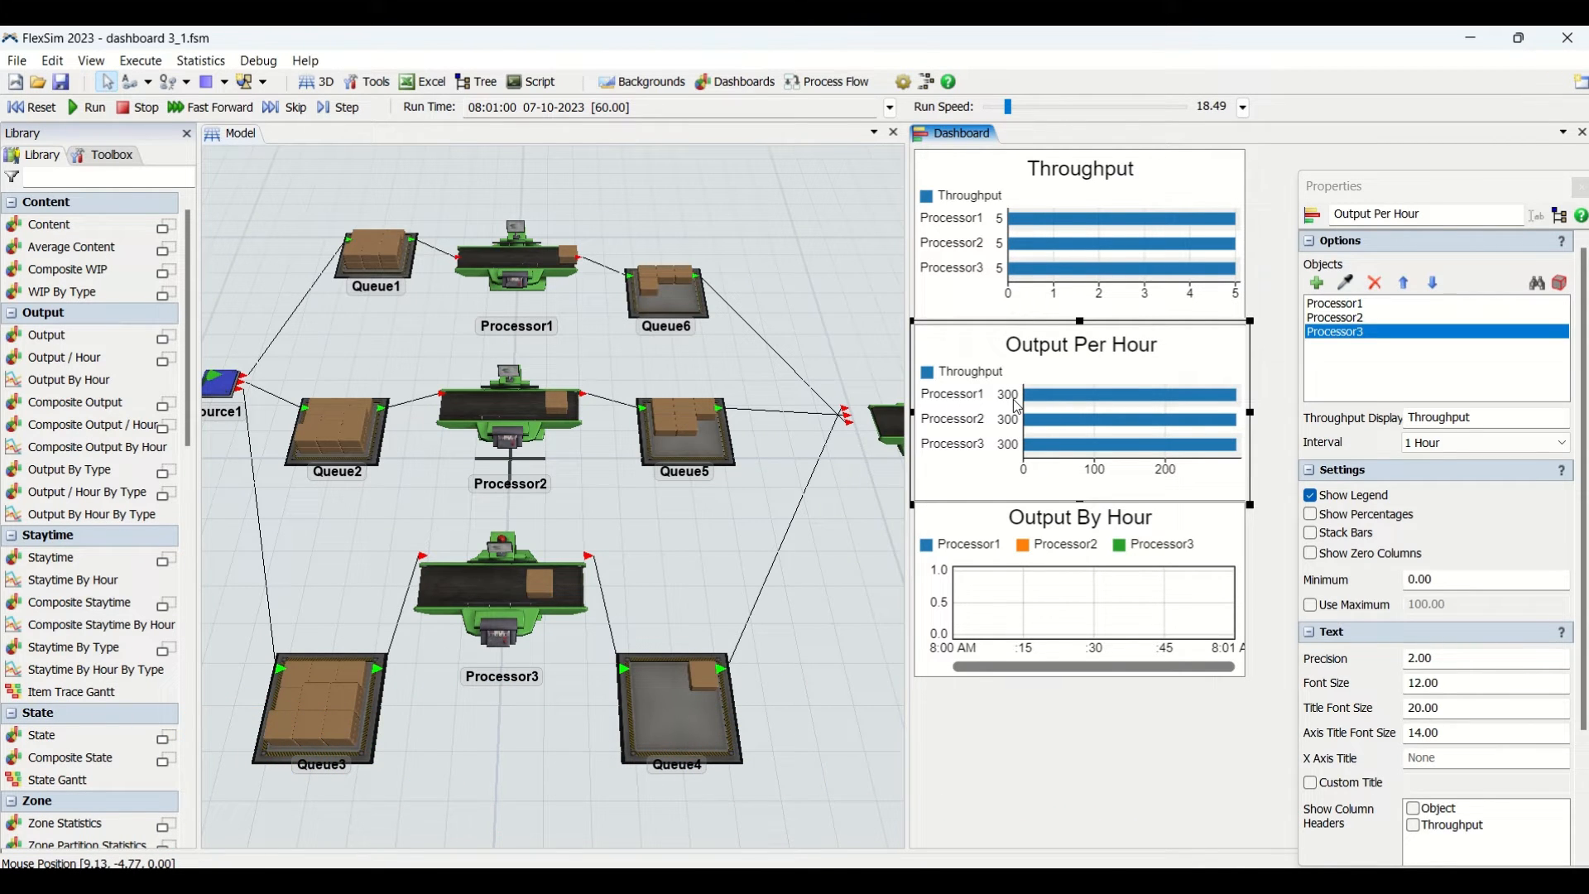
- Switch the chart interval to 1 Day and rerun to 60 seconds, showing 7200 per processor
{"action": "left_click", "coordinate": [1483, 442]}
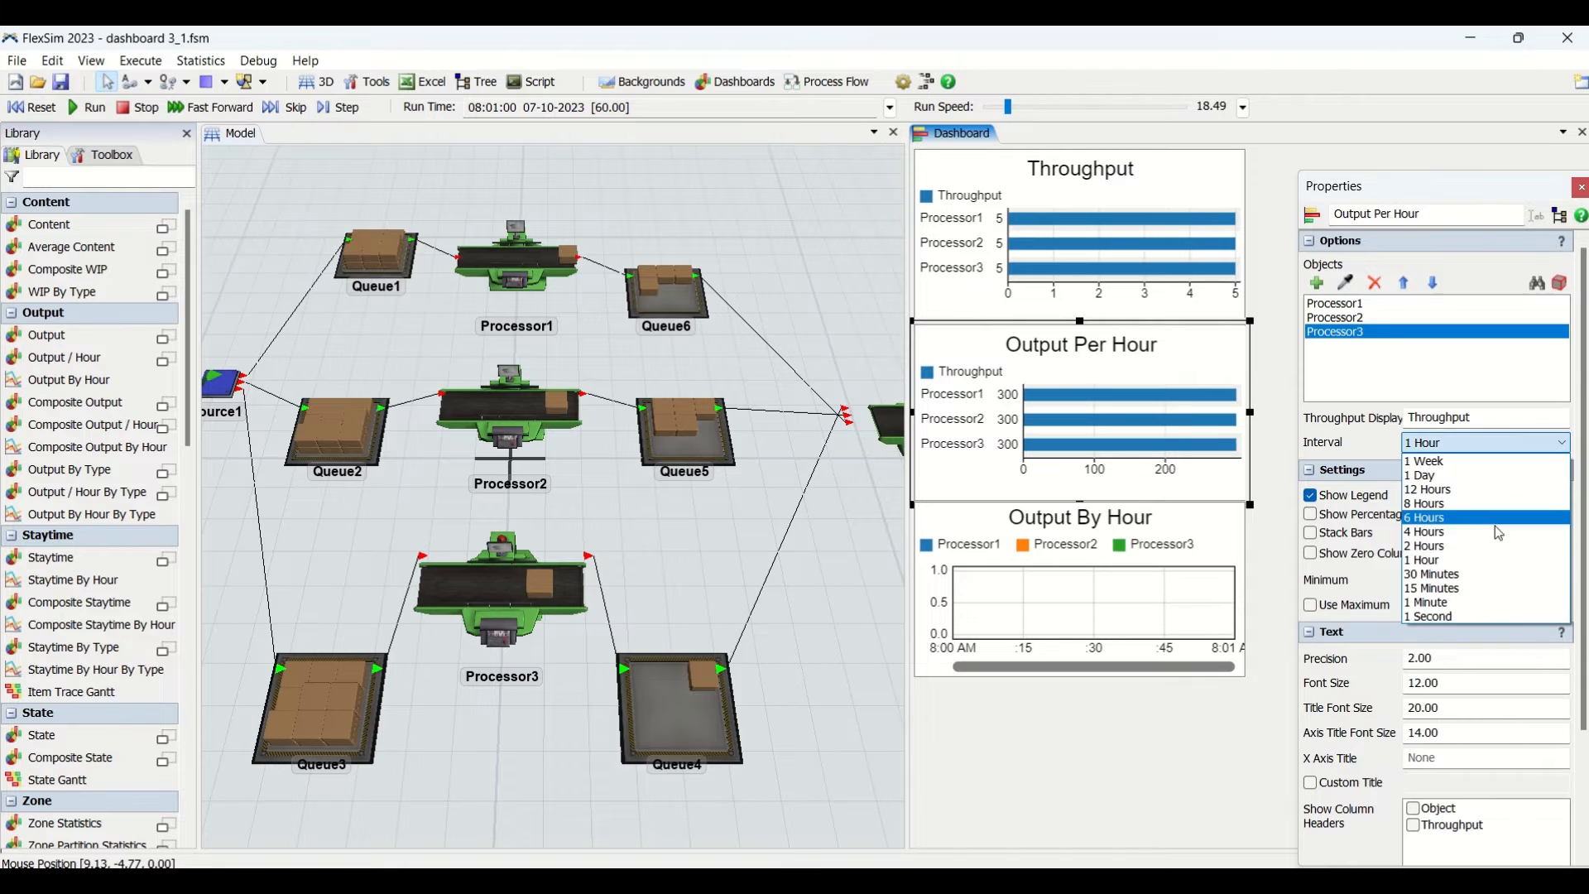
{"action": "left_click", "coordinate": [1421, 474]}
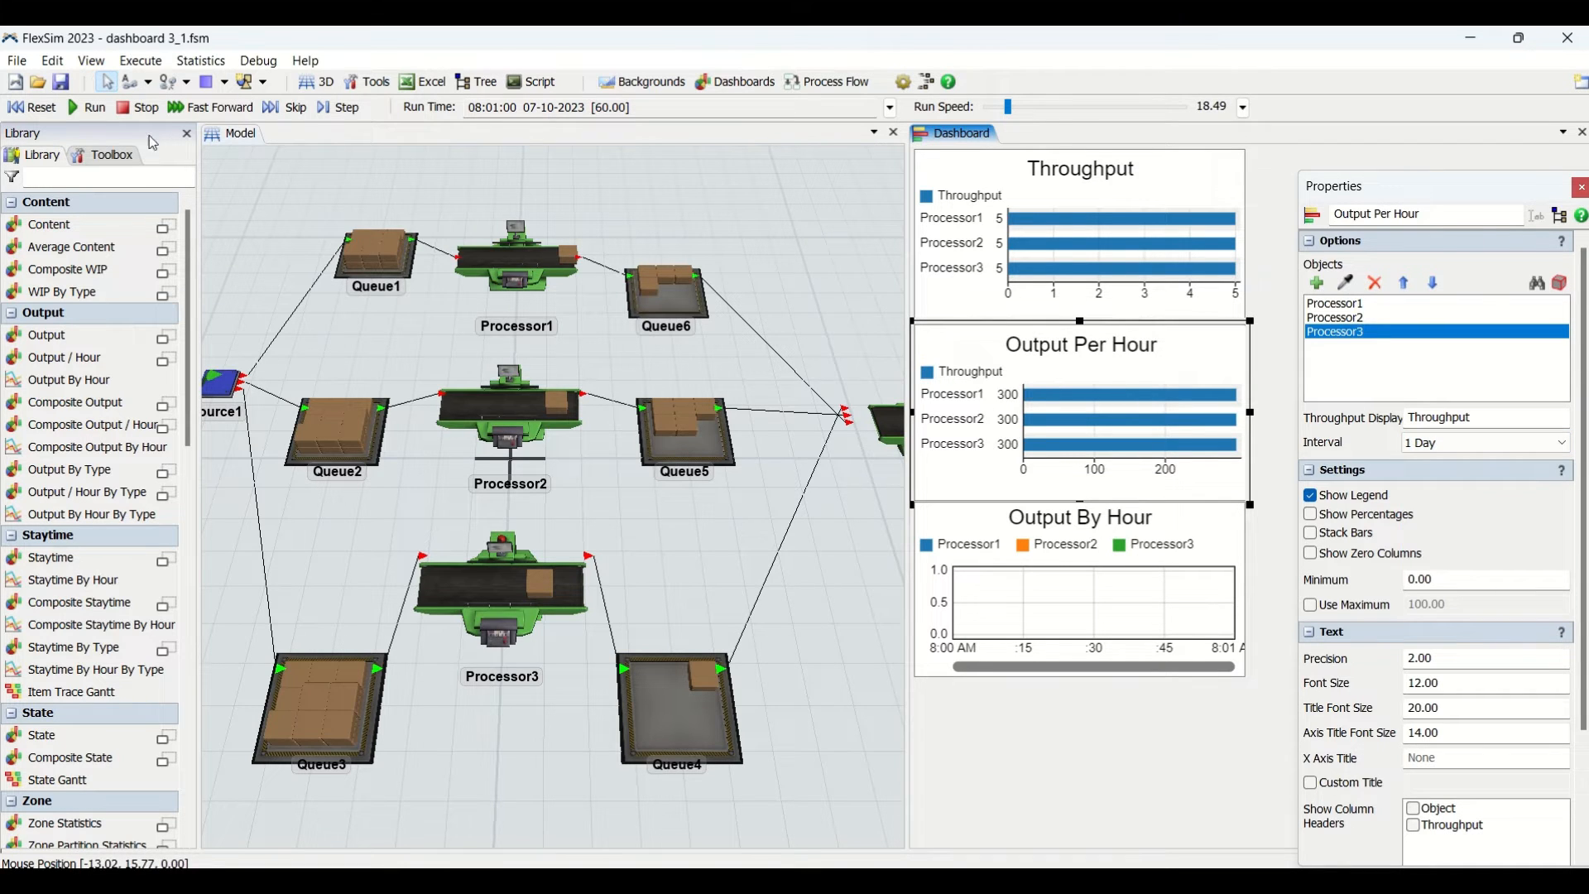
{"action": "left_click", "coordinate": [94, 107]}
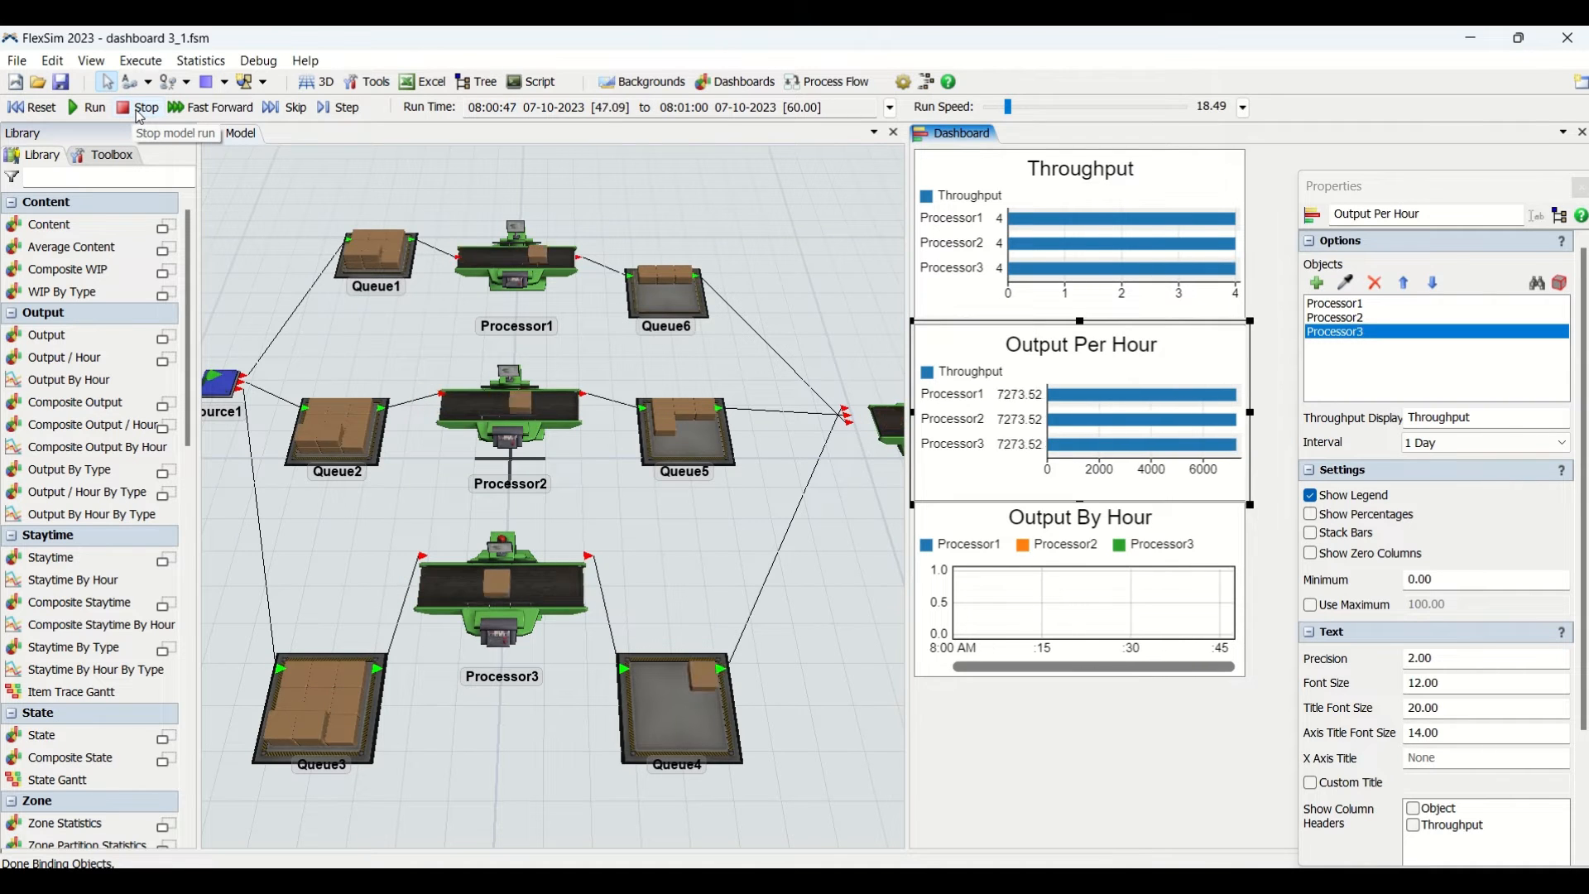
{"action": "left_click", "coordinate": [145, 107]}
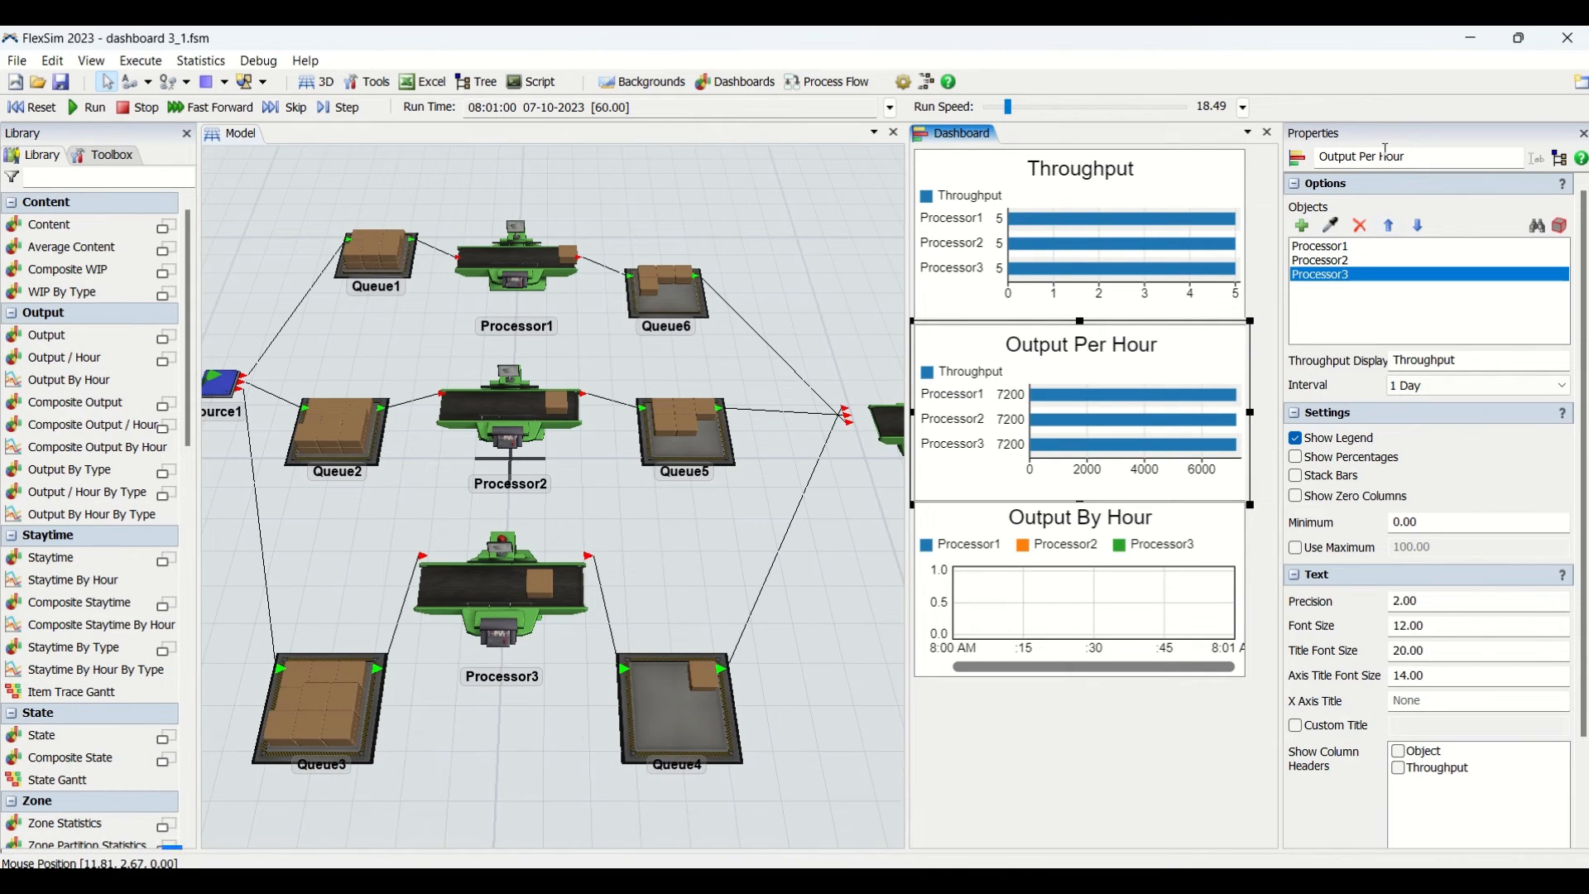
- Name the chart 'Output Per Day'
{"action": "type", "text": "Output Per Day"}
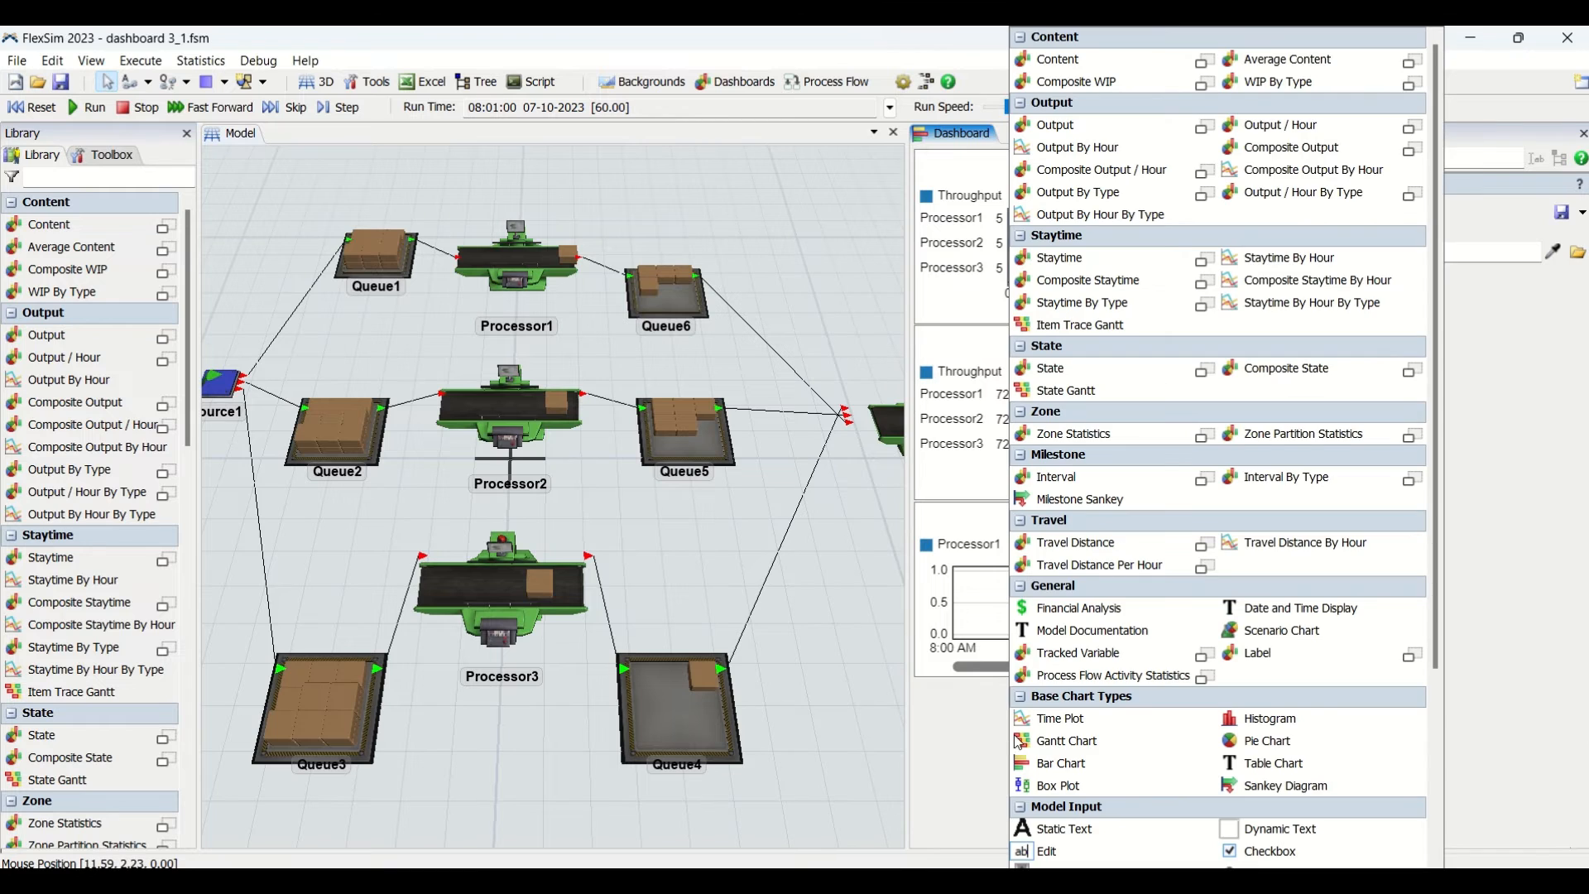
{"action": "mouse_move", "coordinate": [1279, 124]}
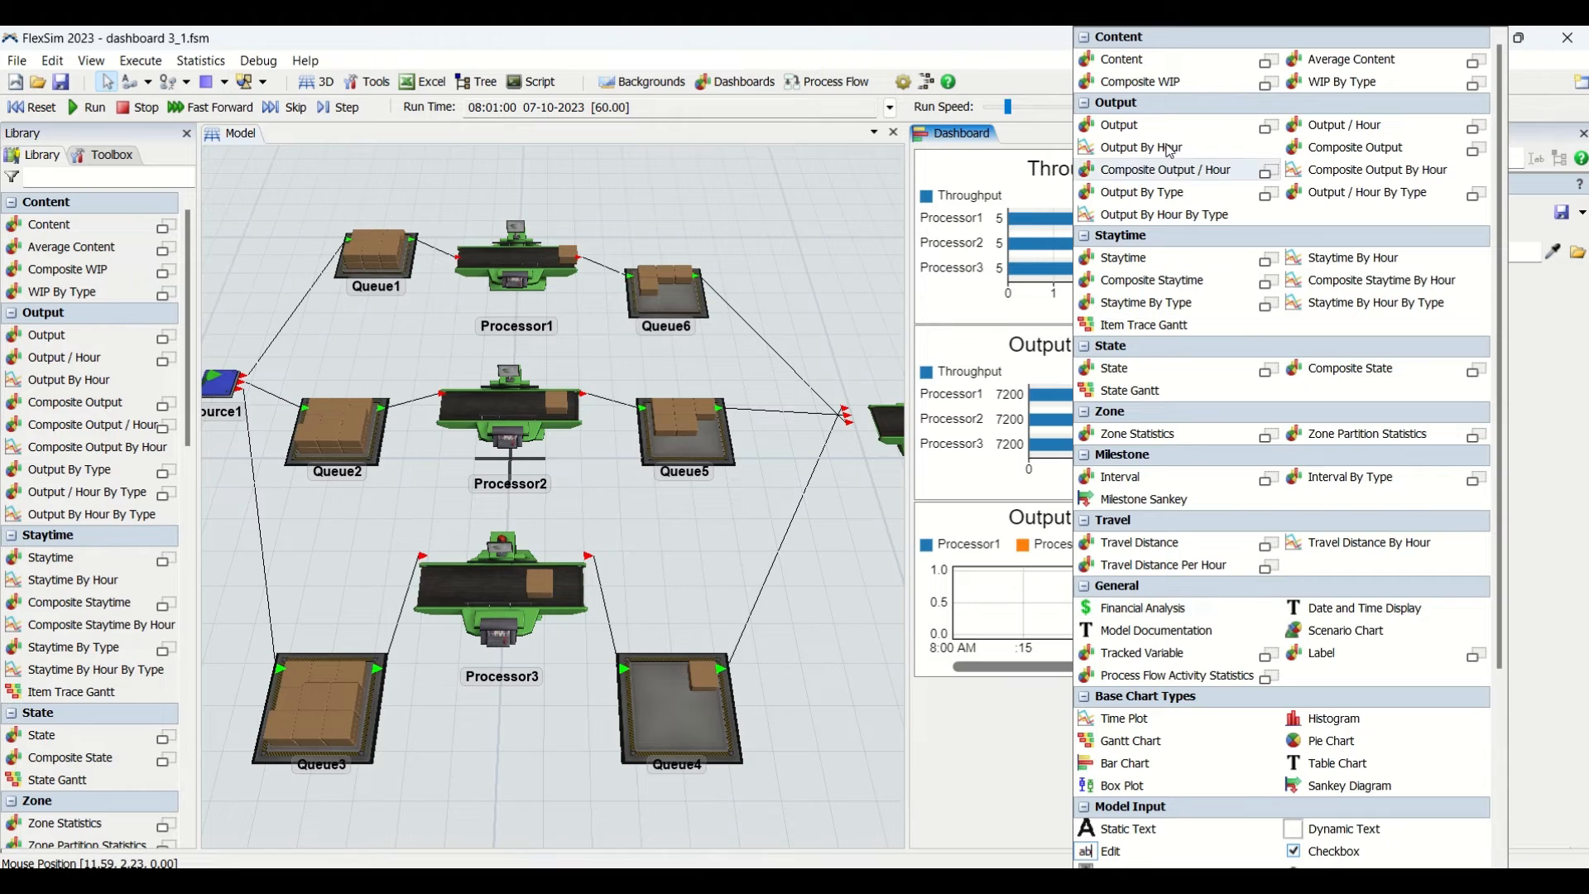
{"action": "mouse_move", "coordinate": [1141, 147]}
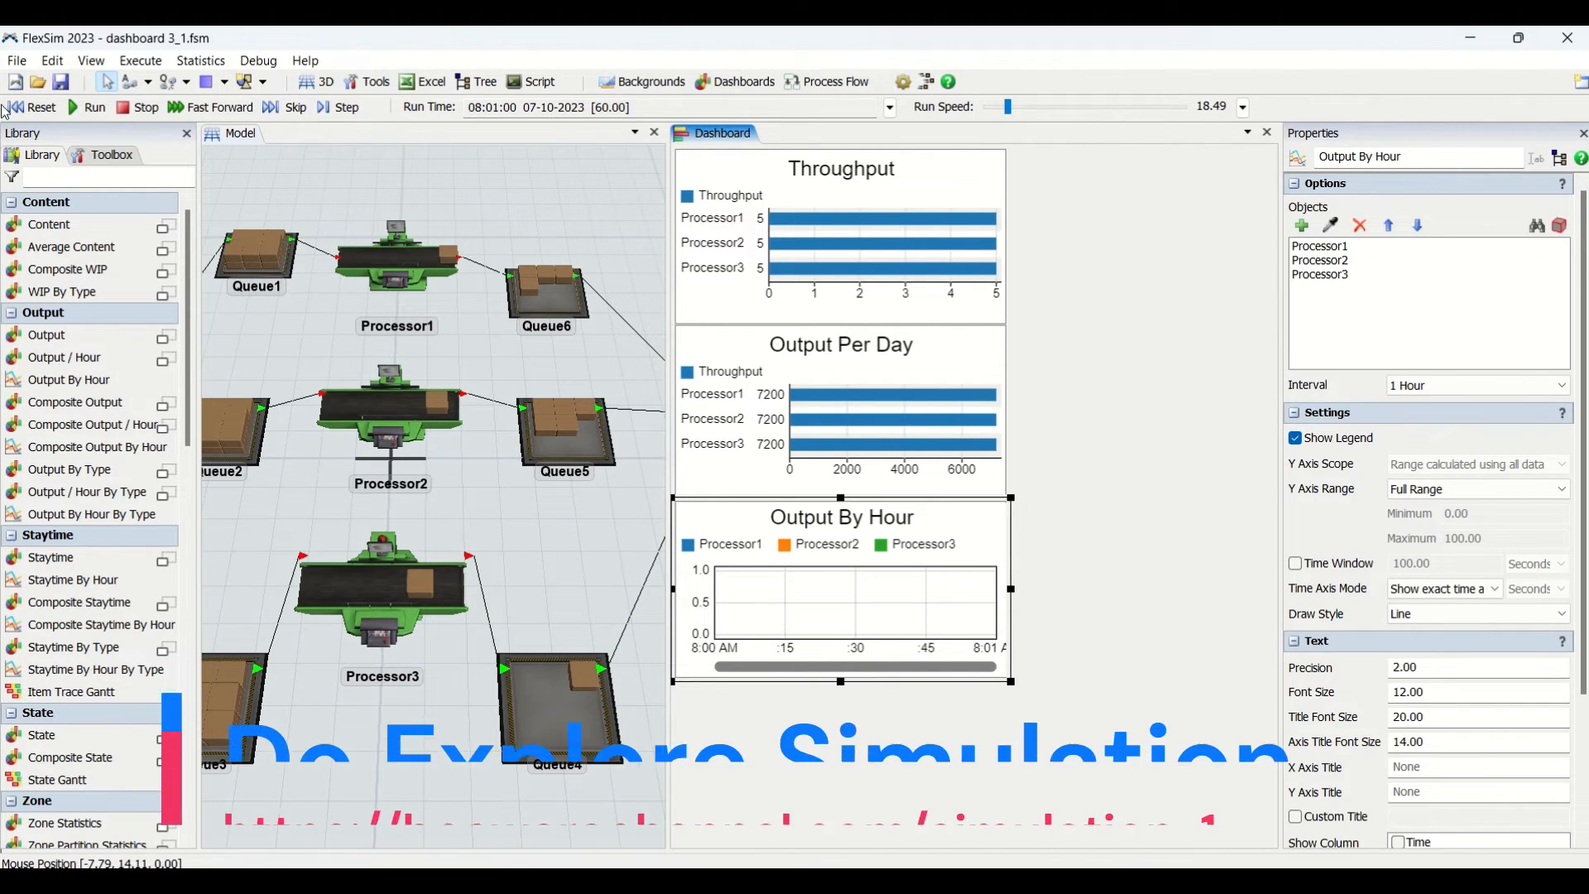
- Reset the model, then lower and raise the run speed slider for a long run
{"action": "left_click", "coordinate": [32, 107]}
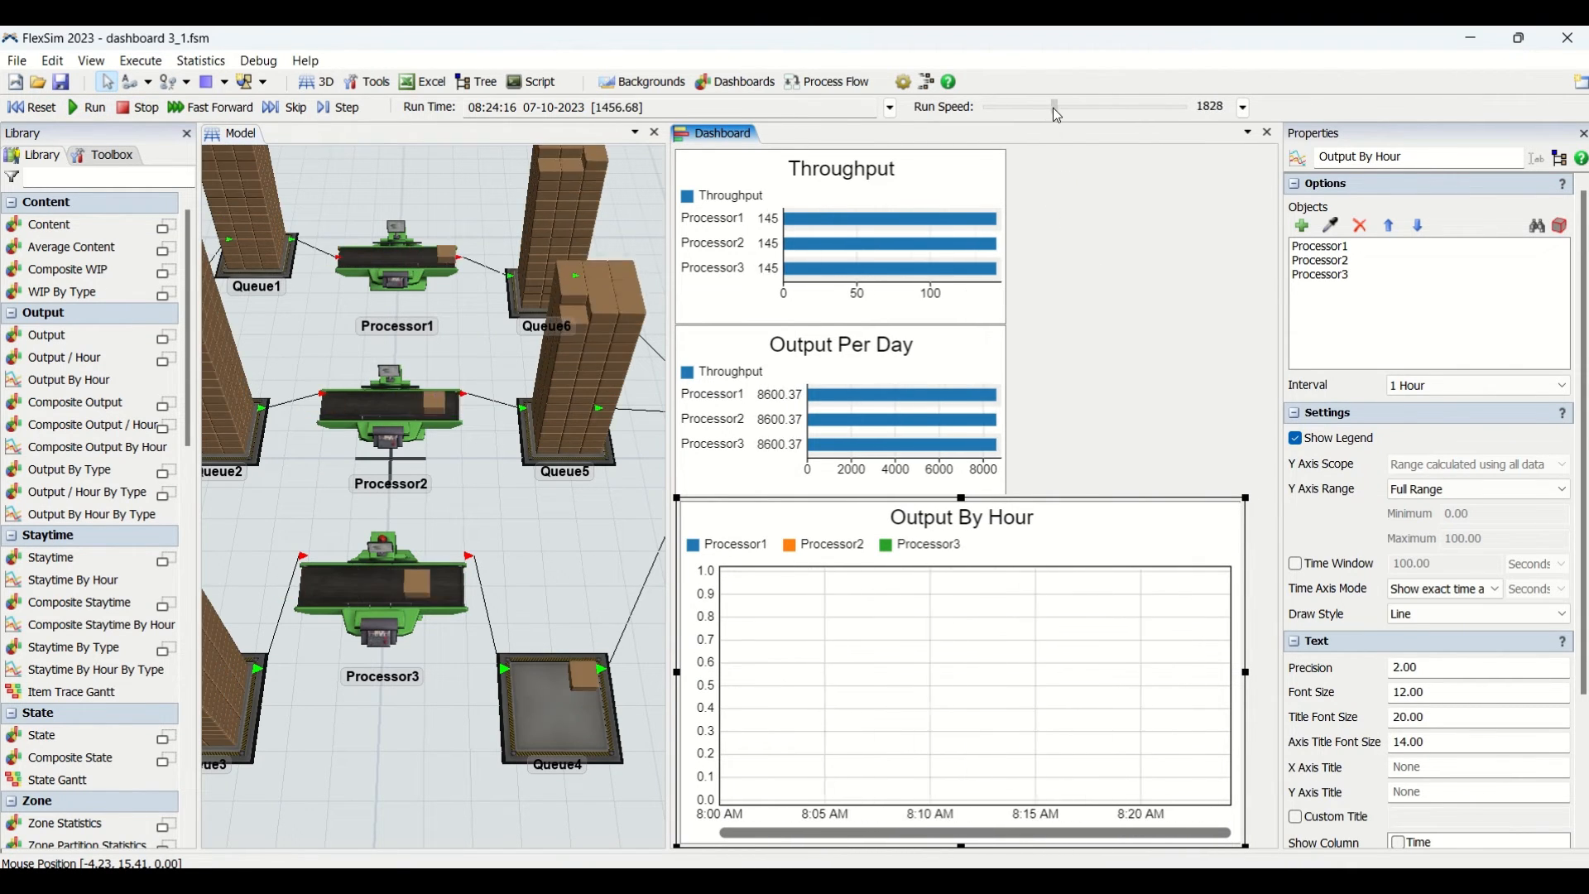
{"action": "left_click_drag", "start_coordinate": [1057, 107], "coordinate": [1032, 107]}
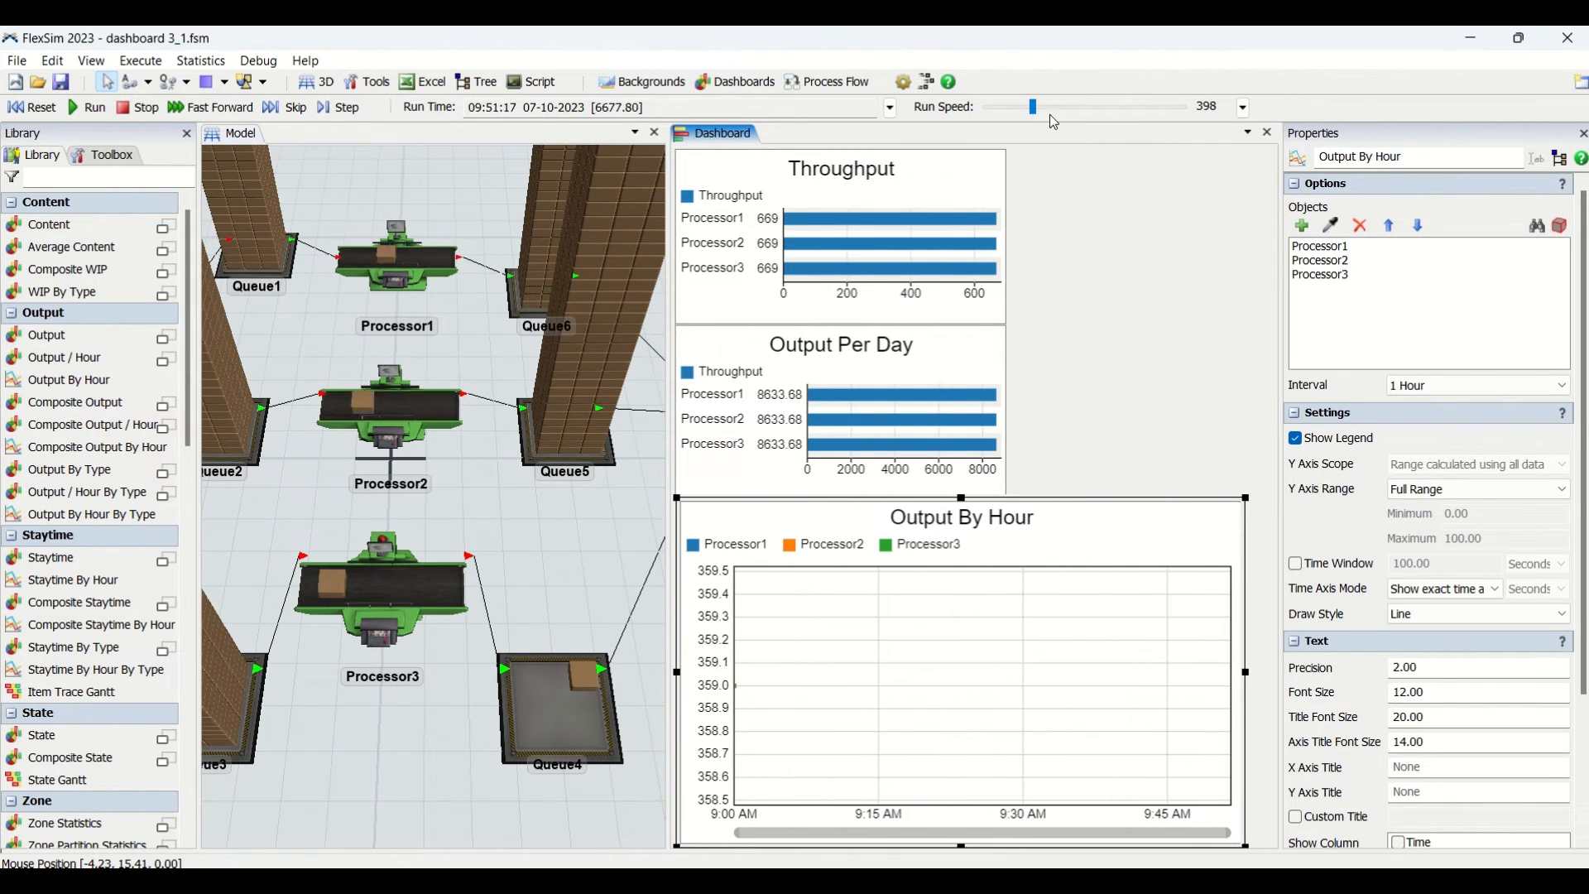
{"action": "left_click_drag", "start_coordinate": [1033, 105], "coordinate": [1141, 105]}
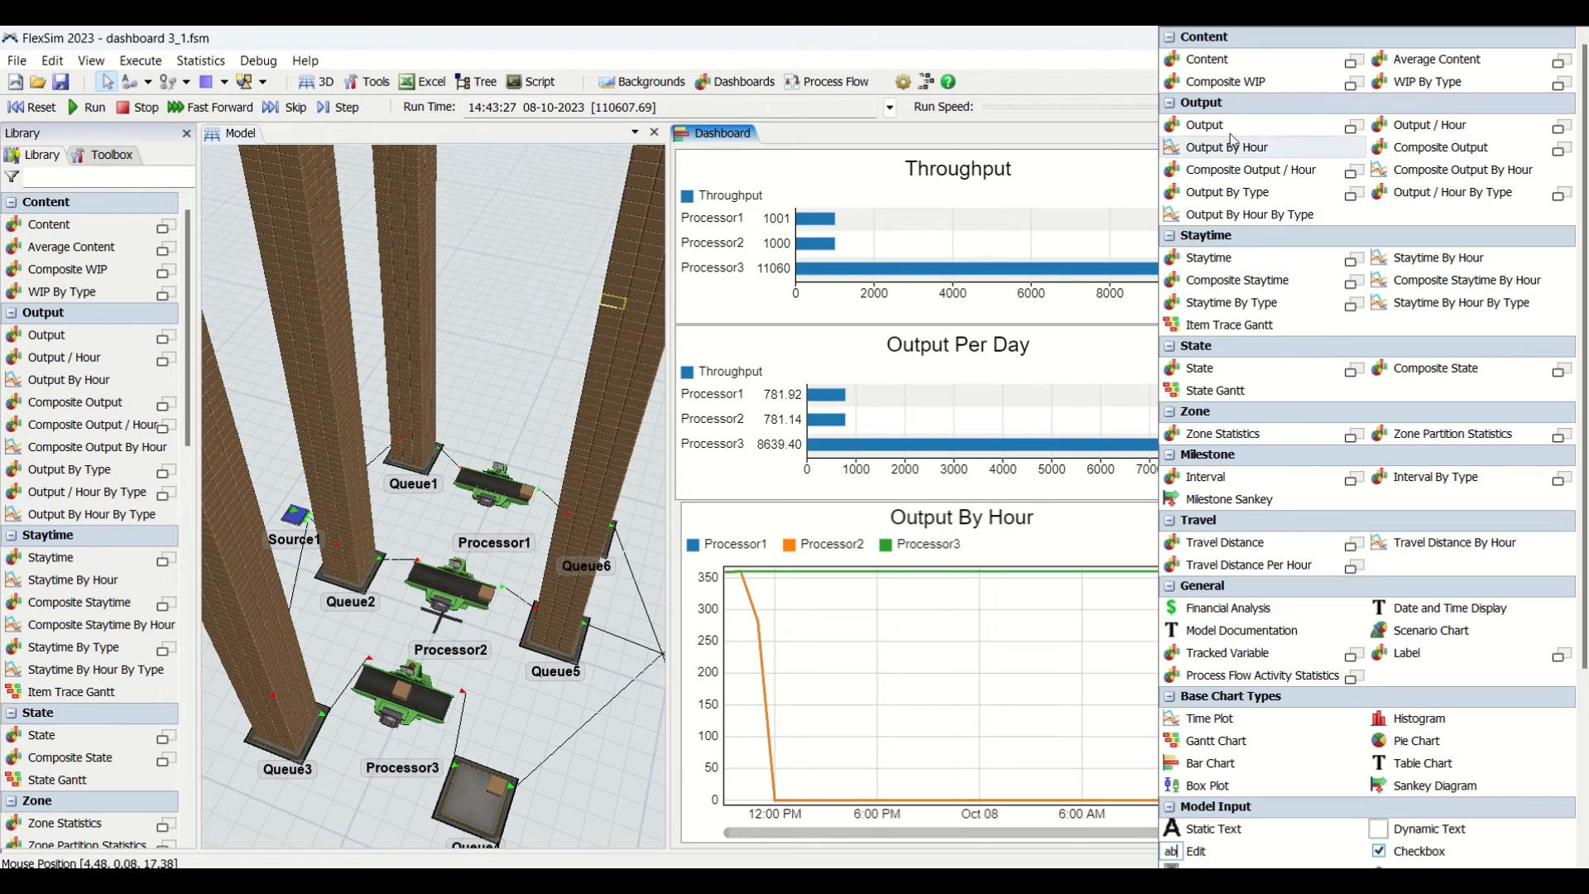
{"action": "mouse_move", "coordinate": [1206, 125]}
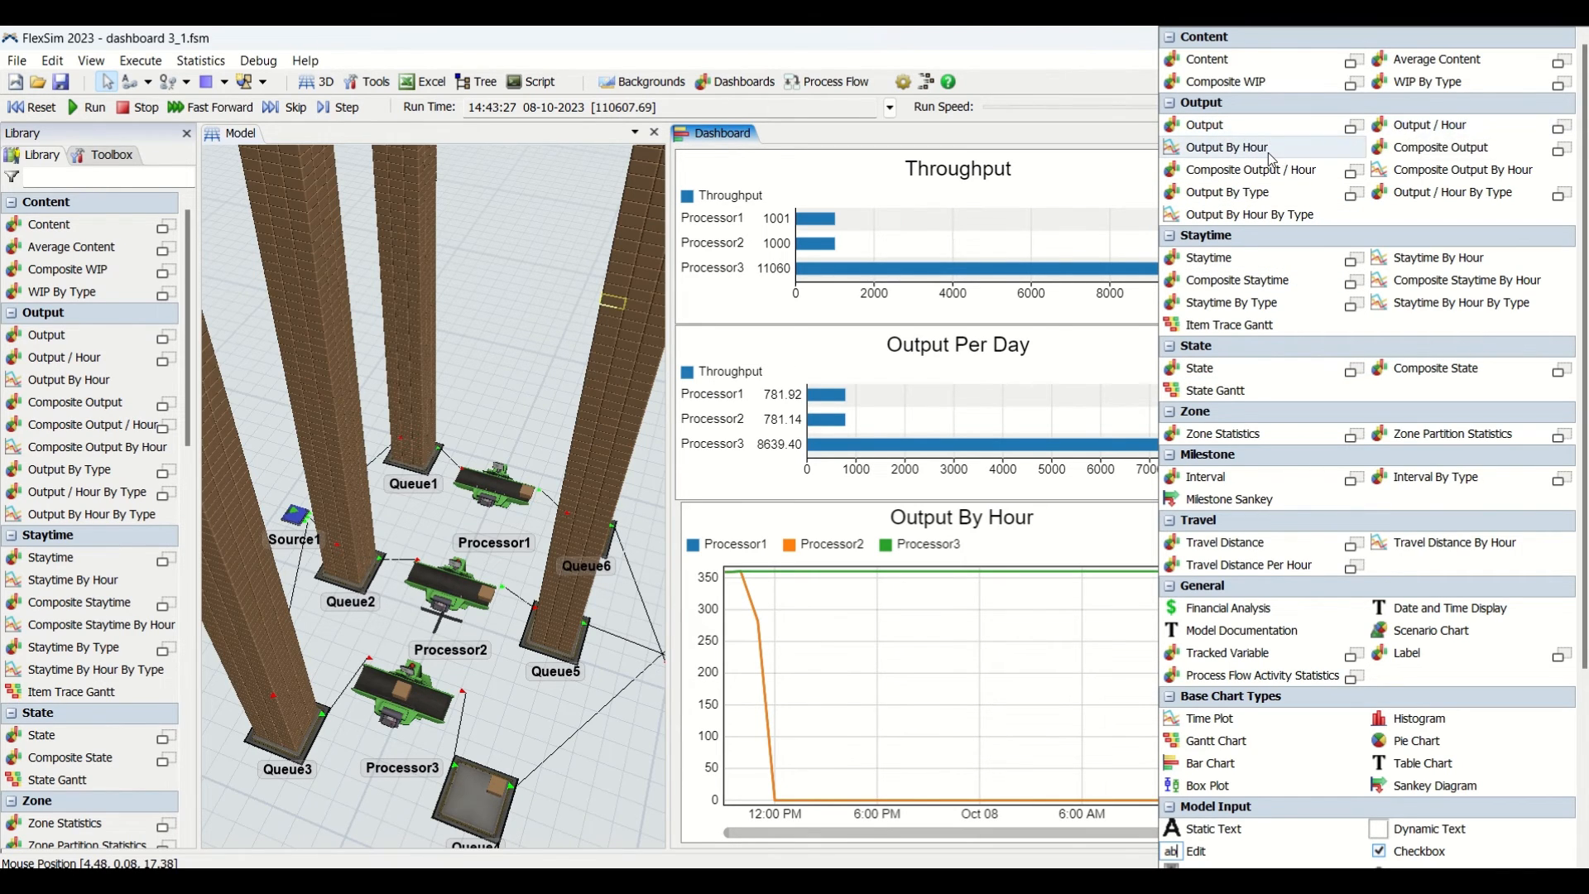
{"action": "mouse_move", "coordinate": [1227, 147]}
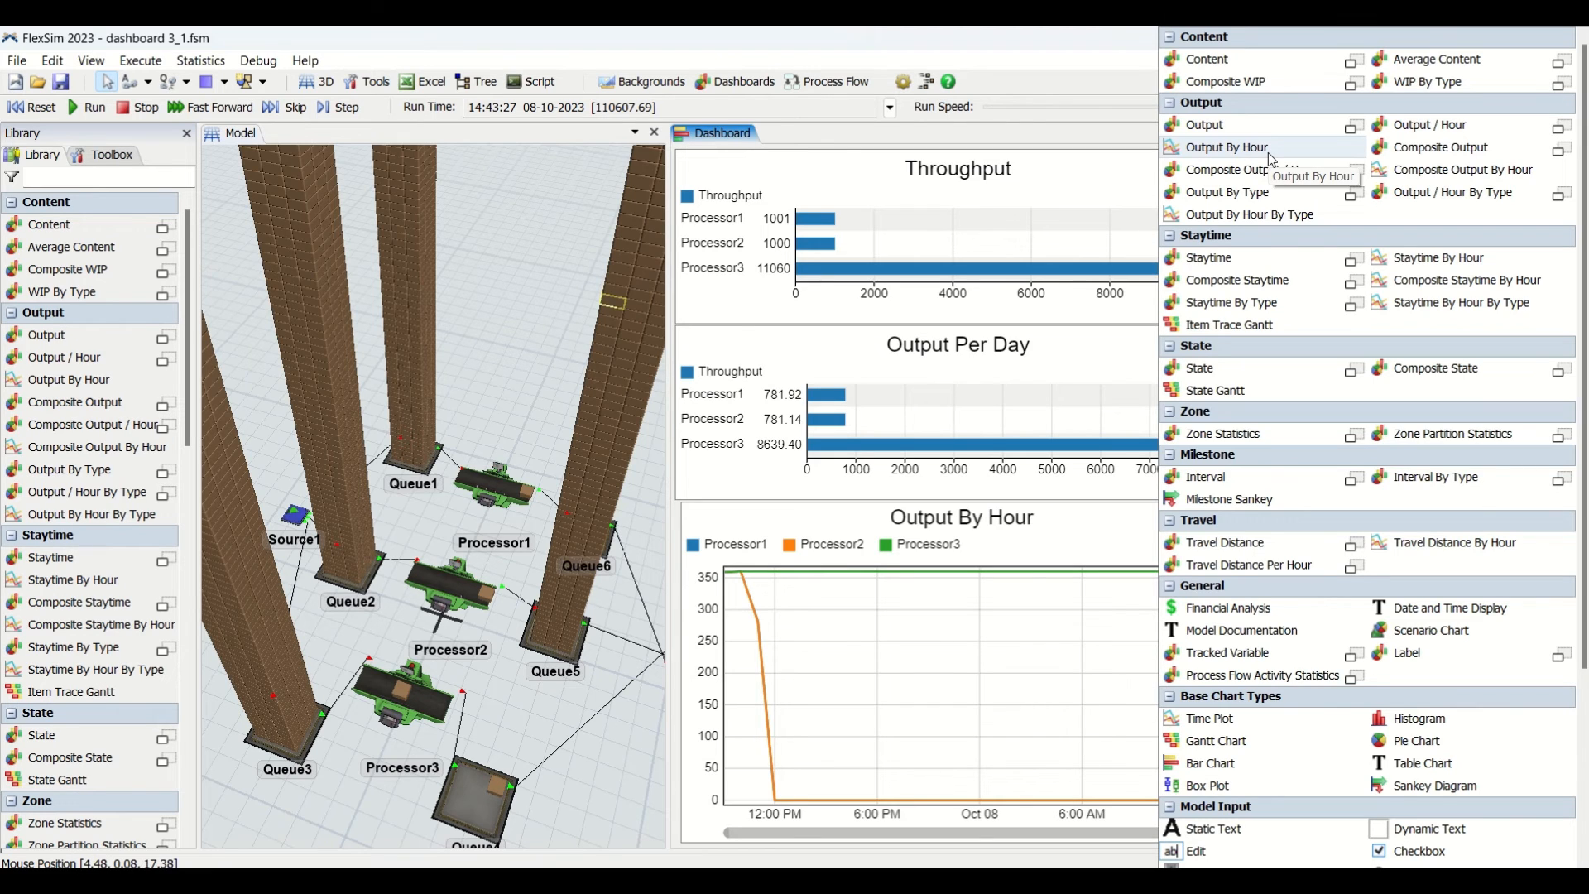